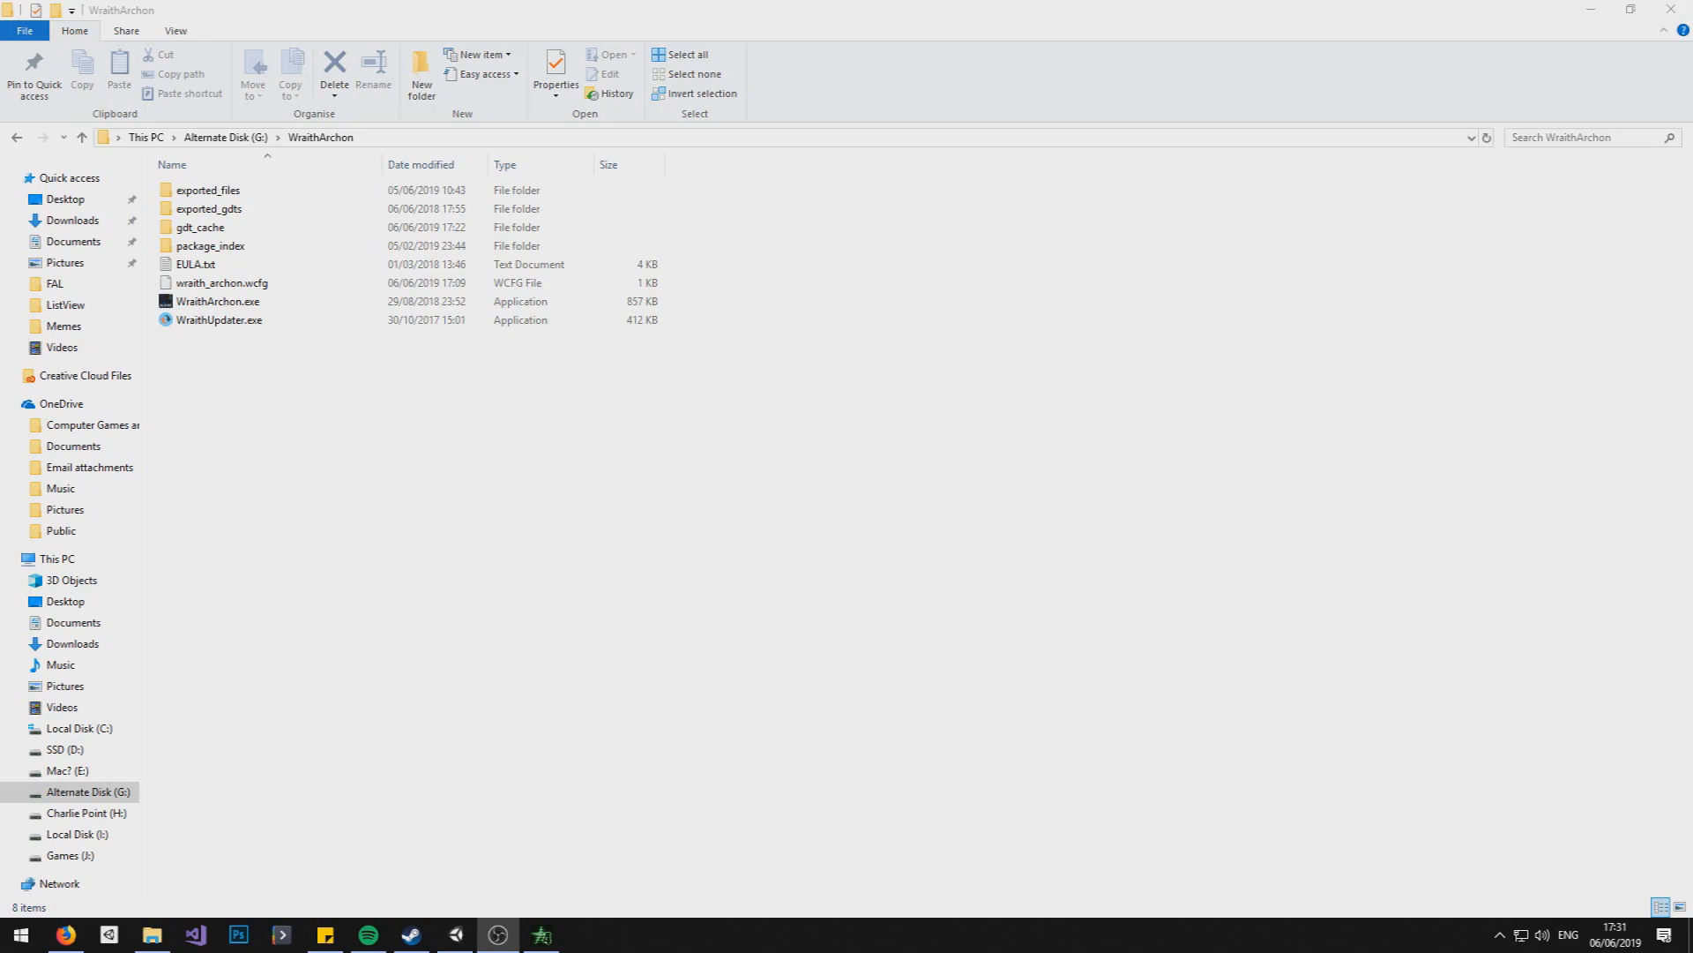
mouse_move(787, 529)
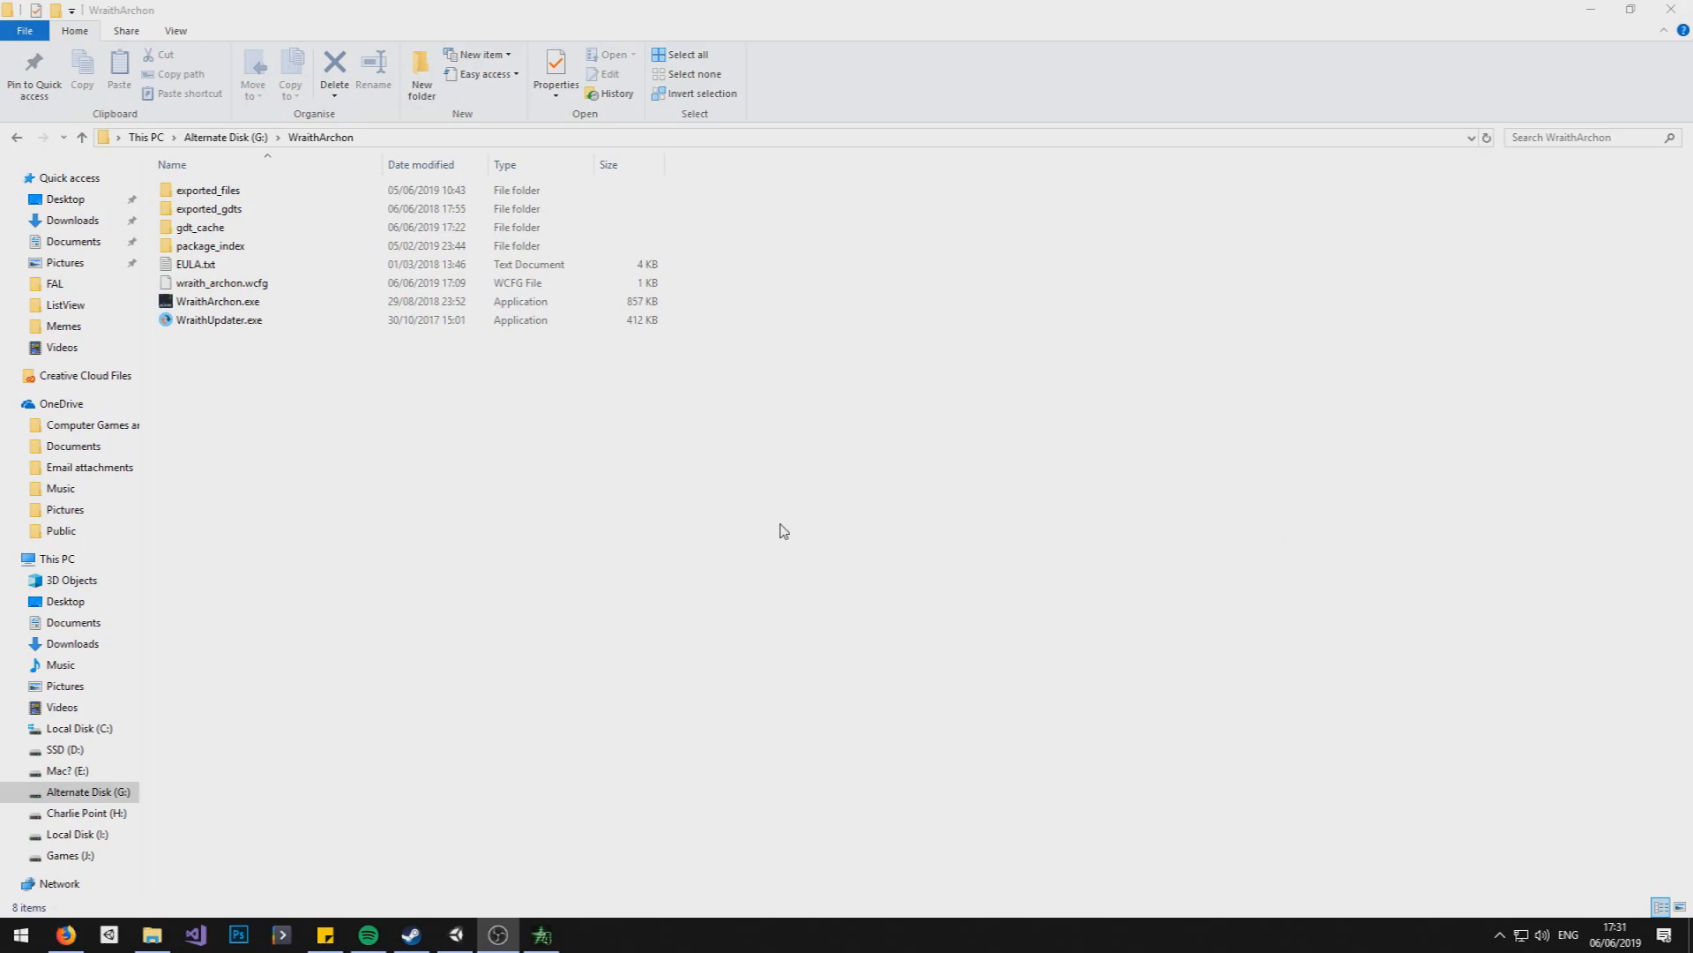
mouse_move(434, 452)
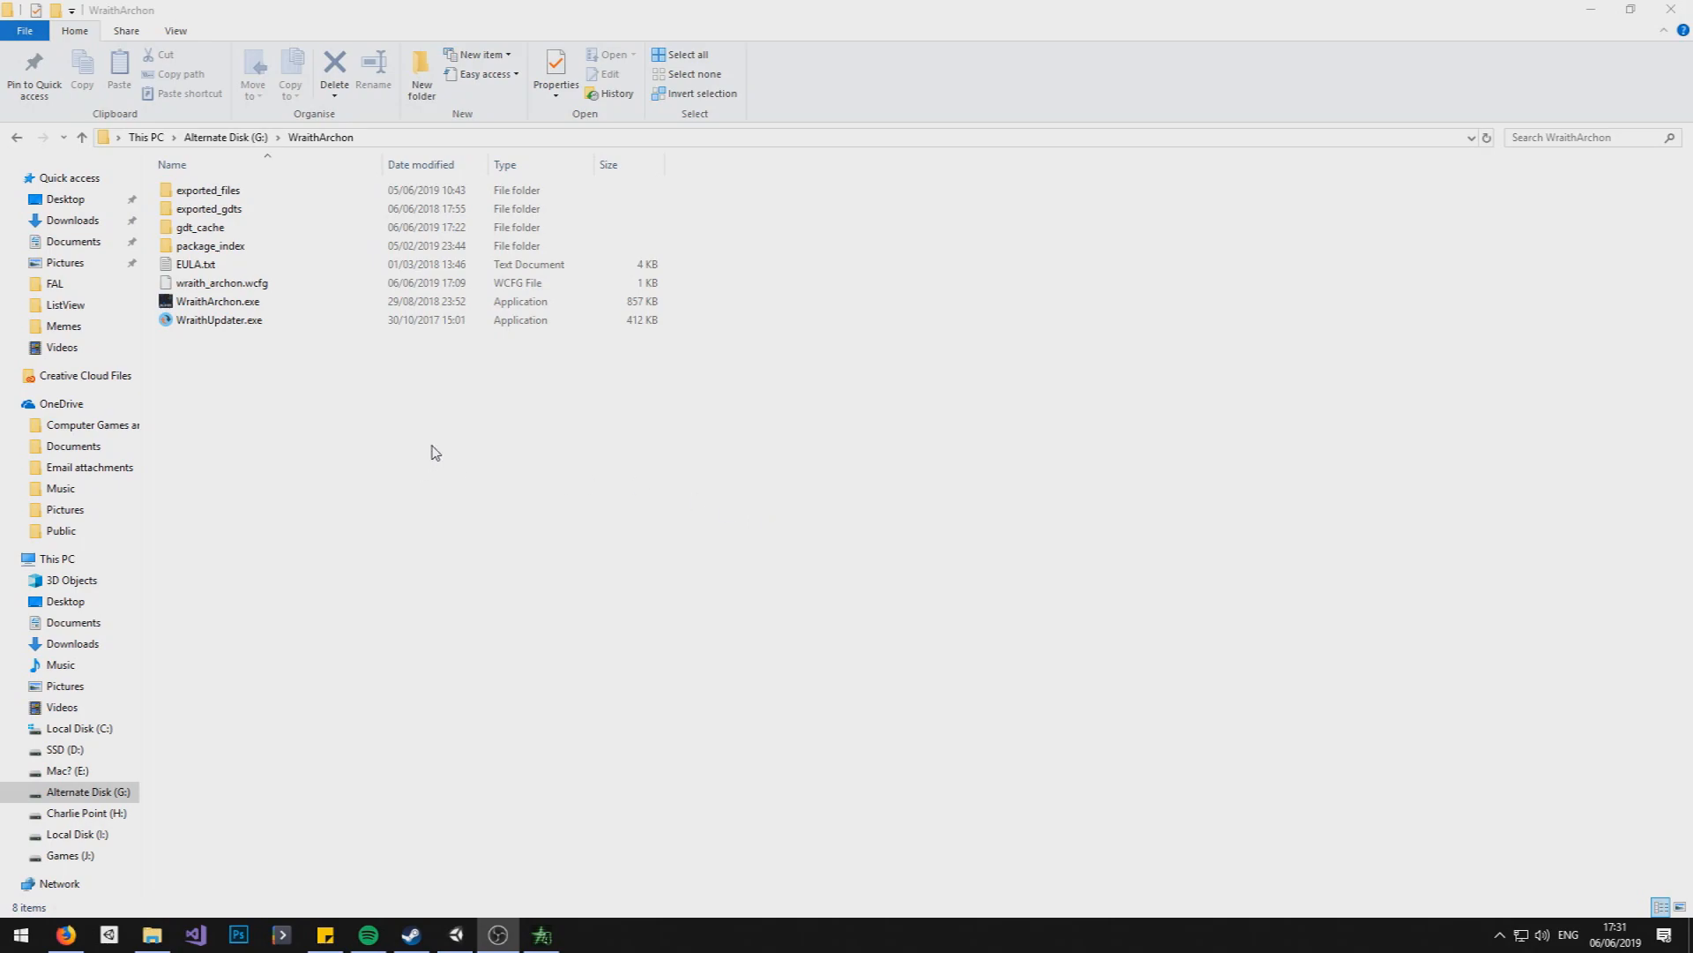
mouse_move(426, 446)
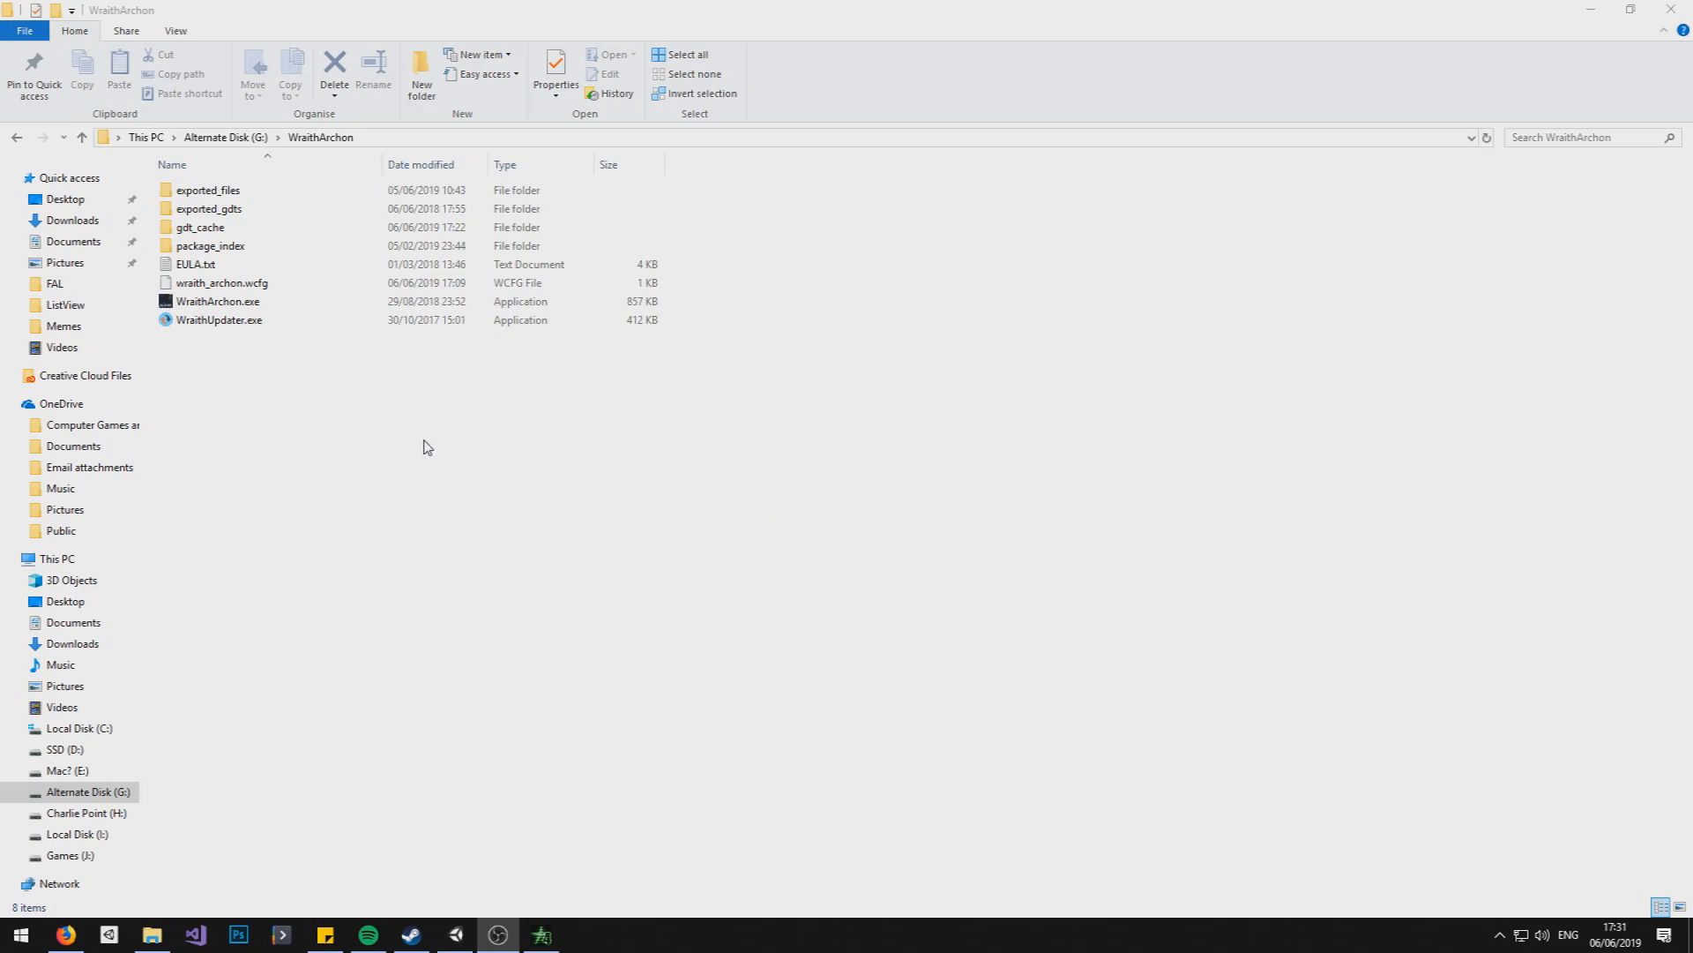
- Launch Call of Duty 4 from the folder list so its Select Profile screen appears
left_click(219, 302)
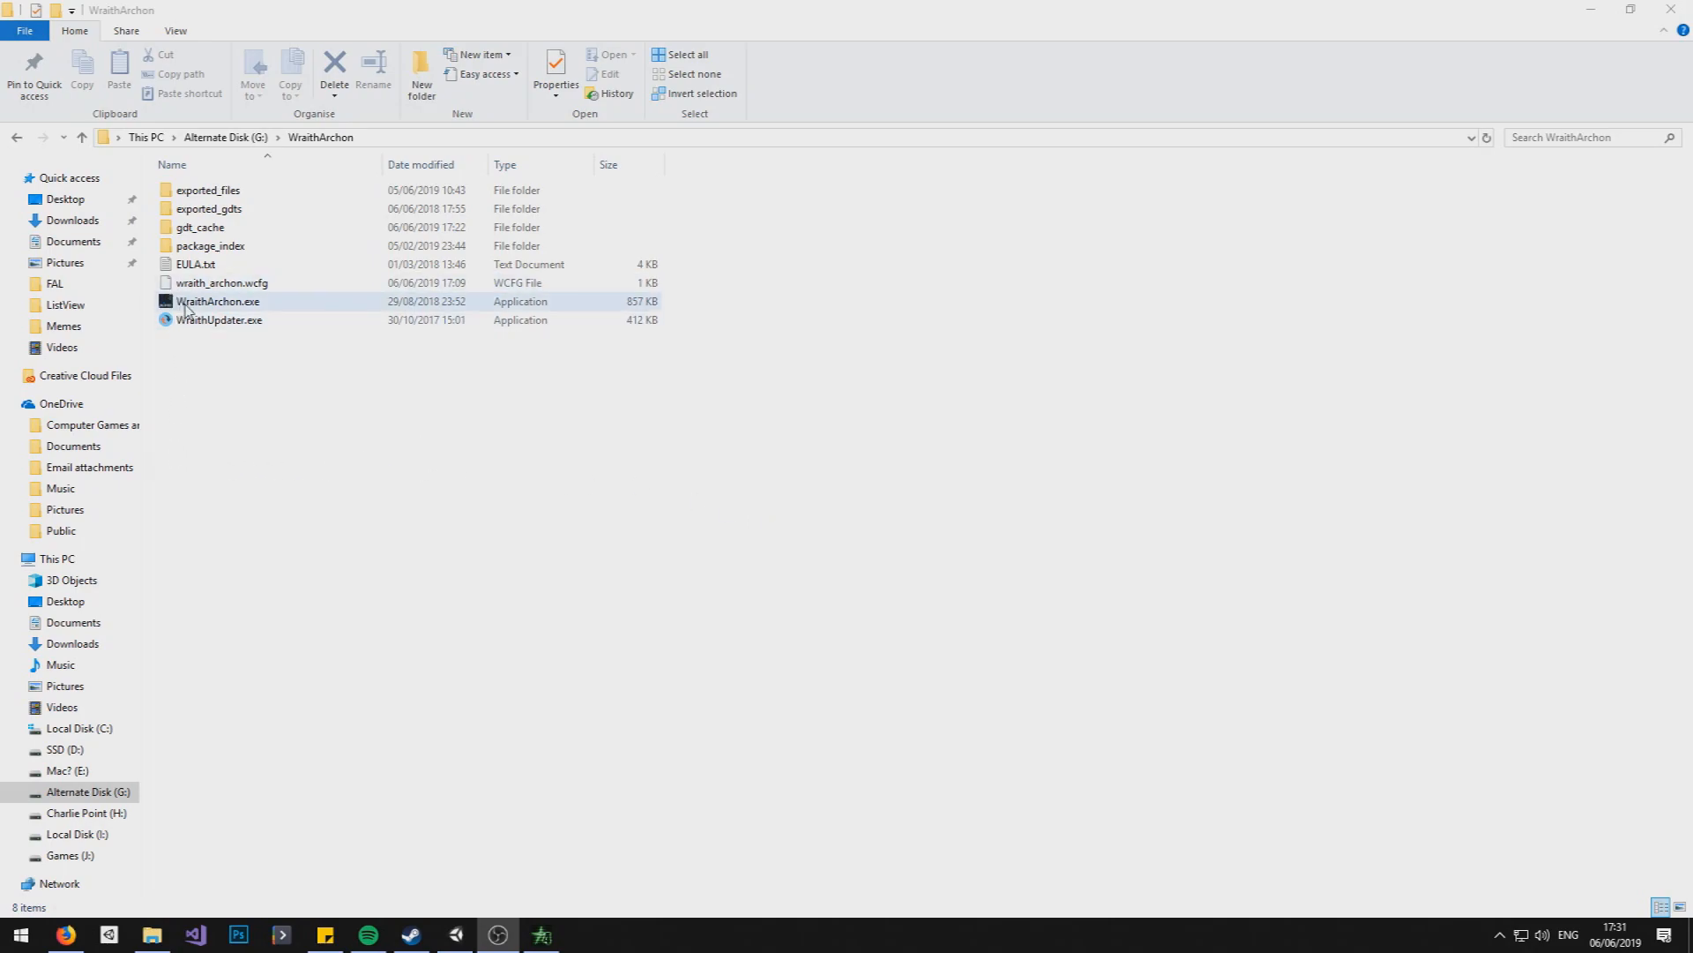
left_click(219, 319)
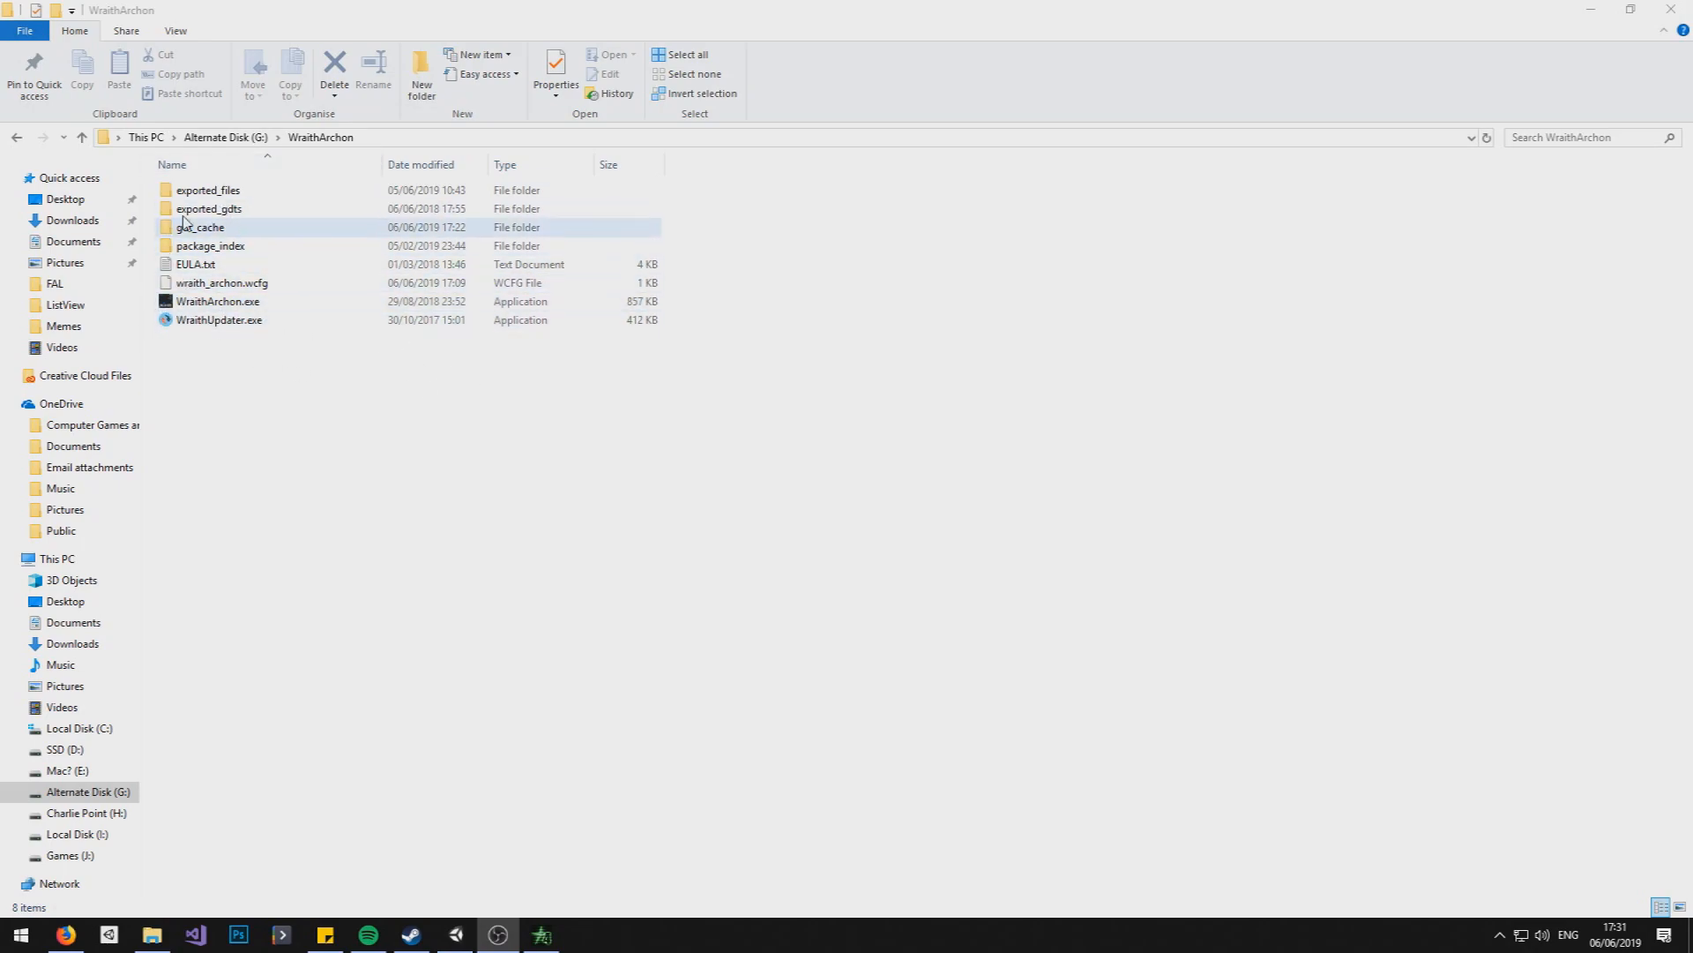
left_click(611, 553)
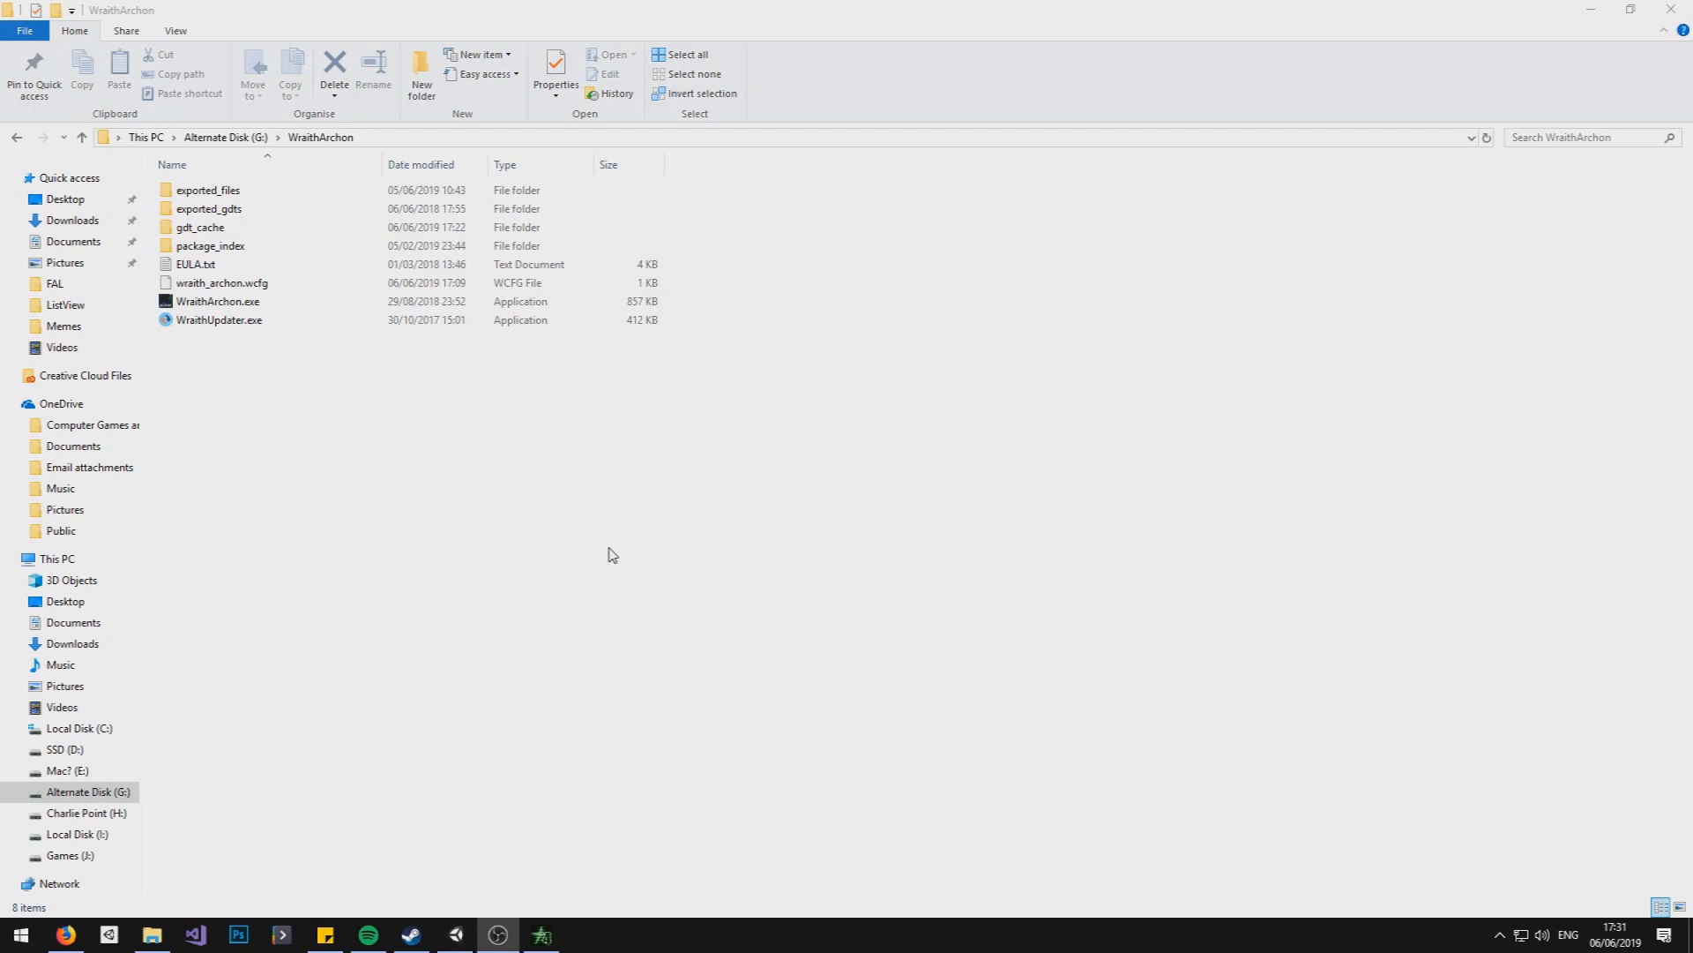
mouse_move(608, 536)
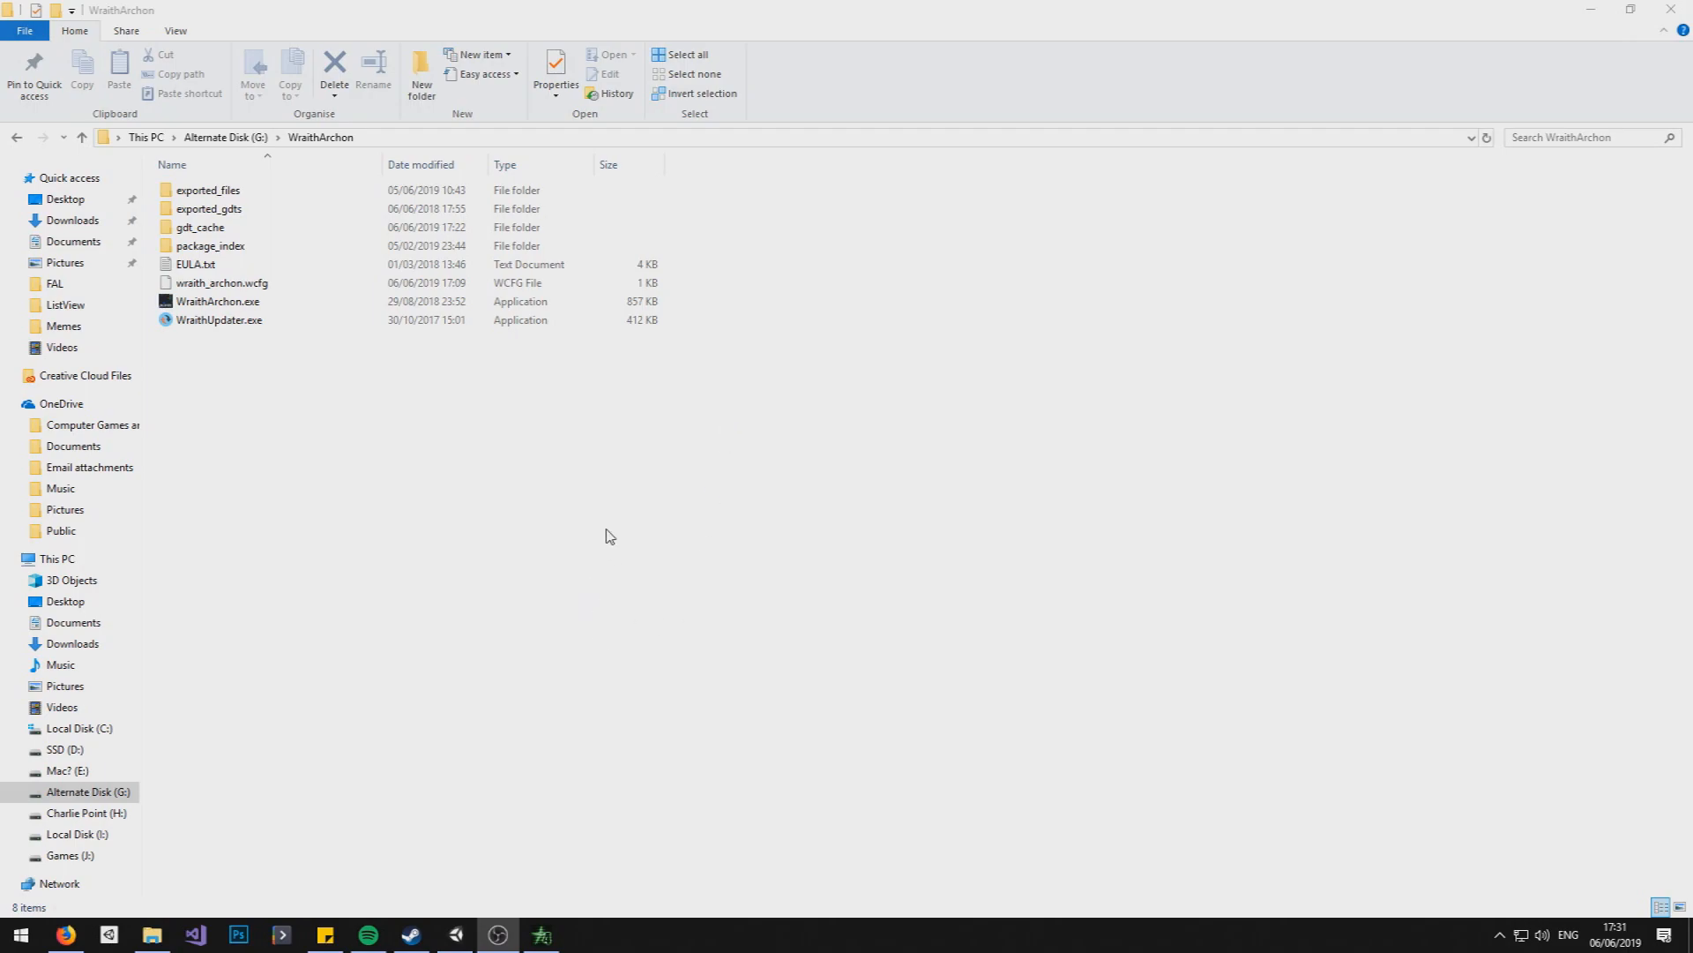
mouse_move(776, 526)
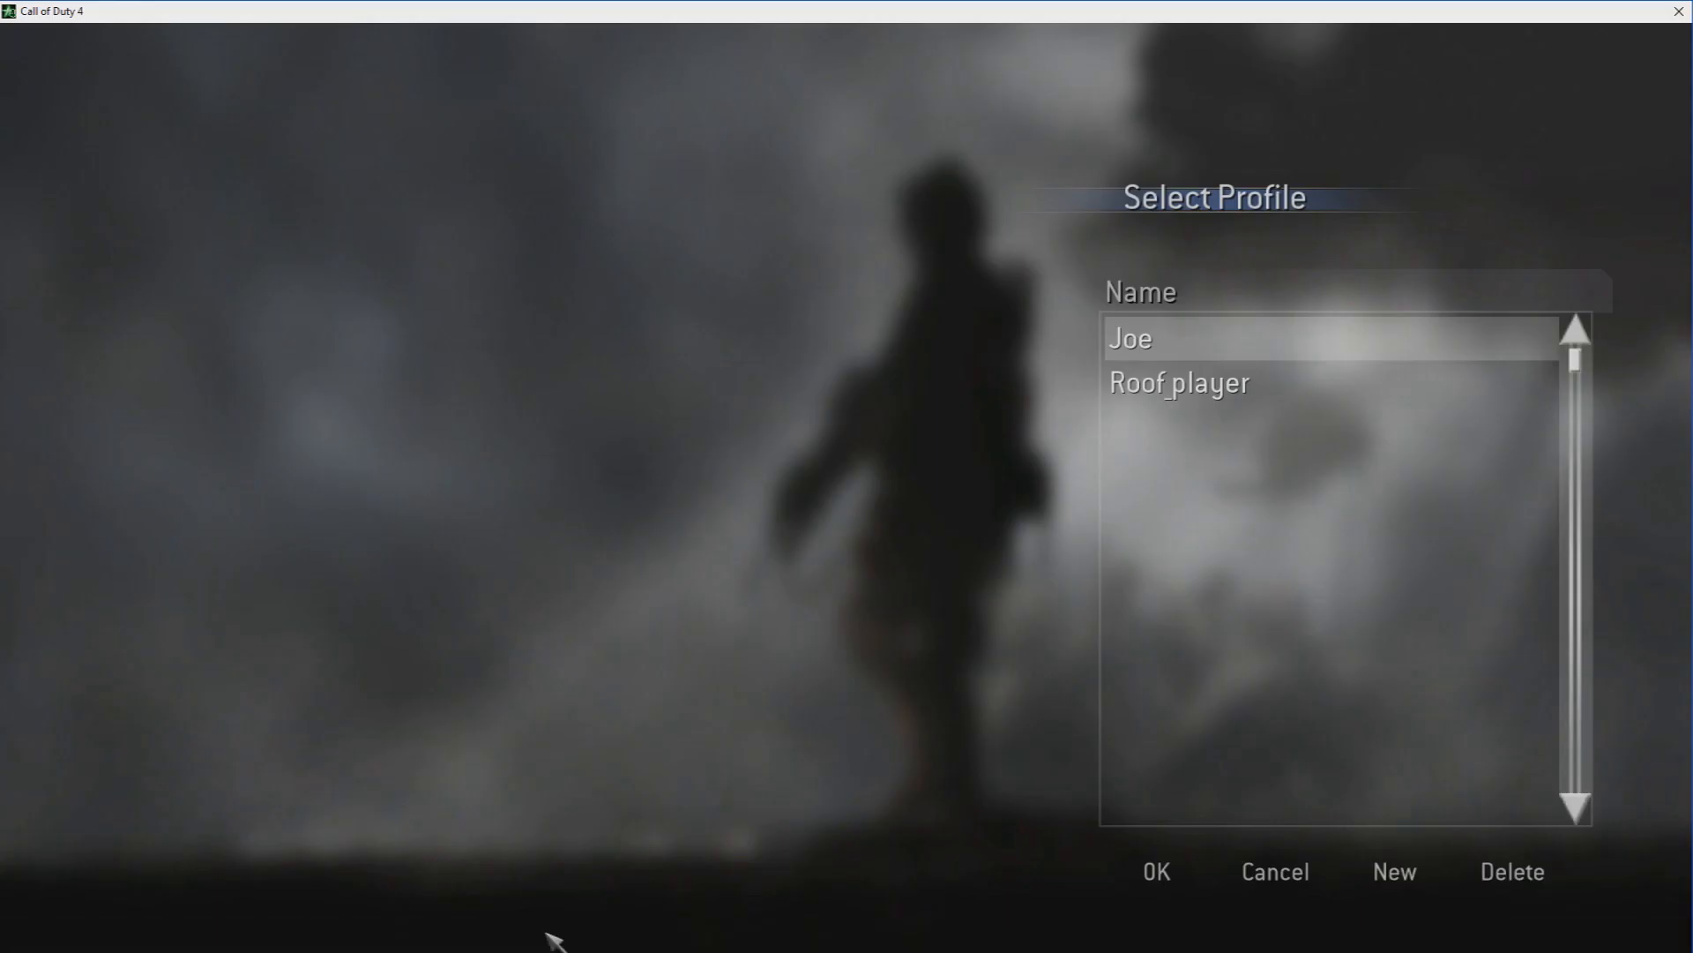
- Confirm the profile and start the Blackout mission from the Act I mission list
left_click(1160, 871)
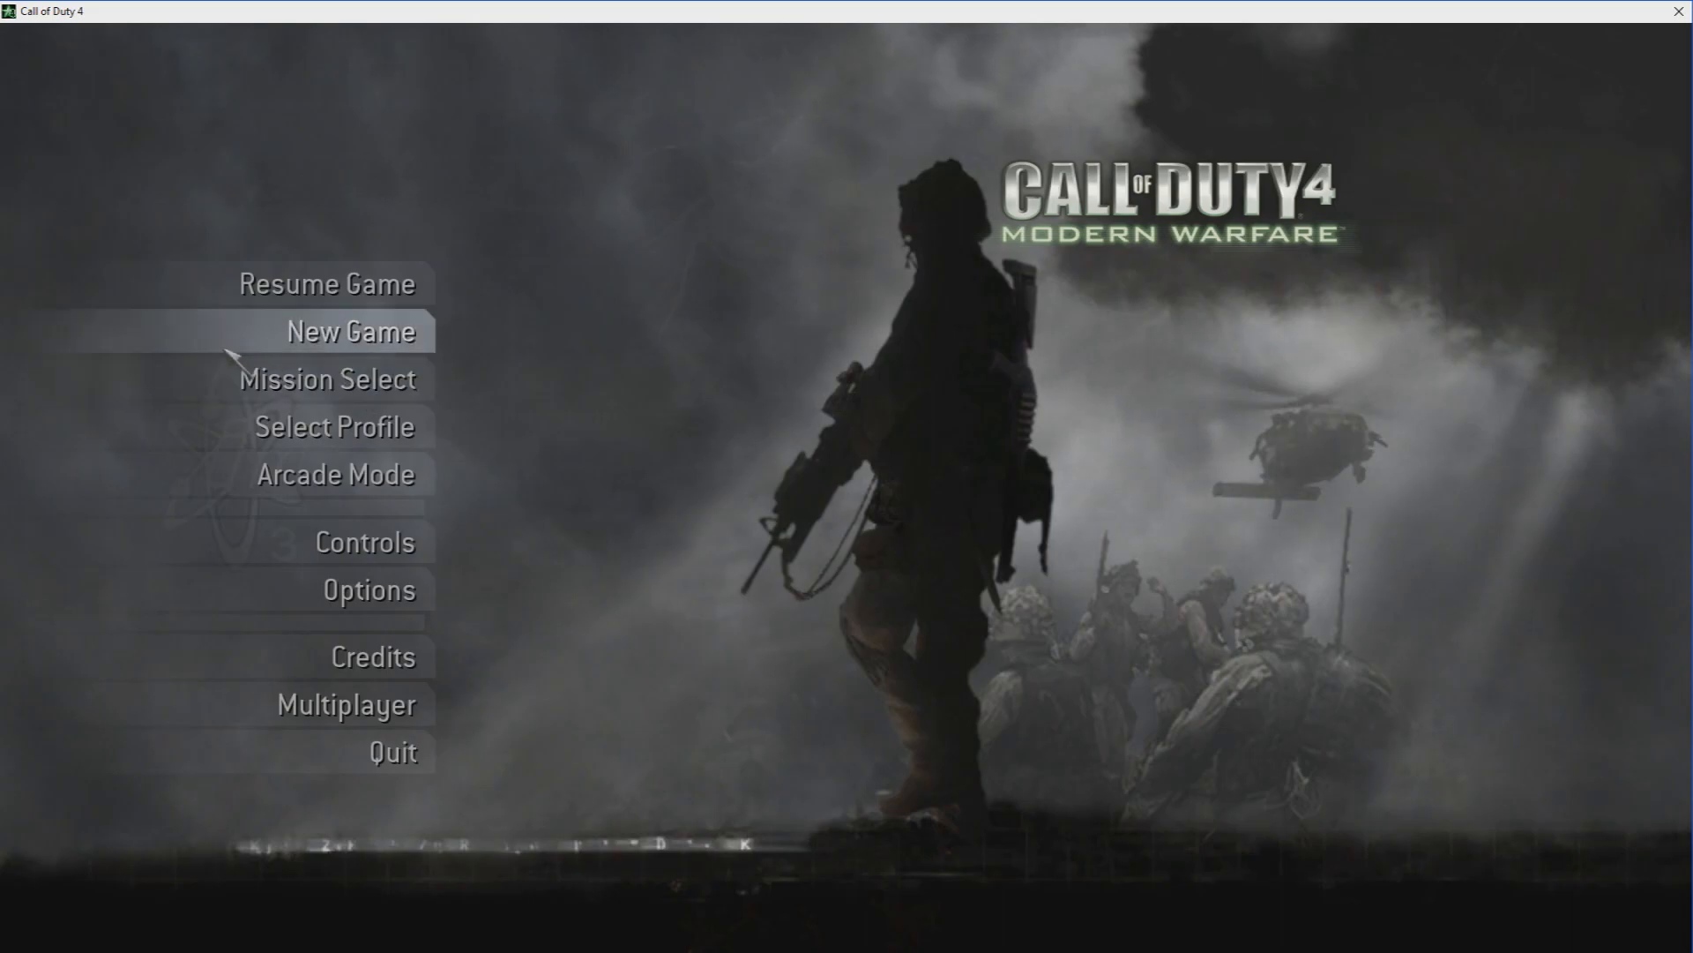
left_click(334, 379)
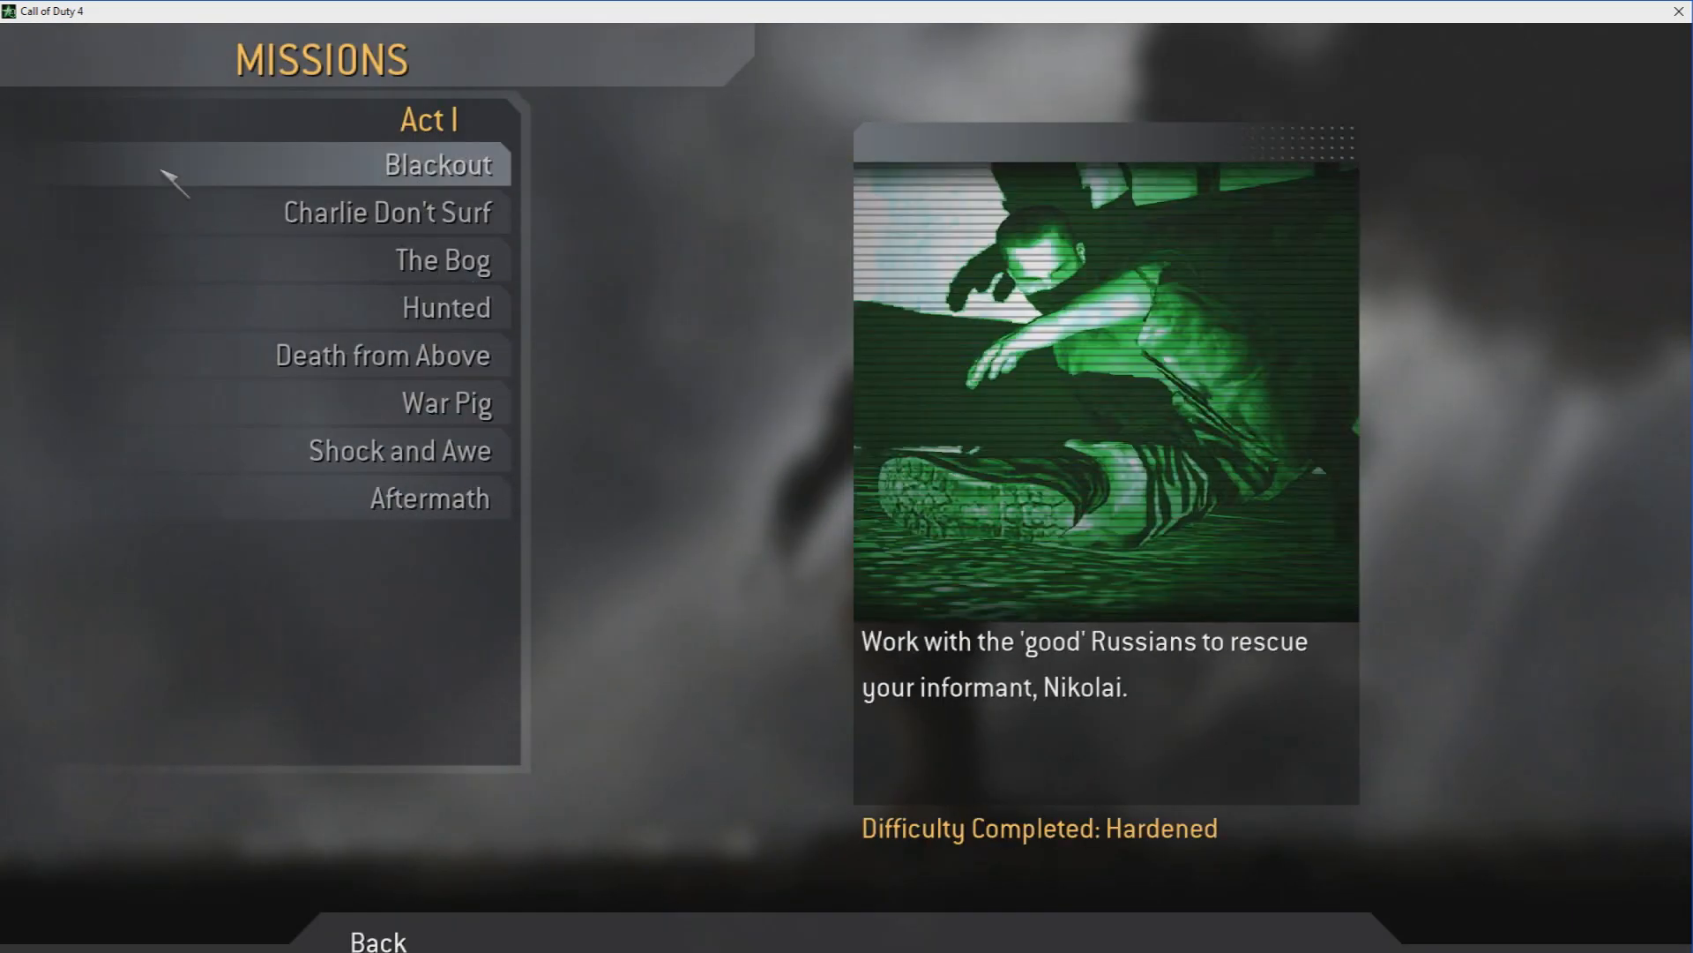
mouse_move(450, 165)
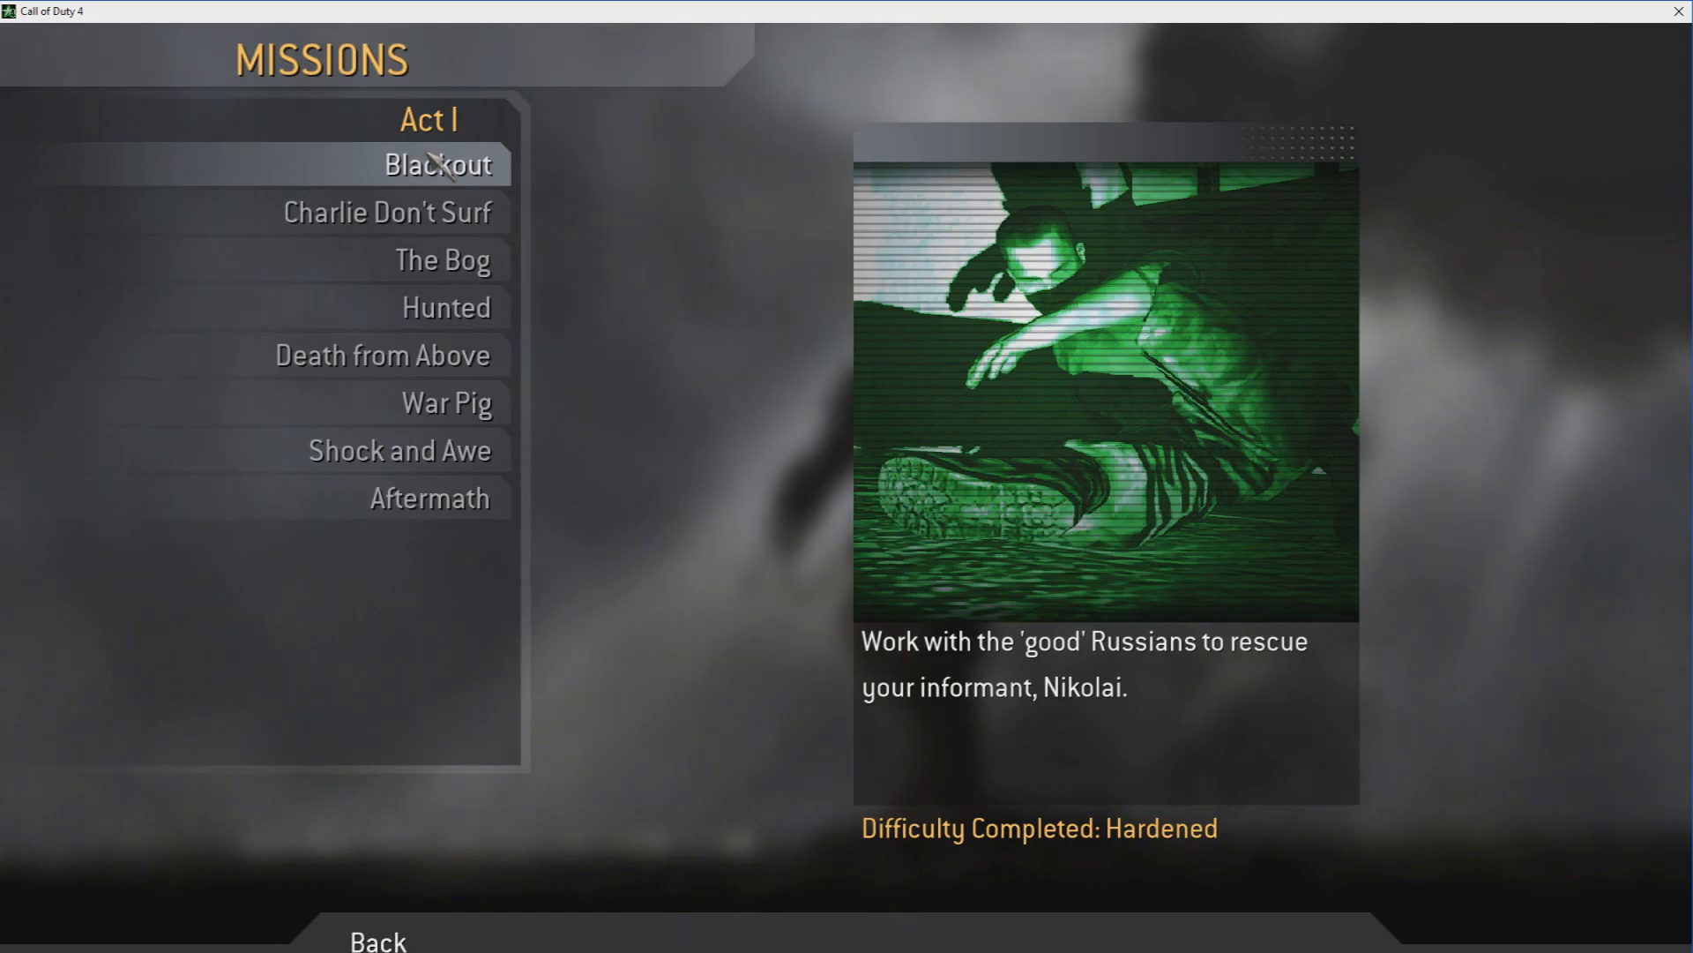
left_click(437, 166)
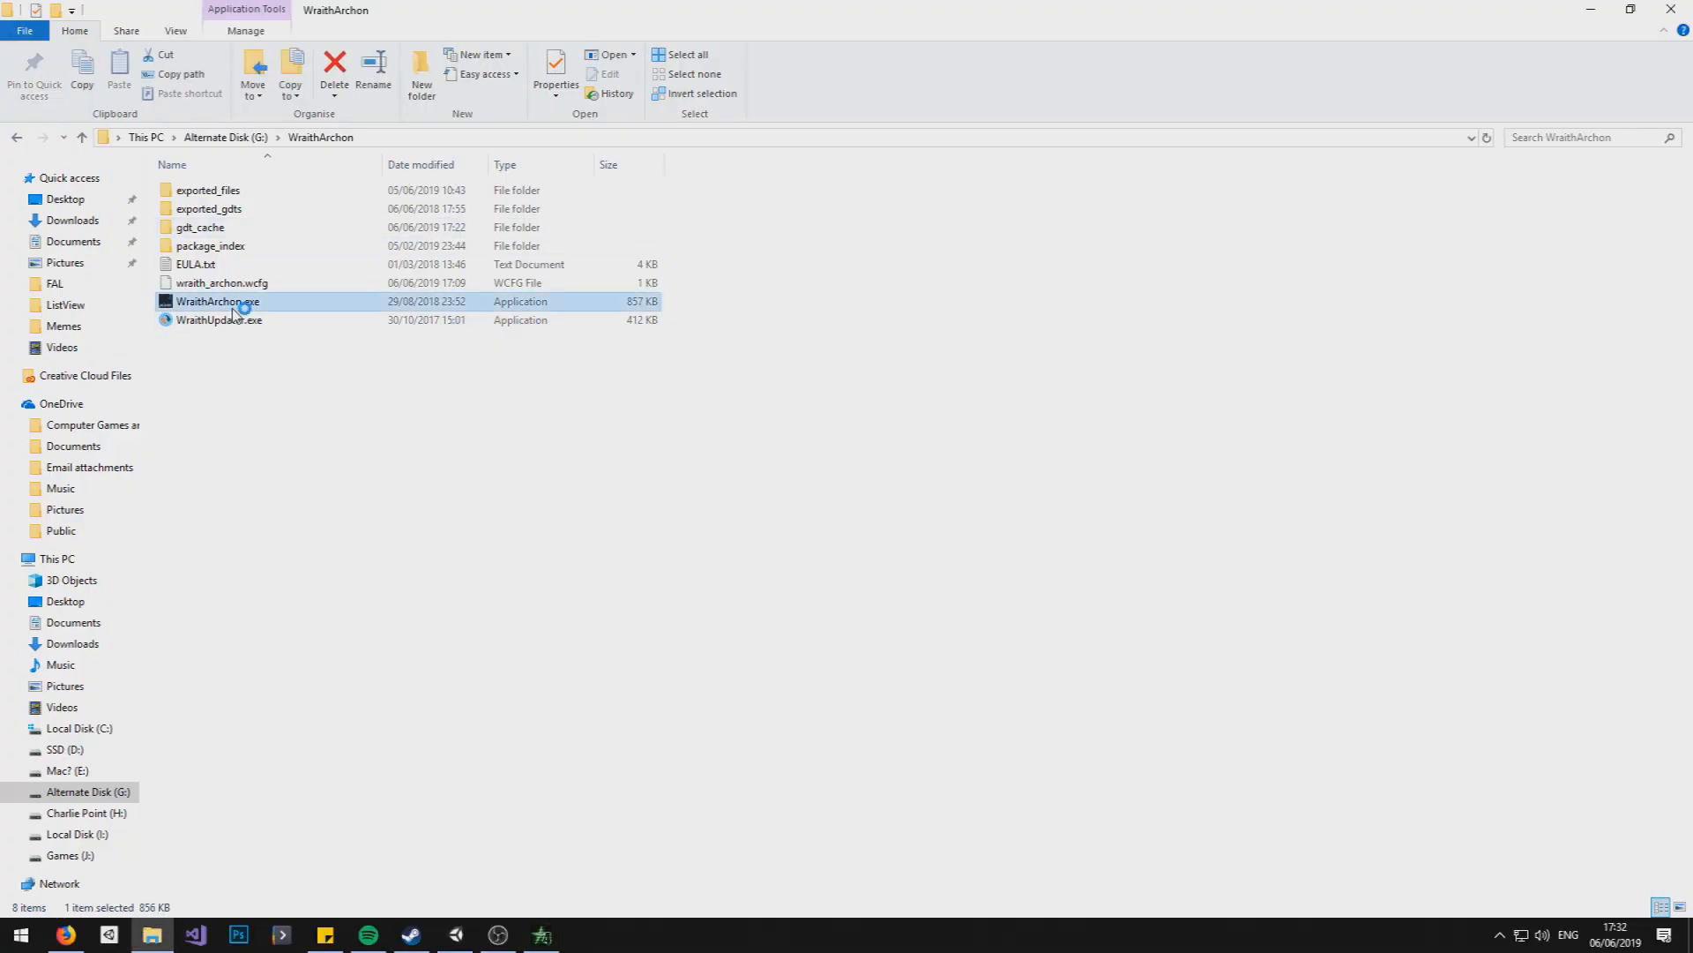
- Launch Wraith Archon and select the viewmodel_g3 model with its fire, idle, reload and other animations
double_click(219, 299)
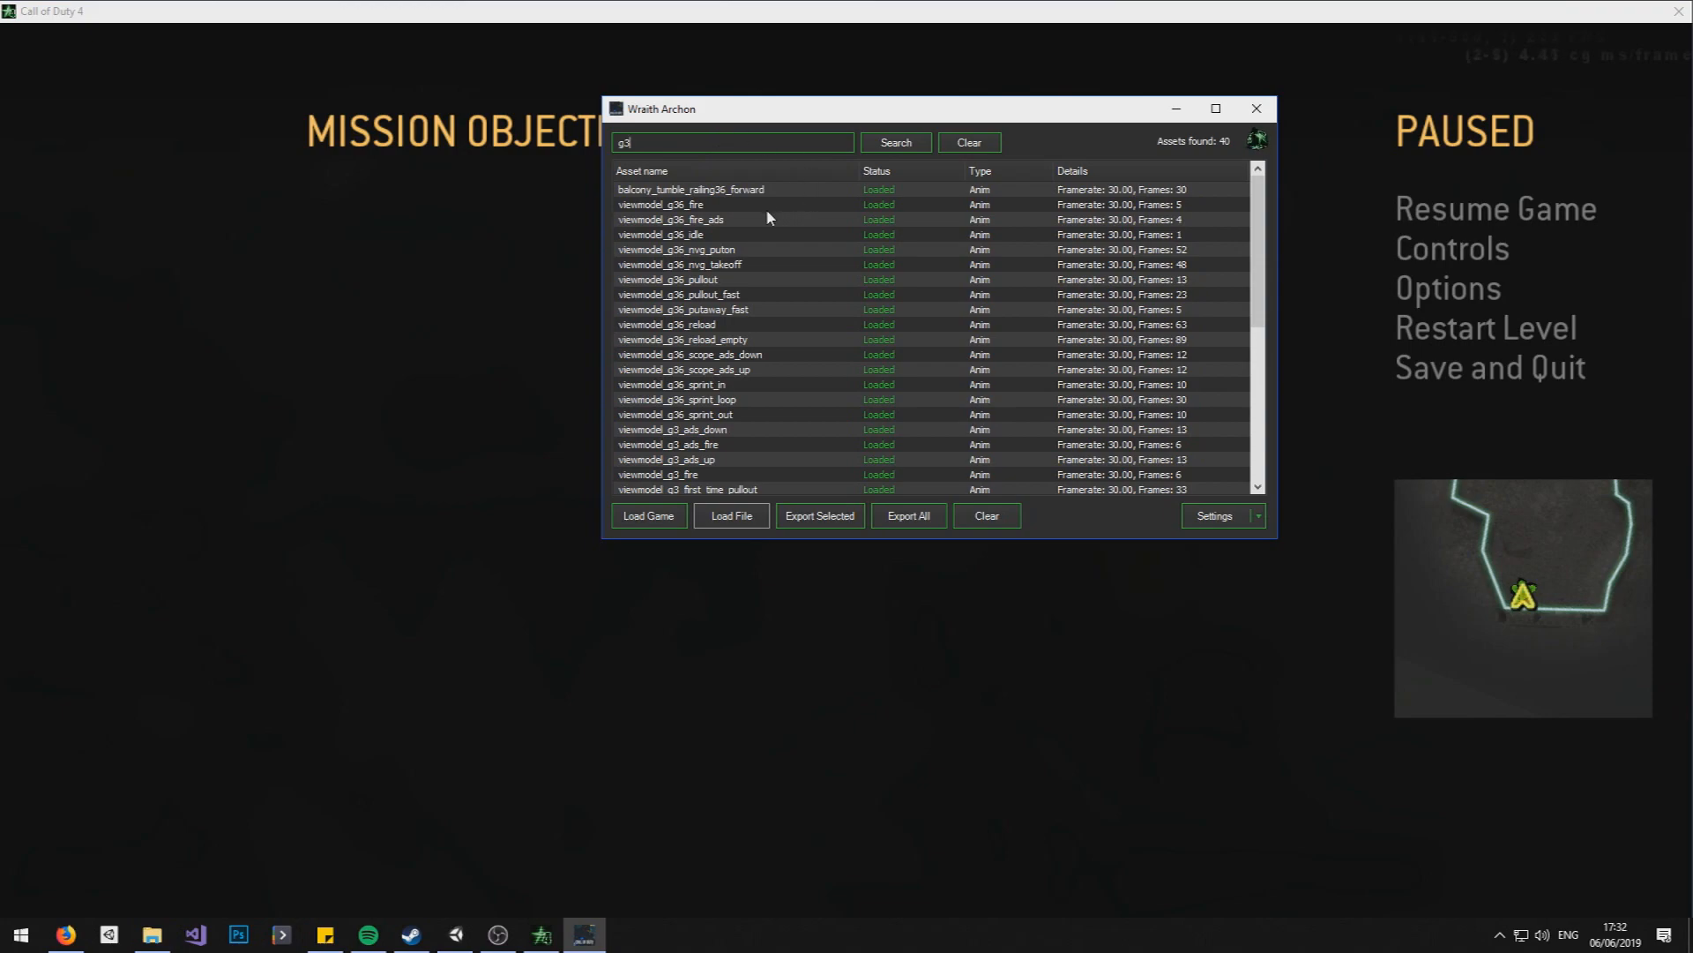
left_click(677, 204)
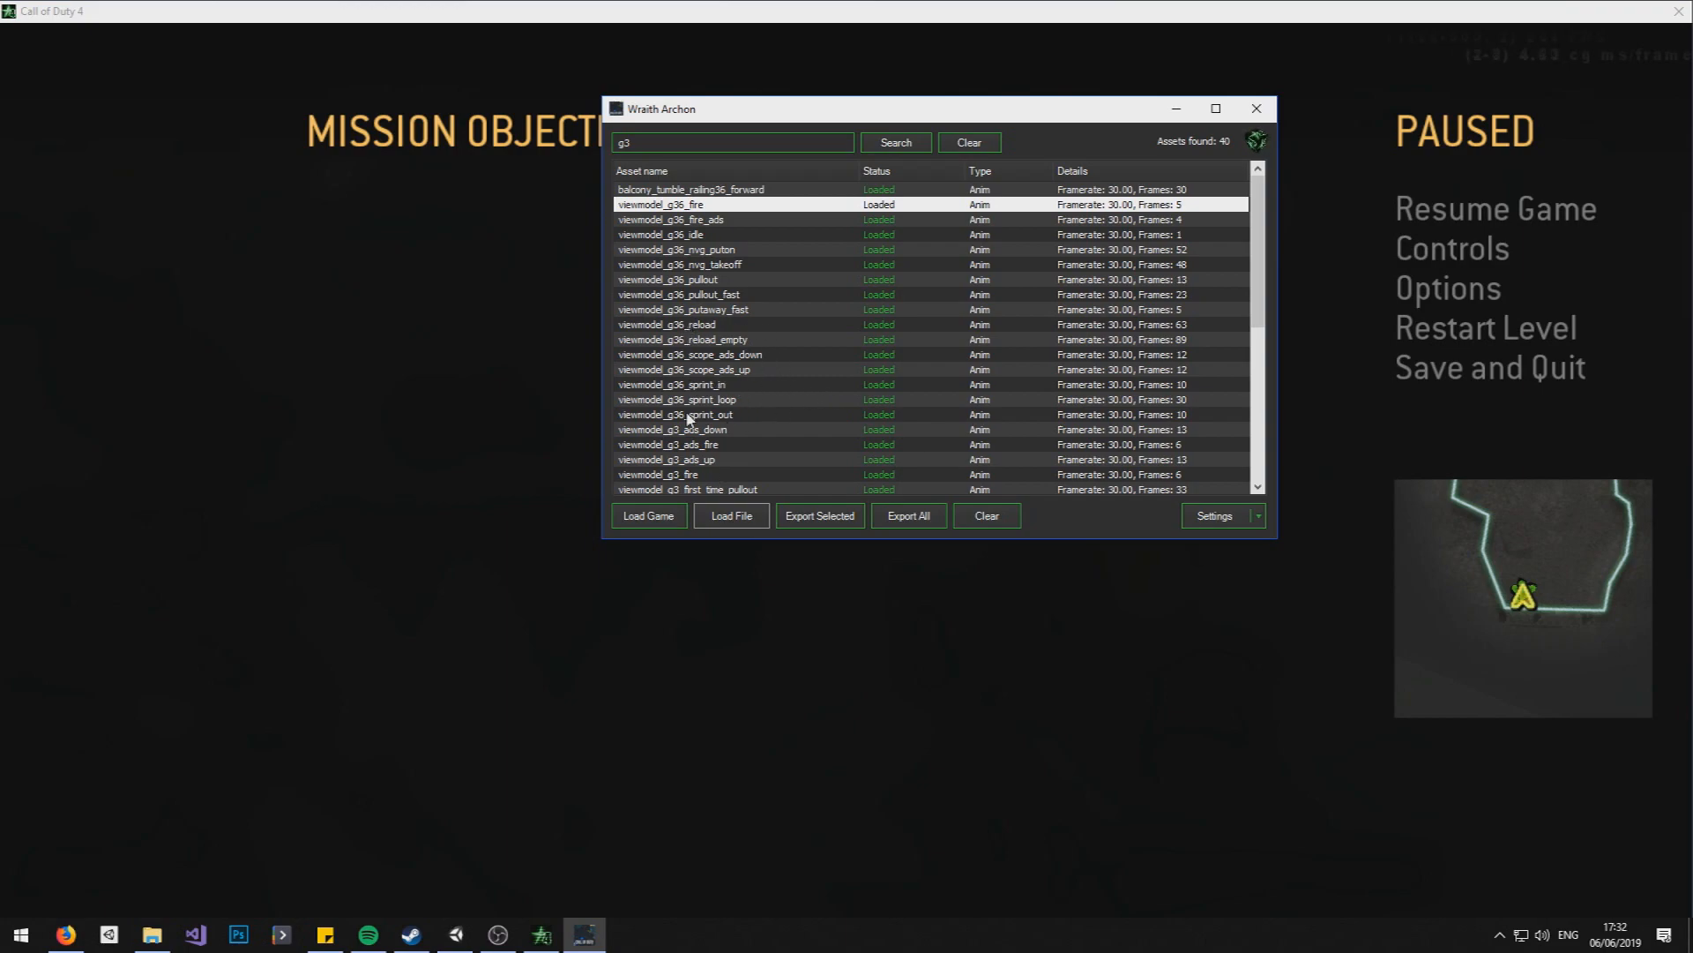
left_click(692, 473)
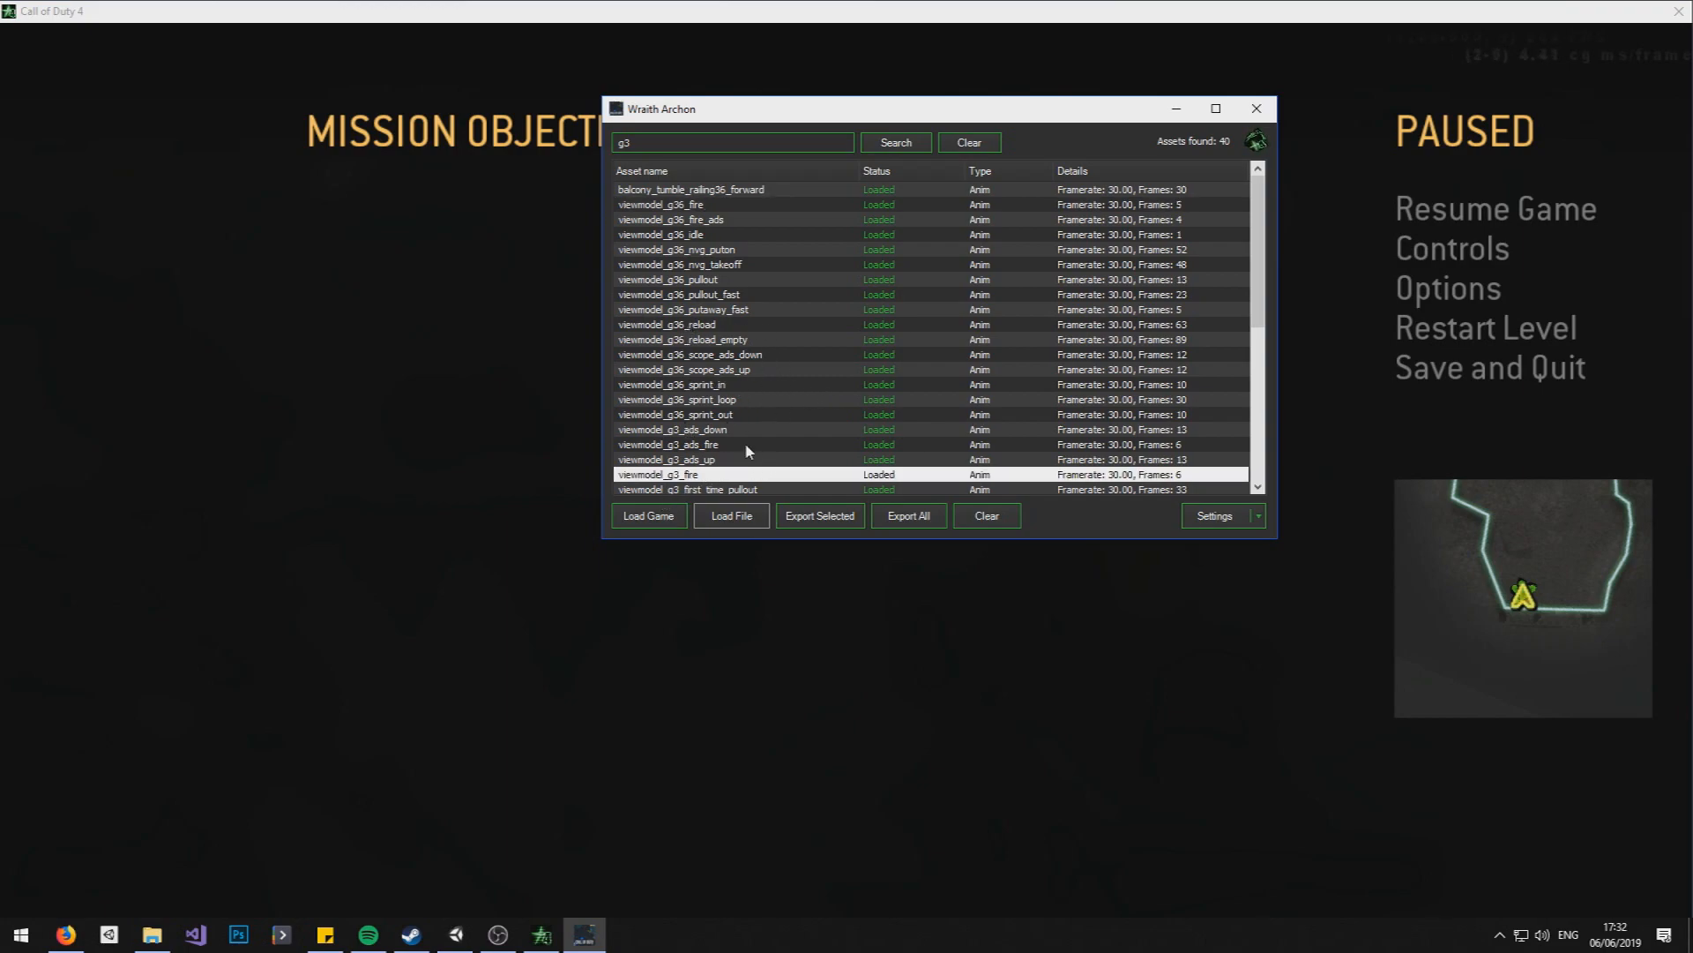
scroll("down", 3)
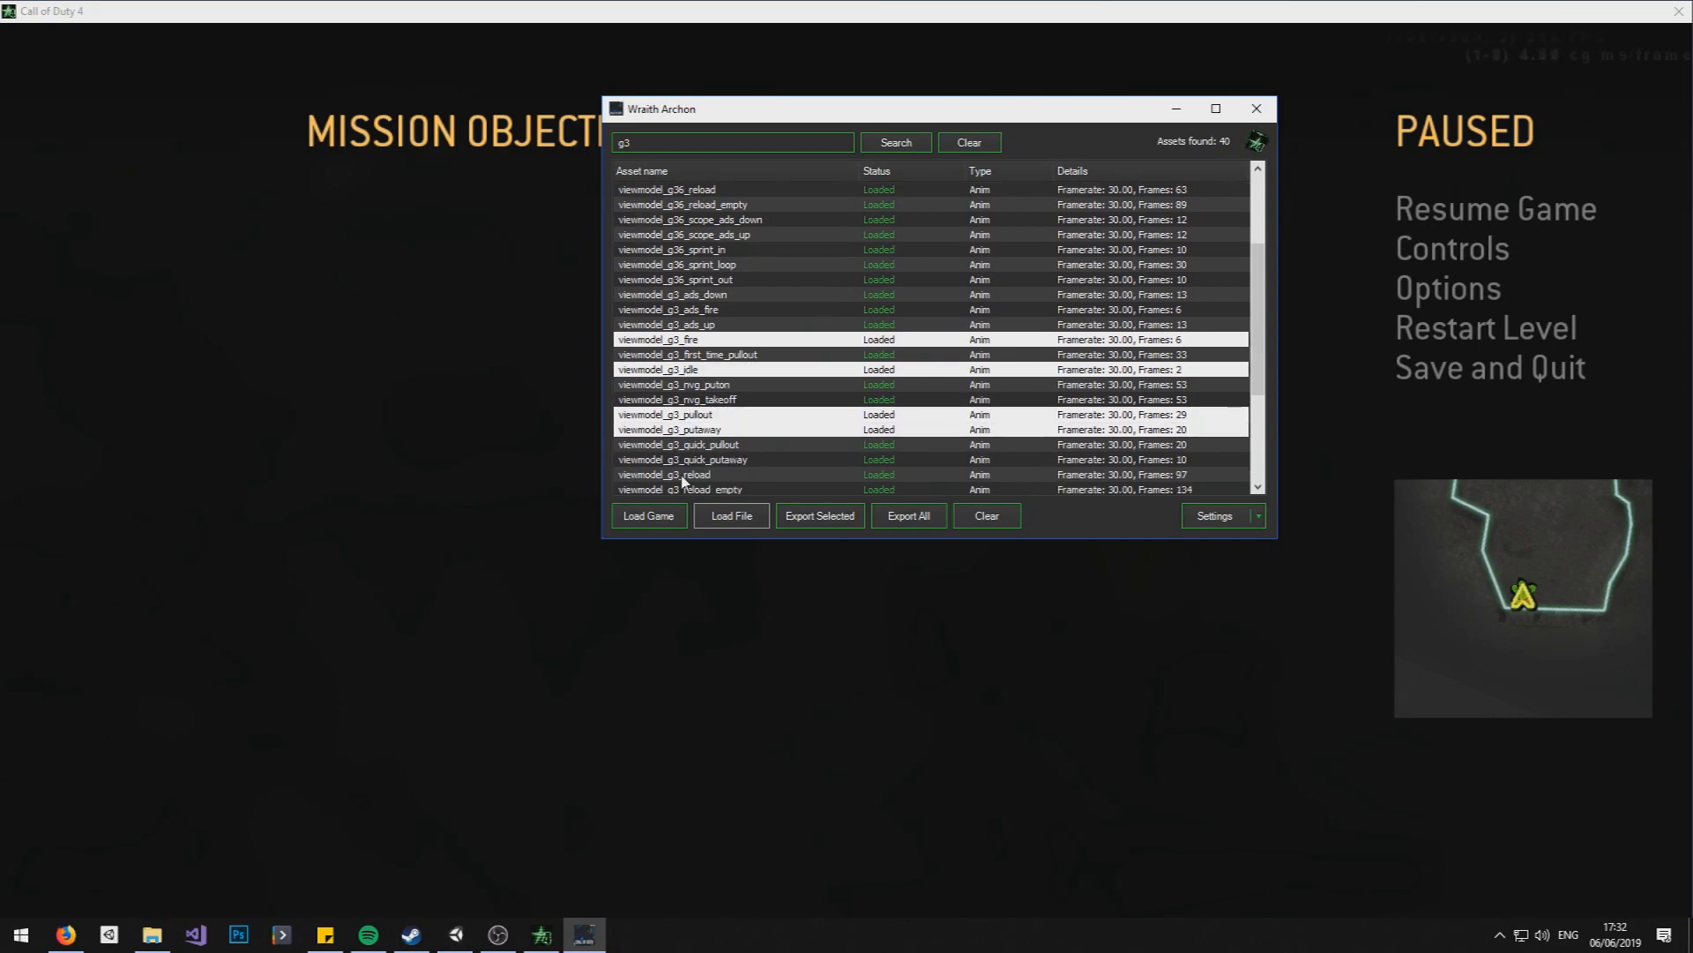
scroll("down", 3)
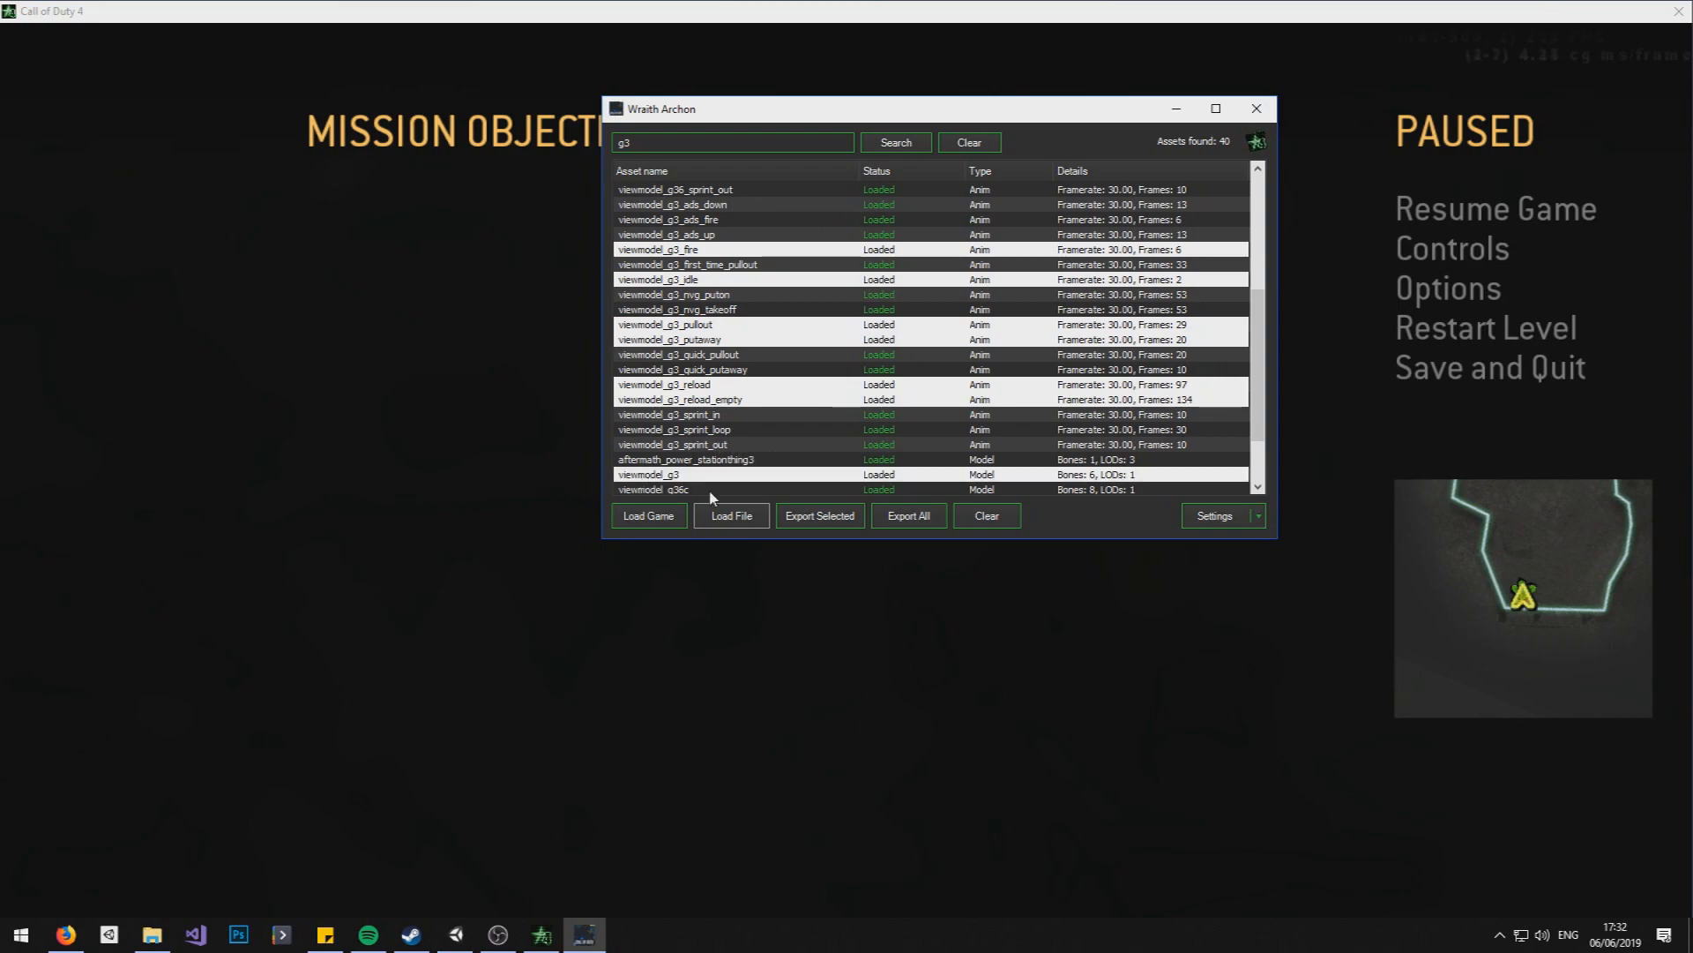
- Export the selected G3 assets, dismiss the completion message and search for 'viewha'
left_click(821, 515)
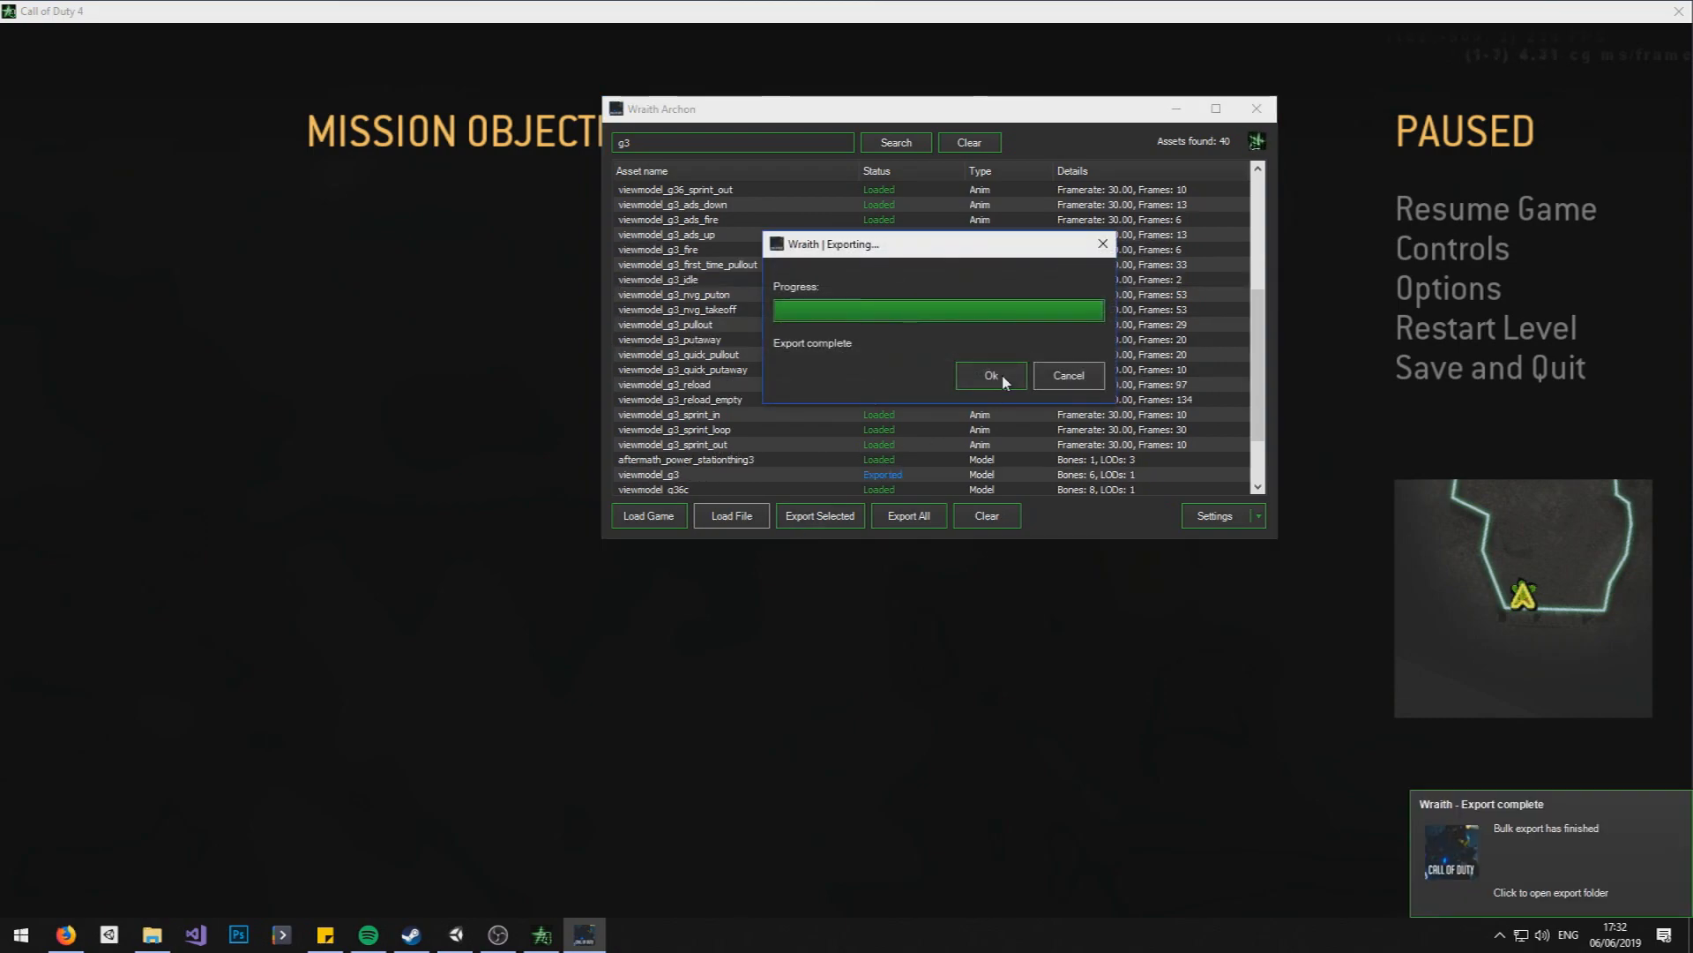
left_click(992, 374)
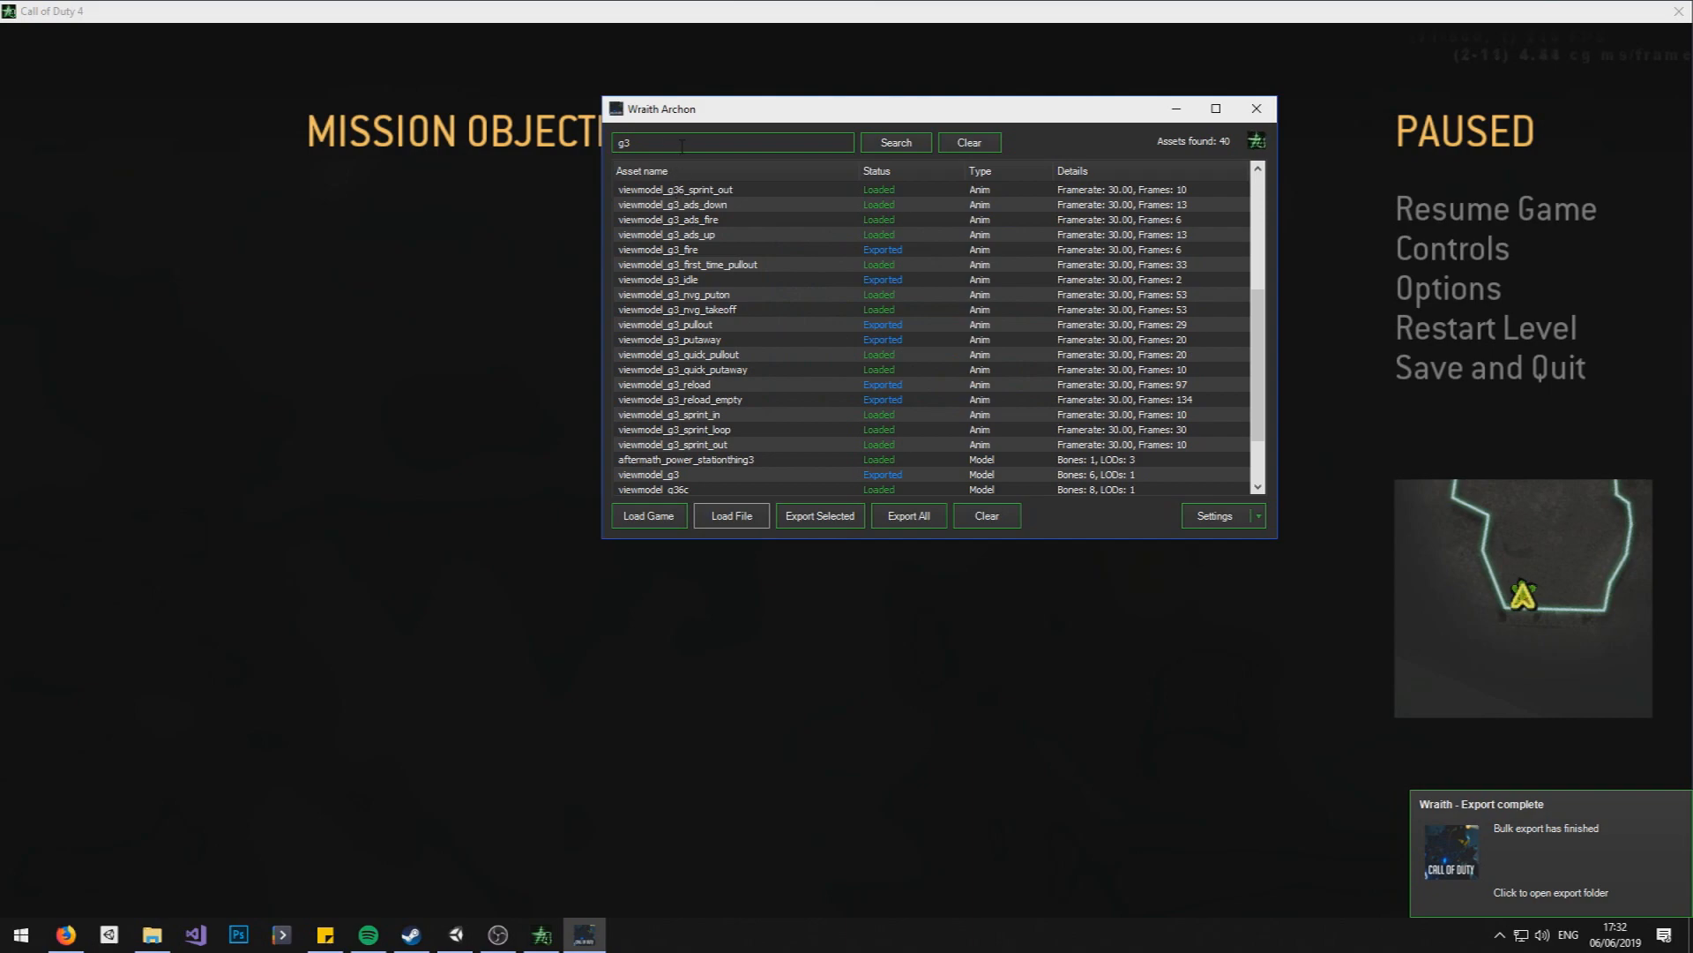
type("viewha")
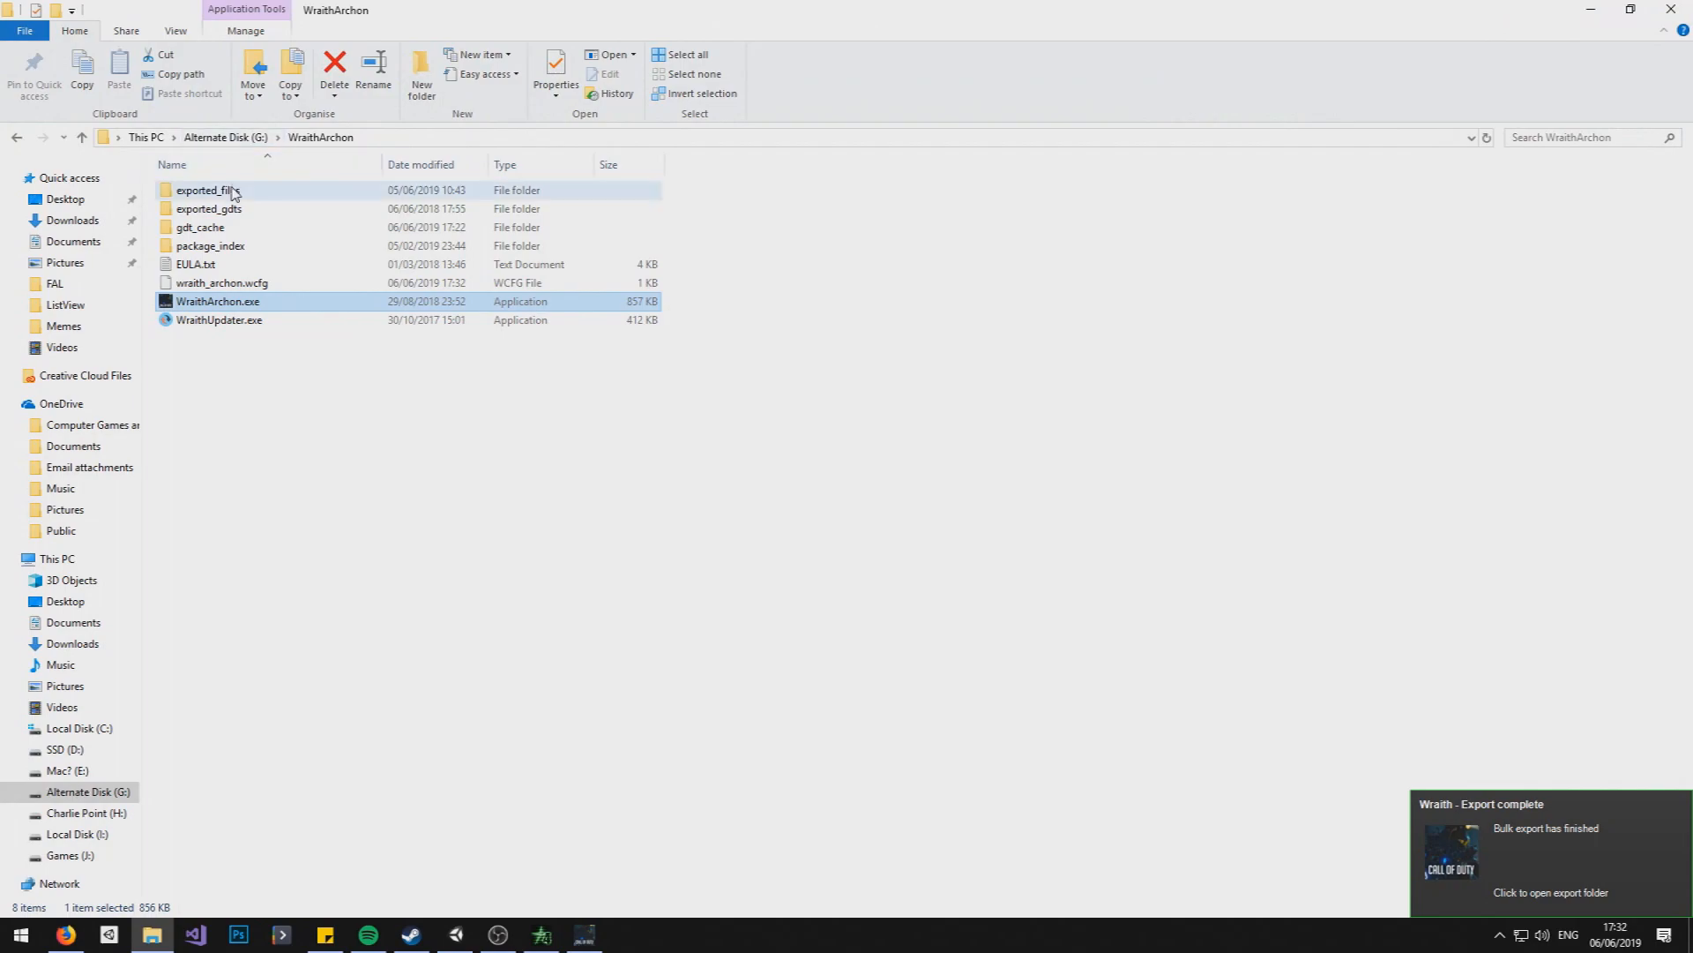
- Browse into exported_files to viewhands_player_sas_woodland and load its LOD0.ma into Maya
left_click(205, 191)
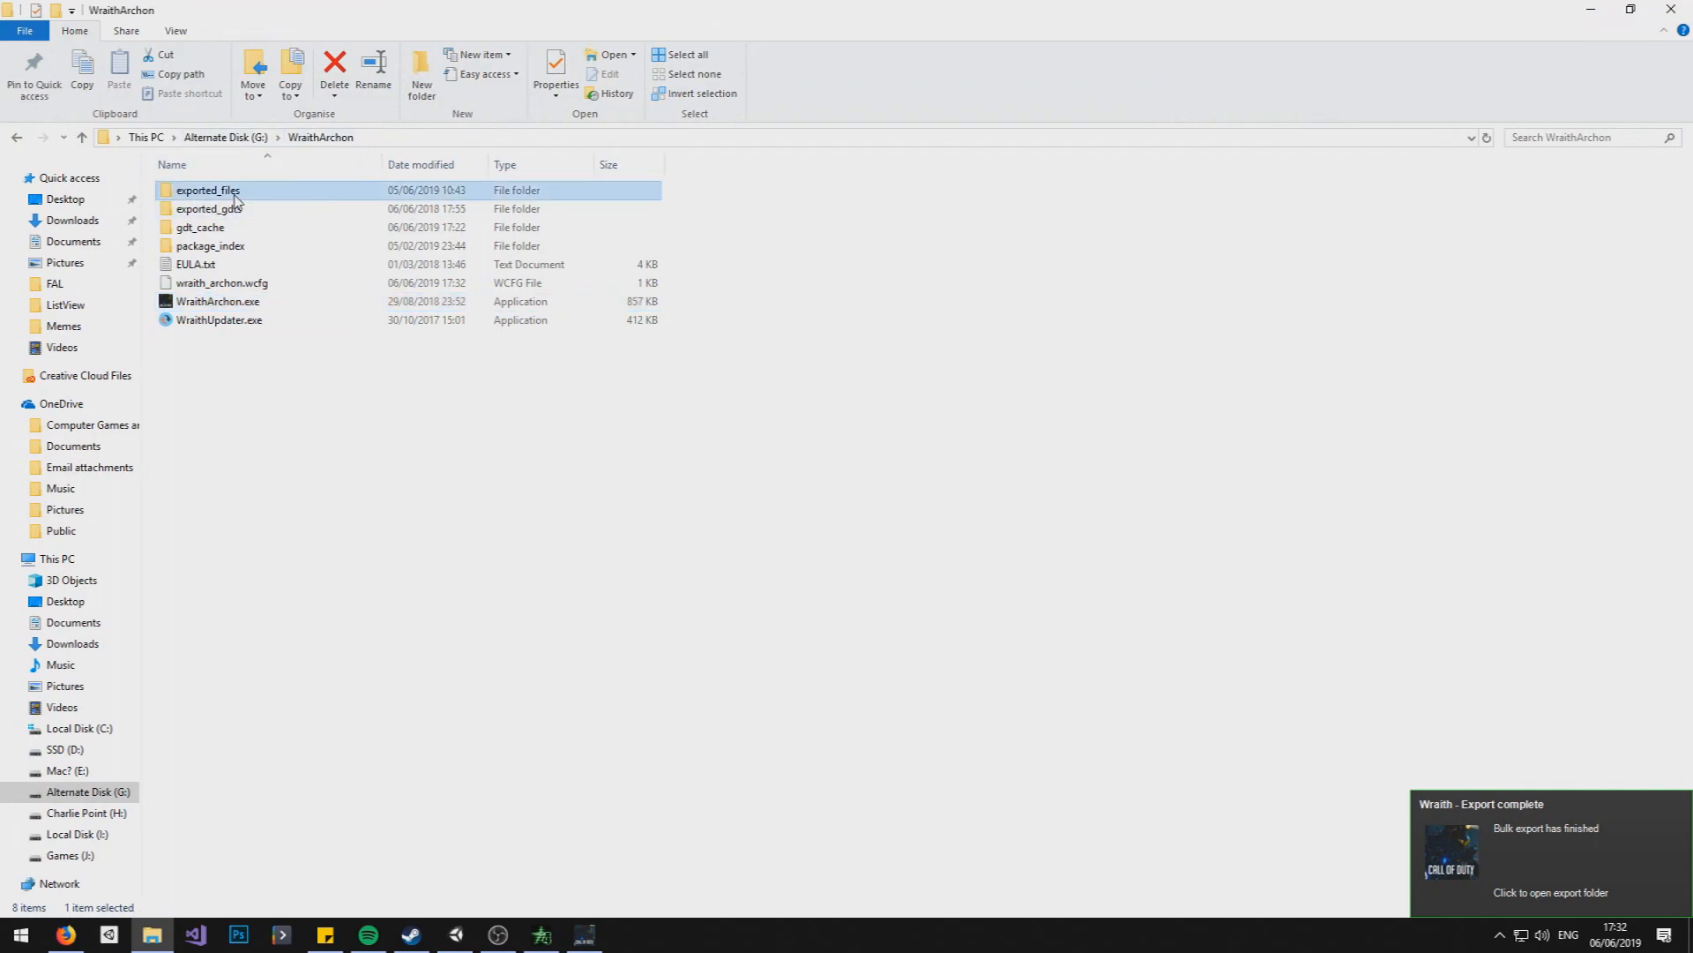
double_click(208, 190)
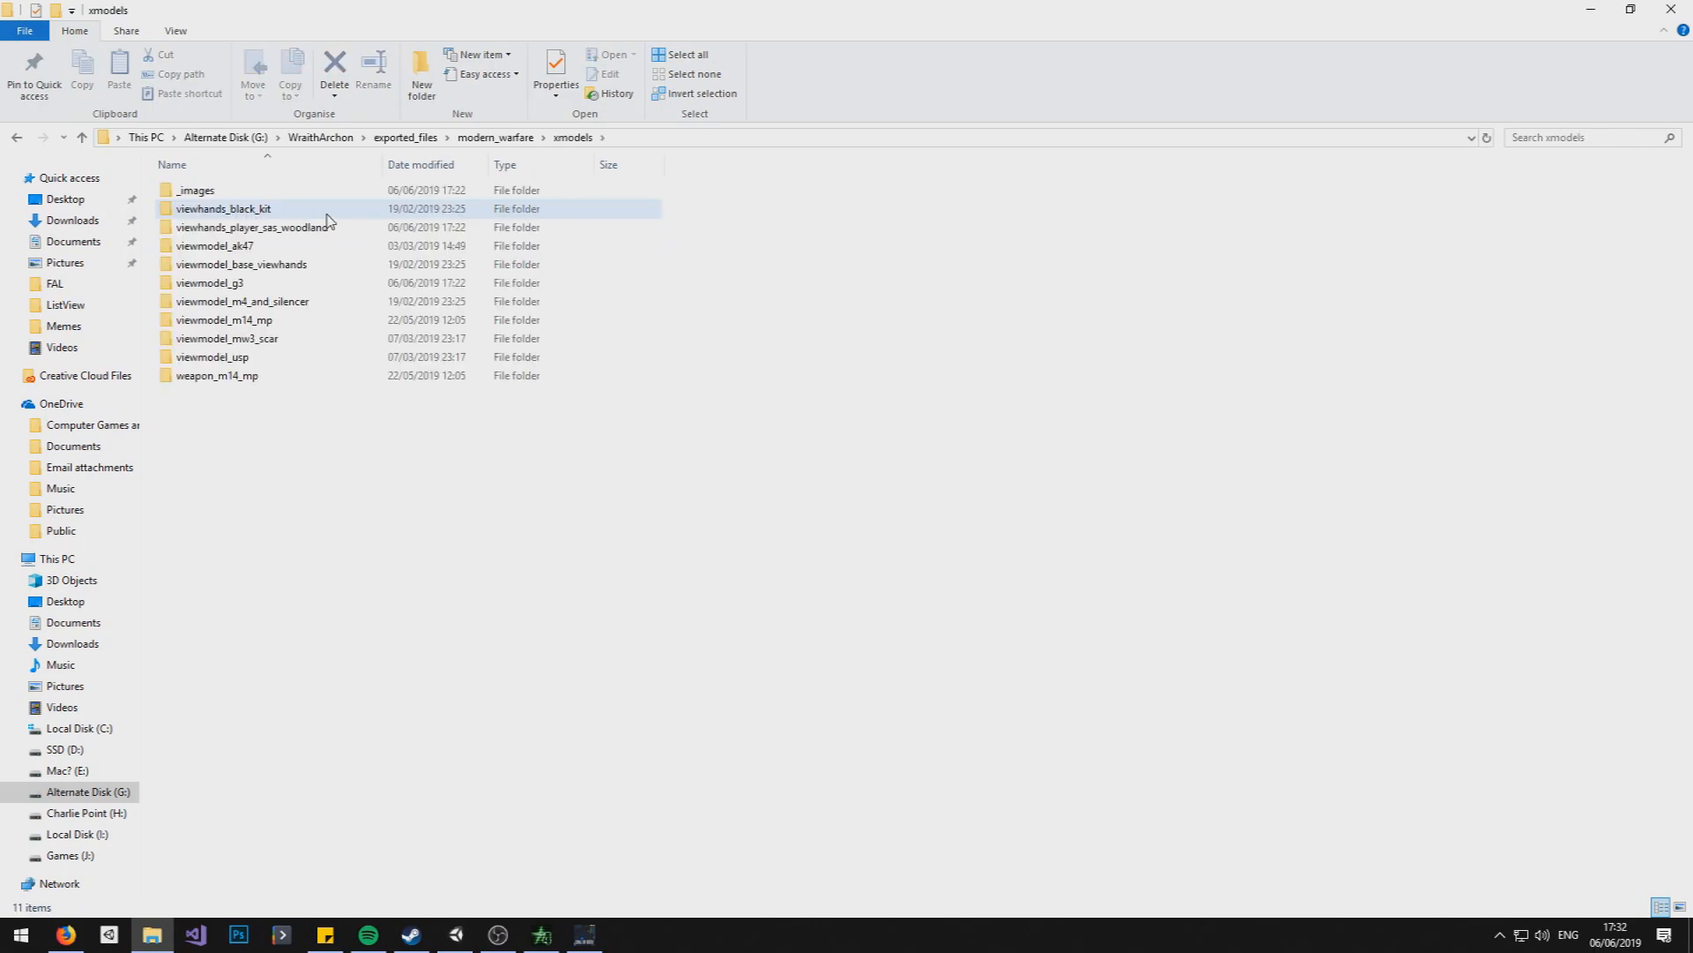
double_click(247, 226)
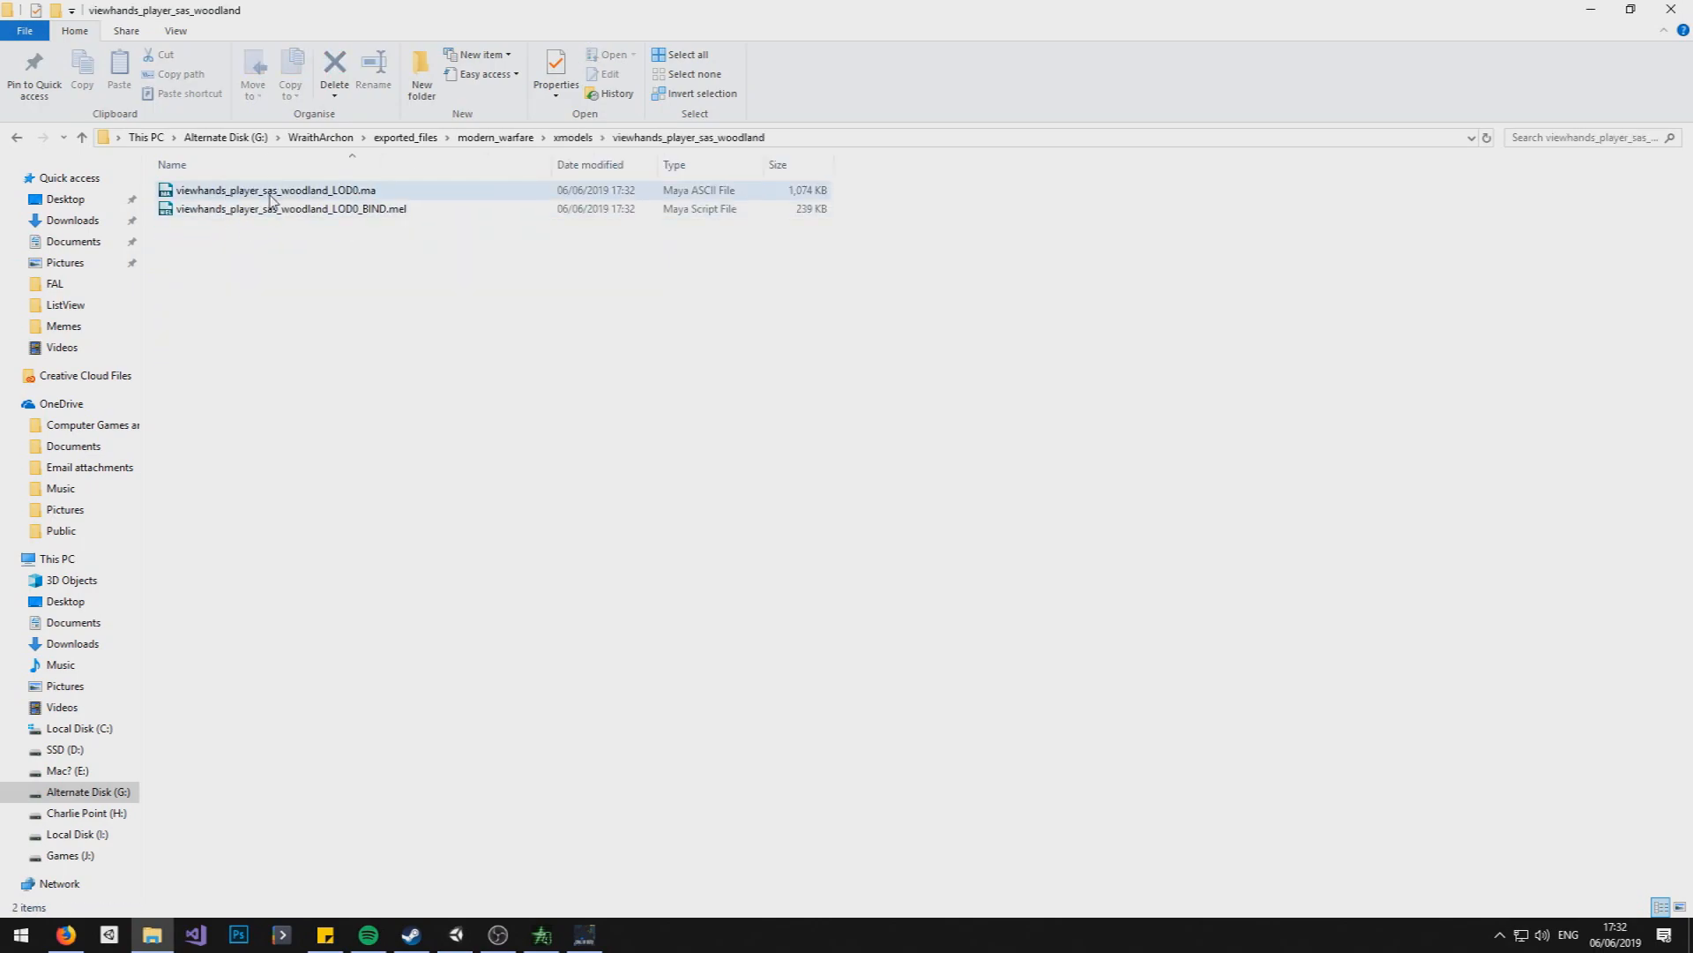
left_click(250, 190)
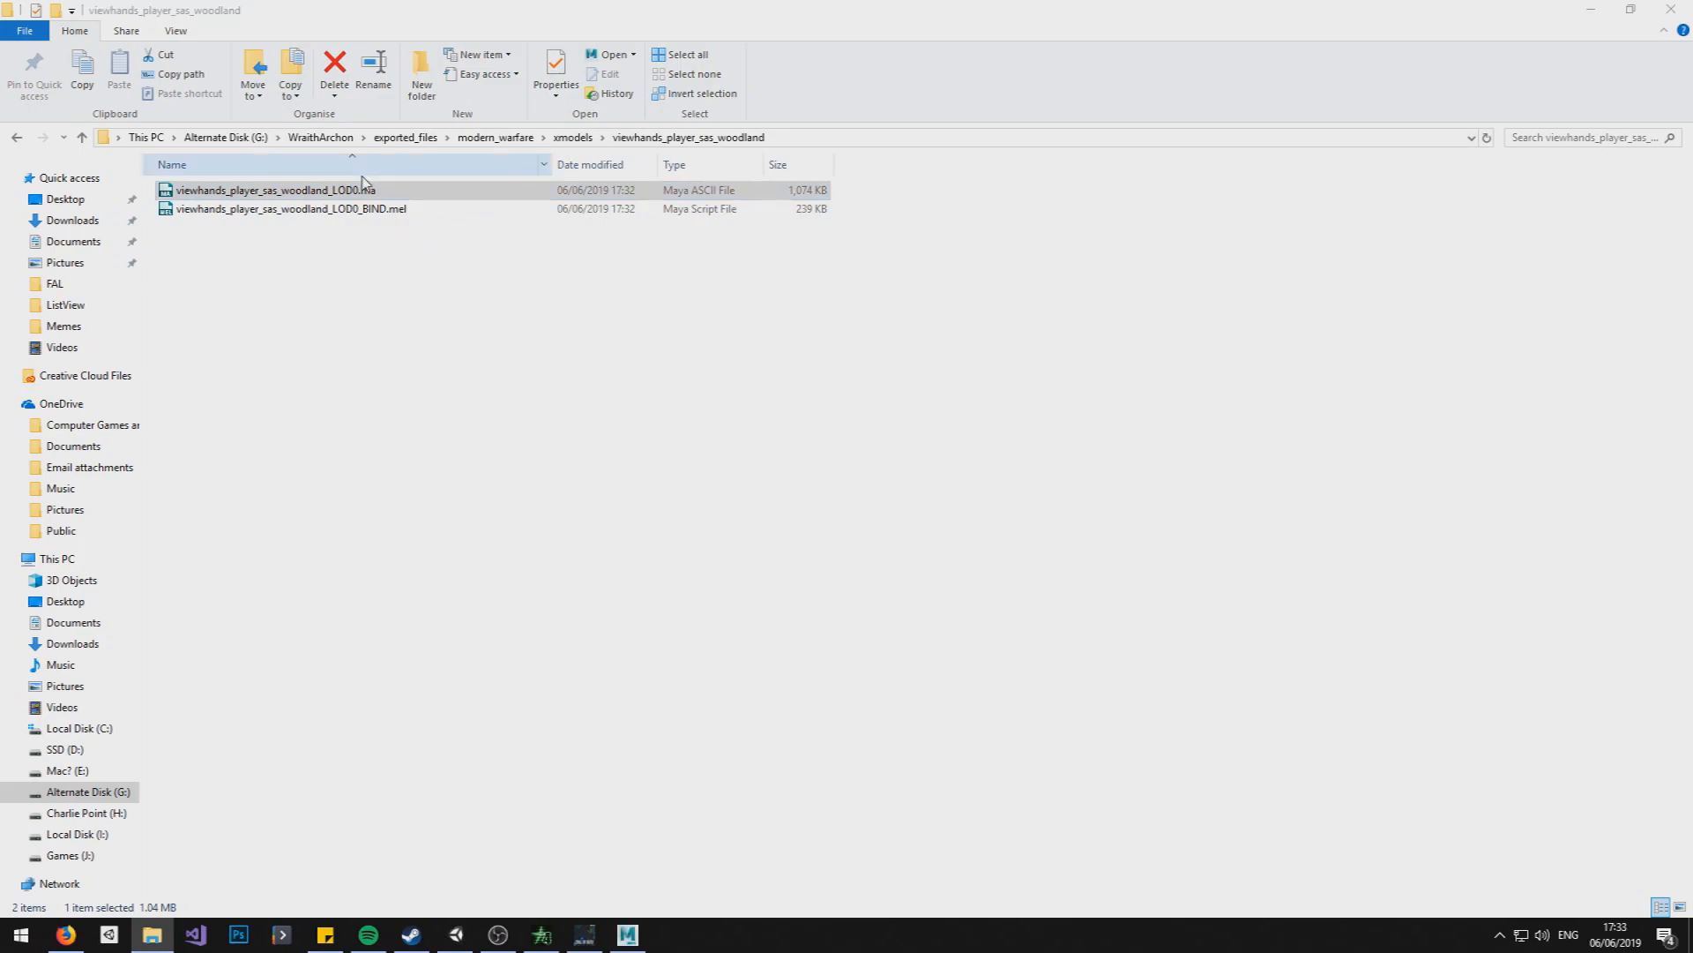
double_click(247, 191)
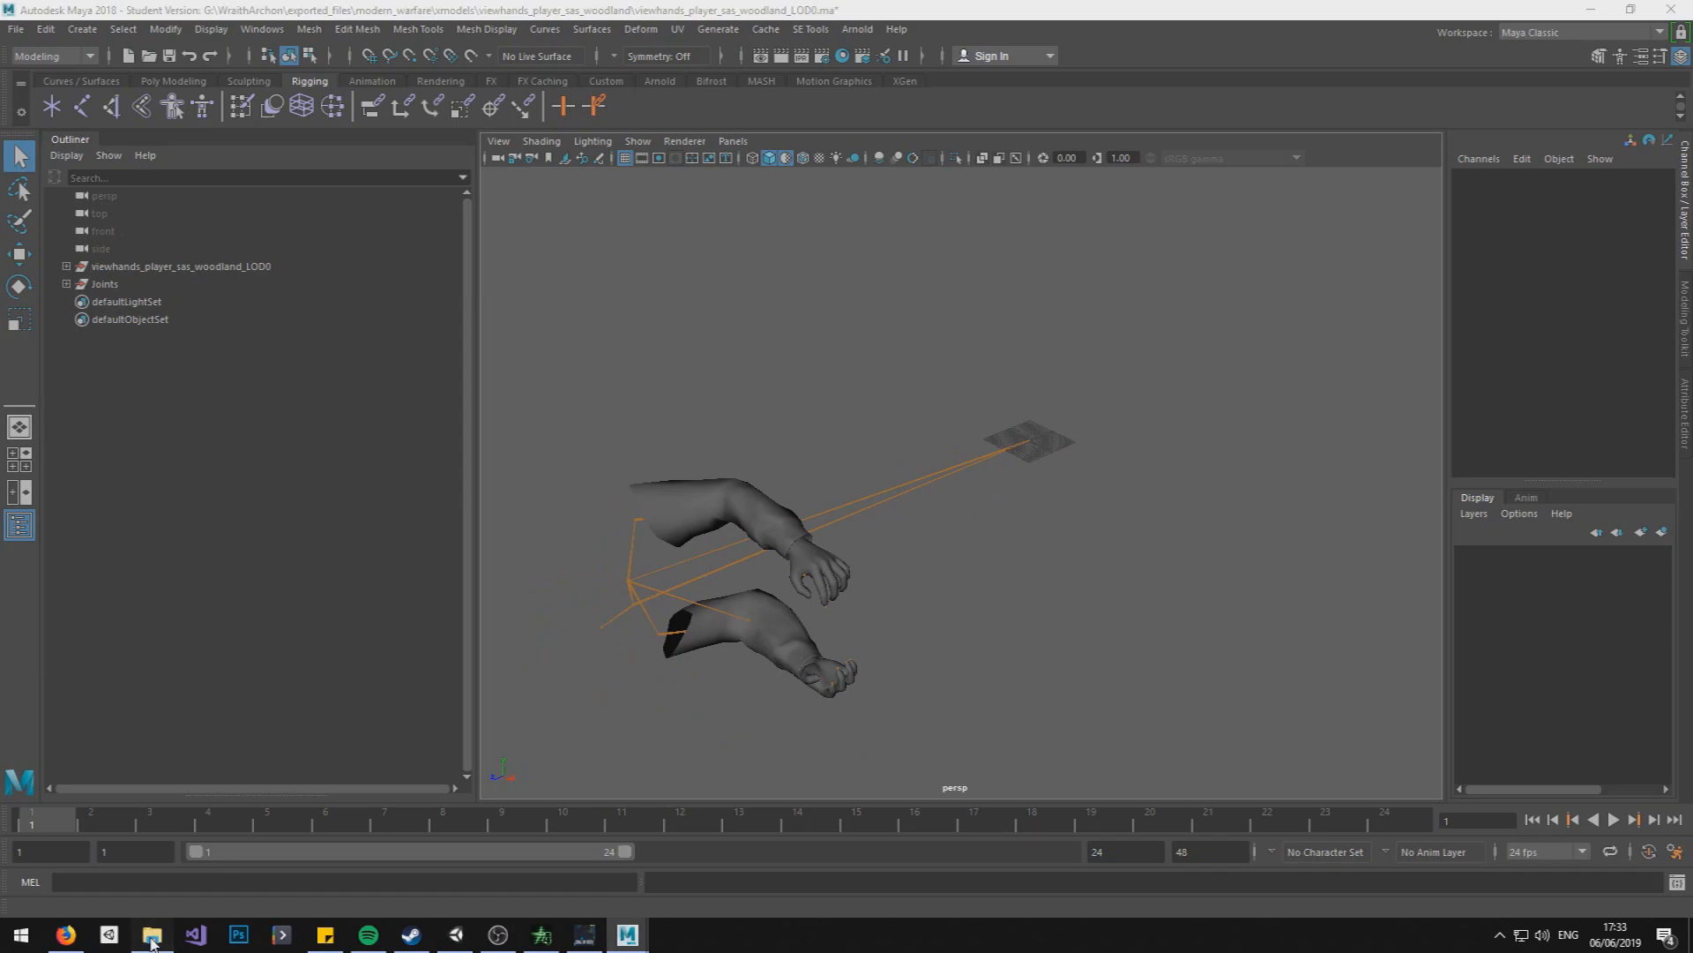
- Run the viewhands LOD0_BIND script and expand the Joints group in the Outliner
left_click(150, 935)
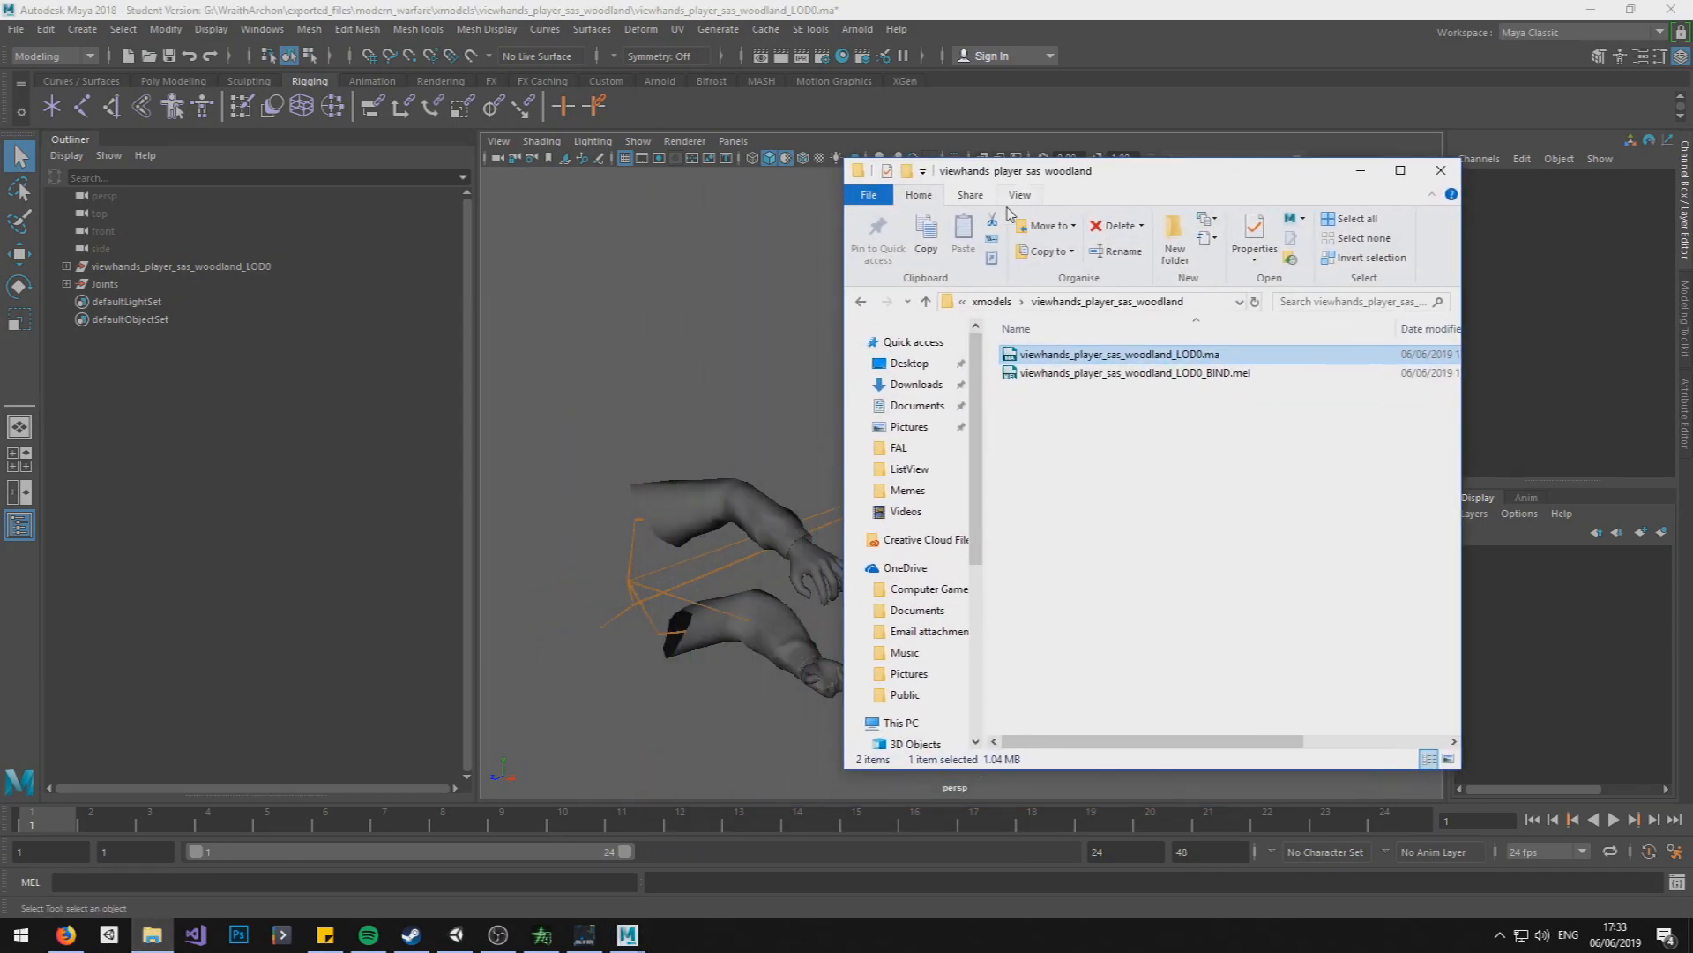
left_click(1133, 374)
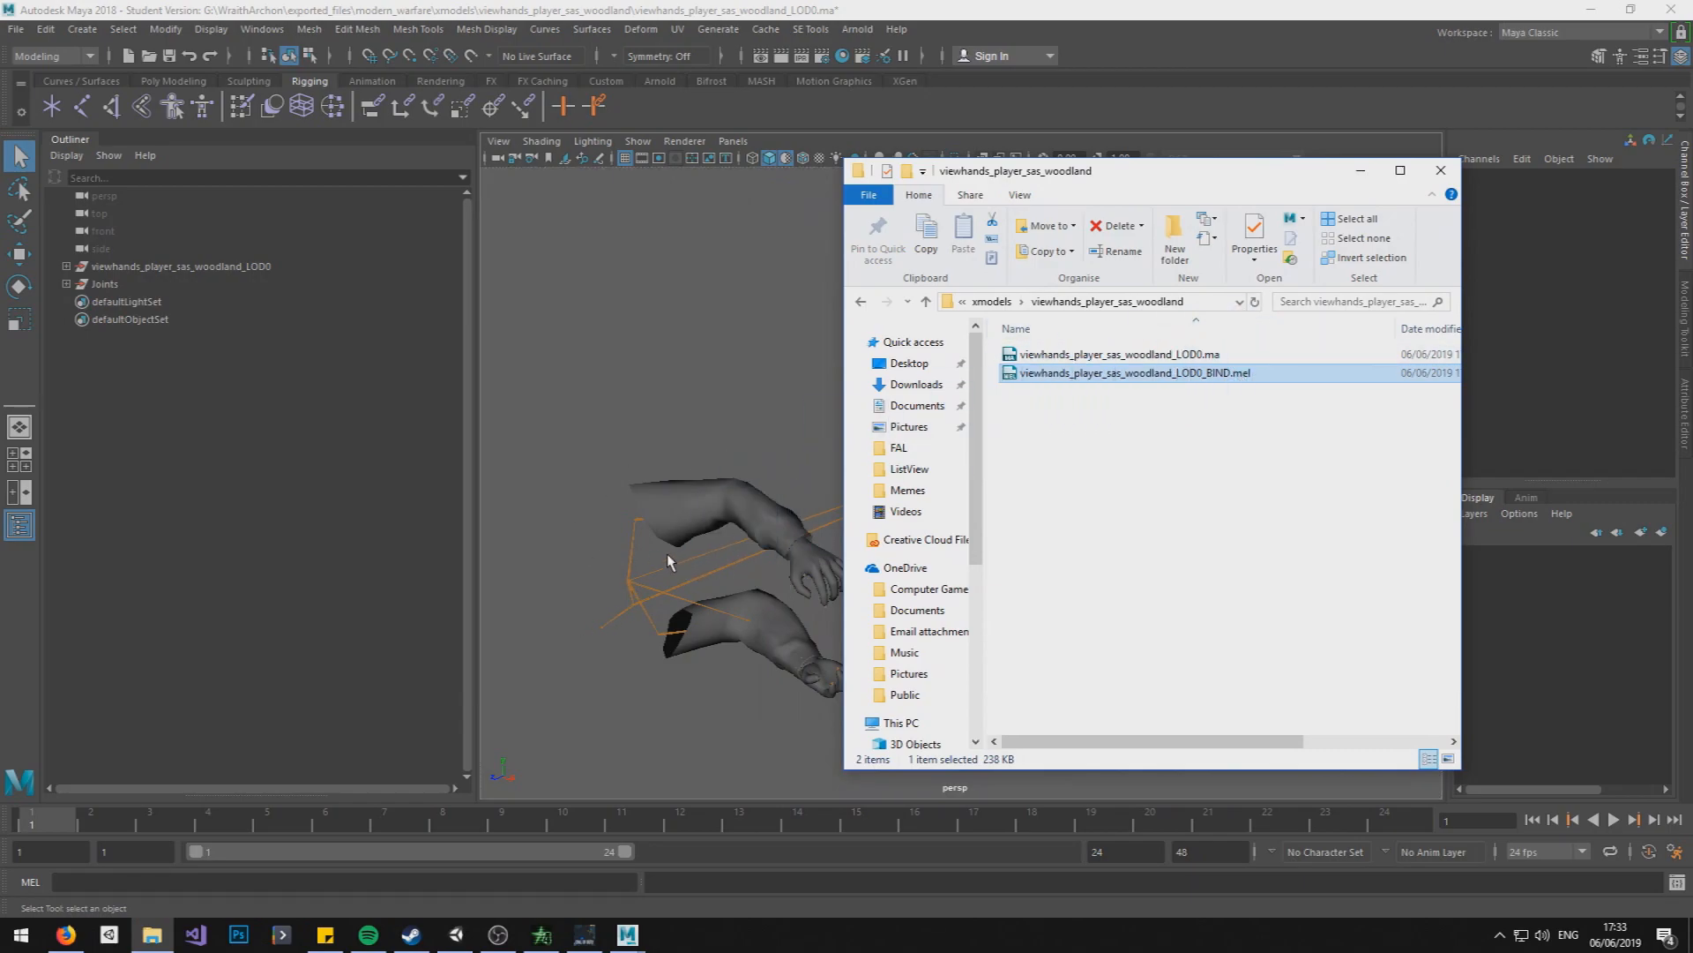
mouse_move(695, 441)
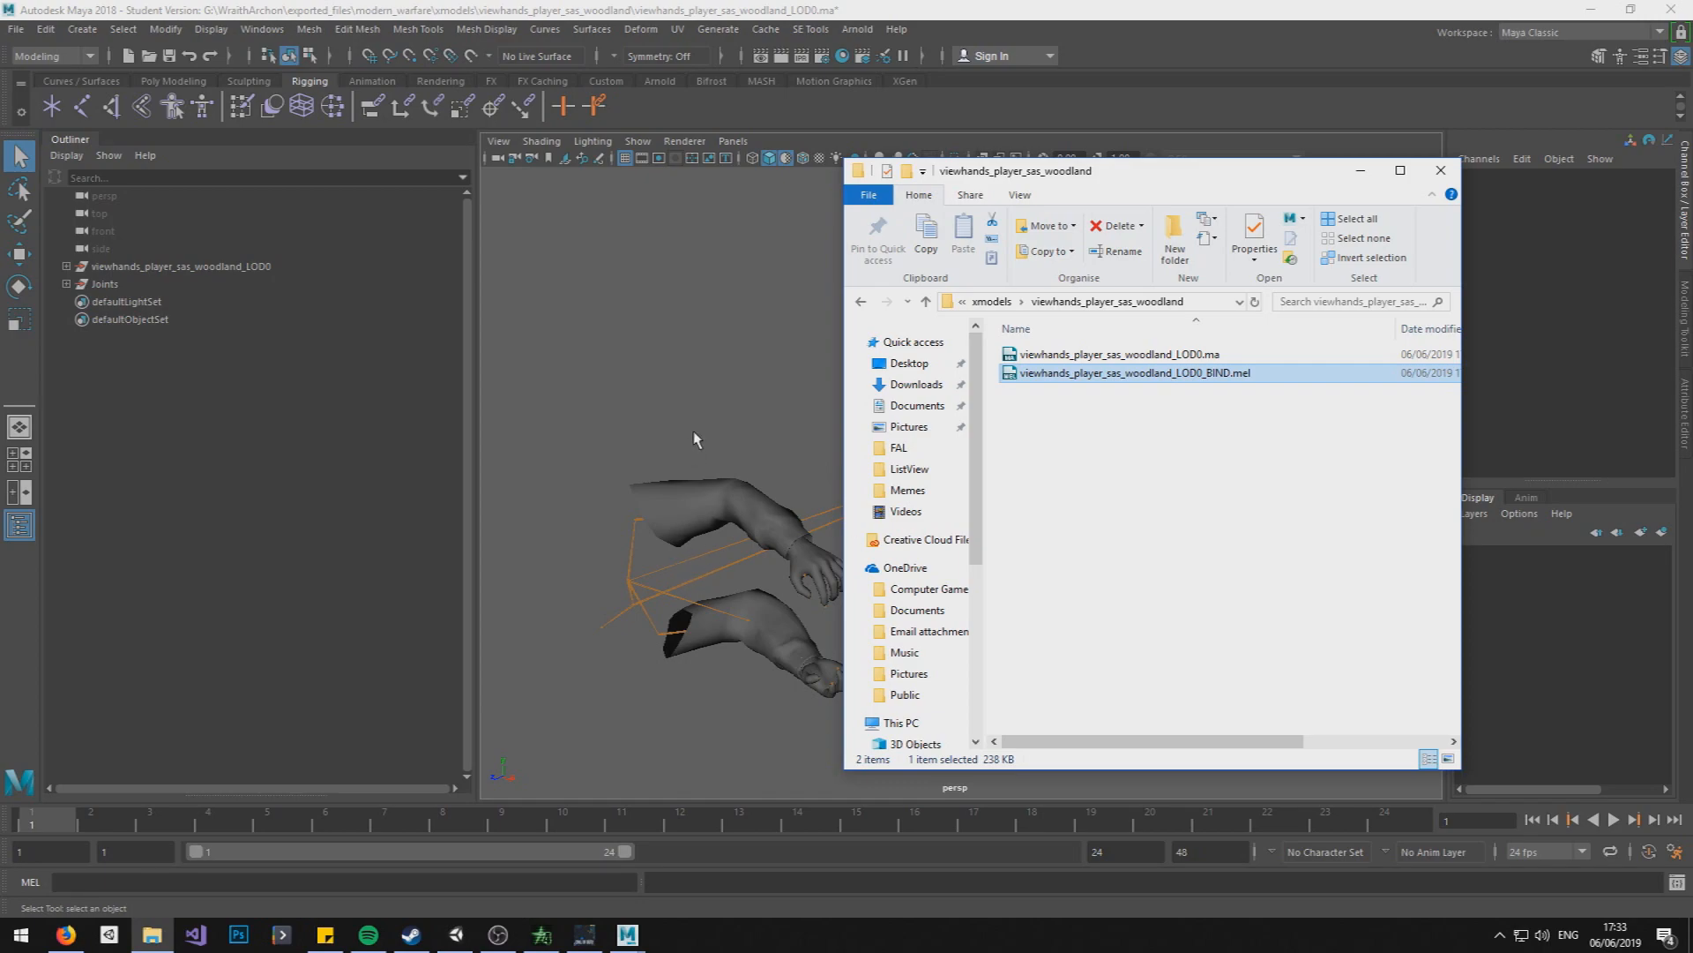
mouse_move(758, 508)
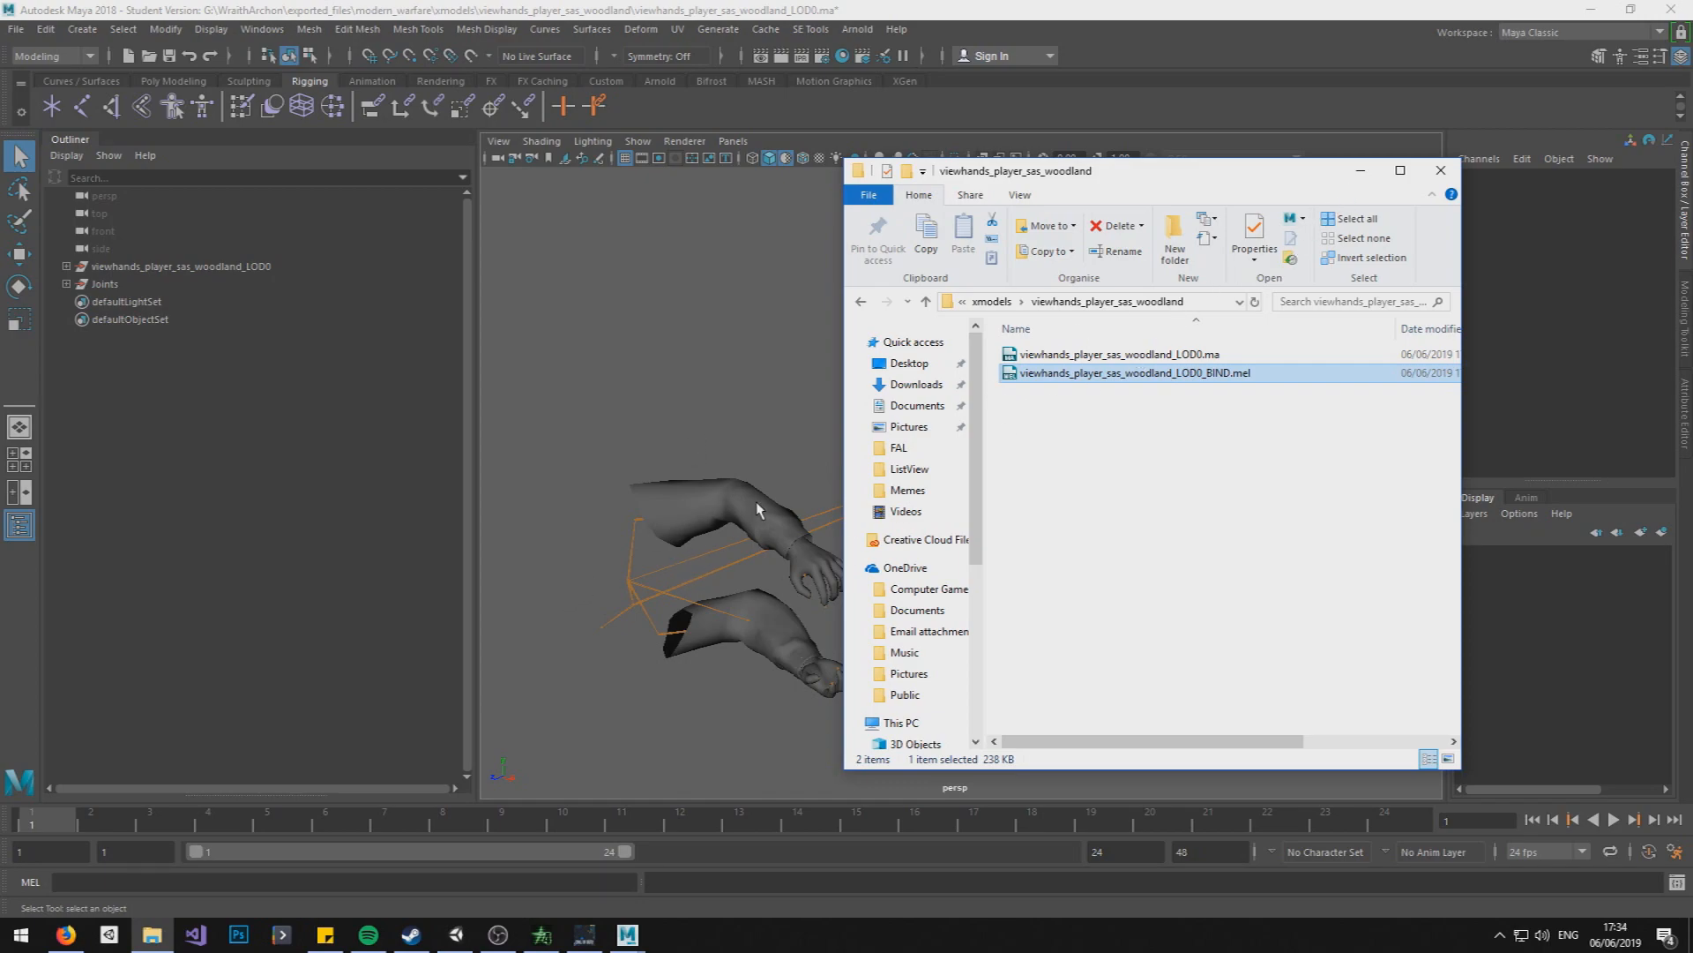
mouse_move(956, 369)
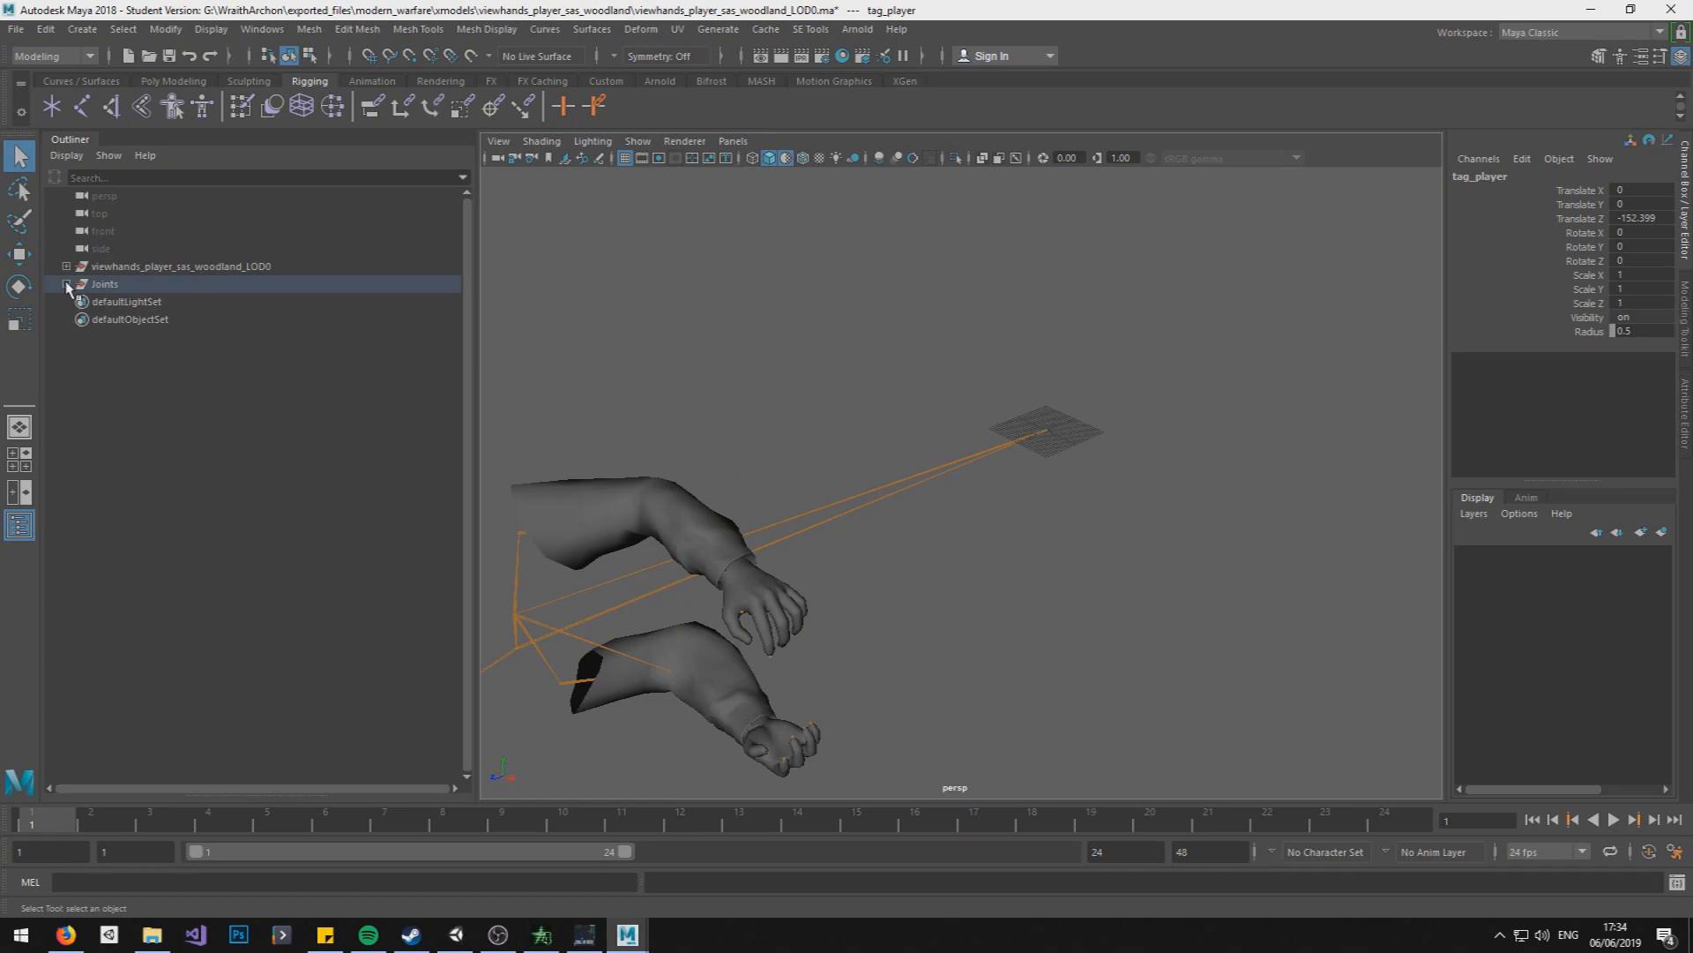
left_click(71, 284)
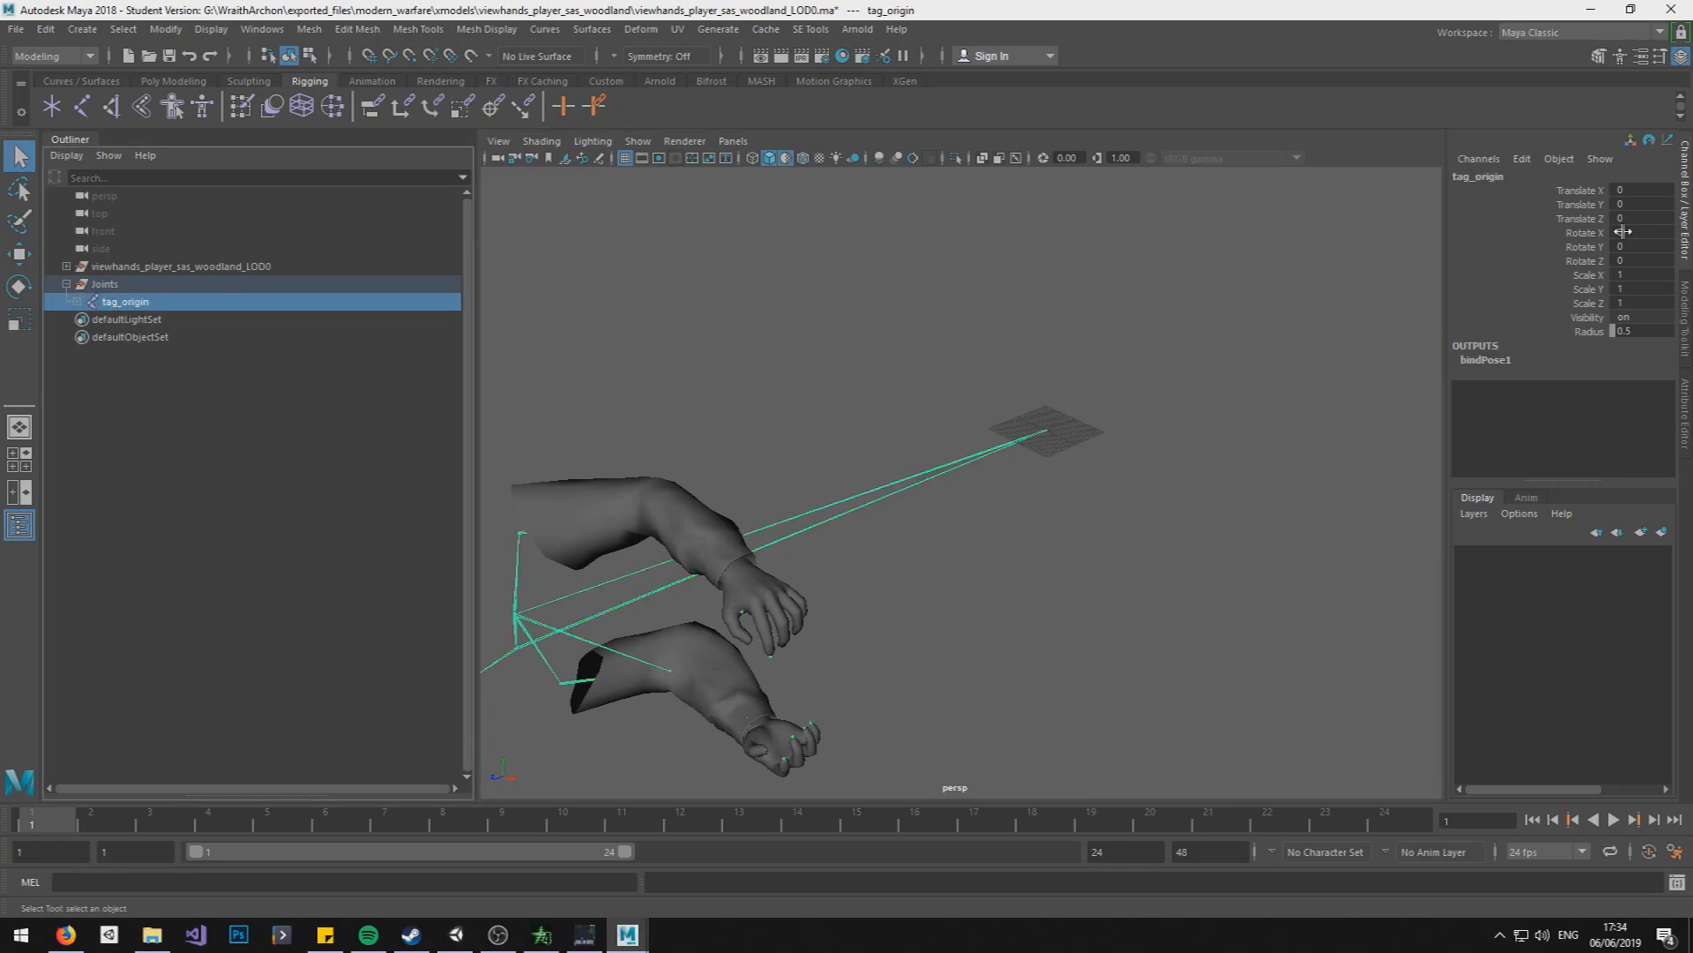
- Give tag_origin a Rotate X of -90 so the arms stand upright
left_click(1640, 231)
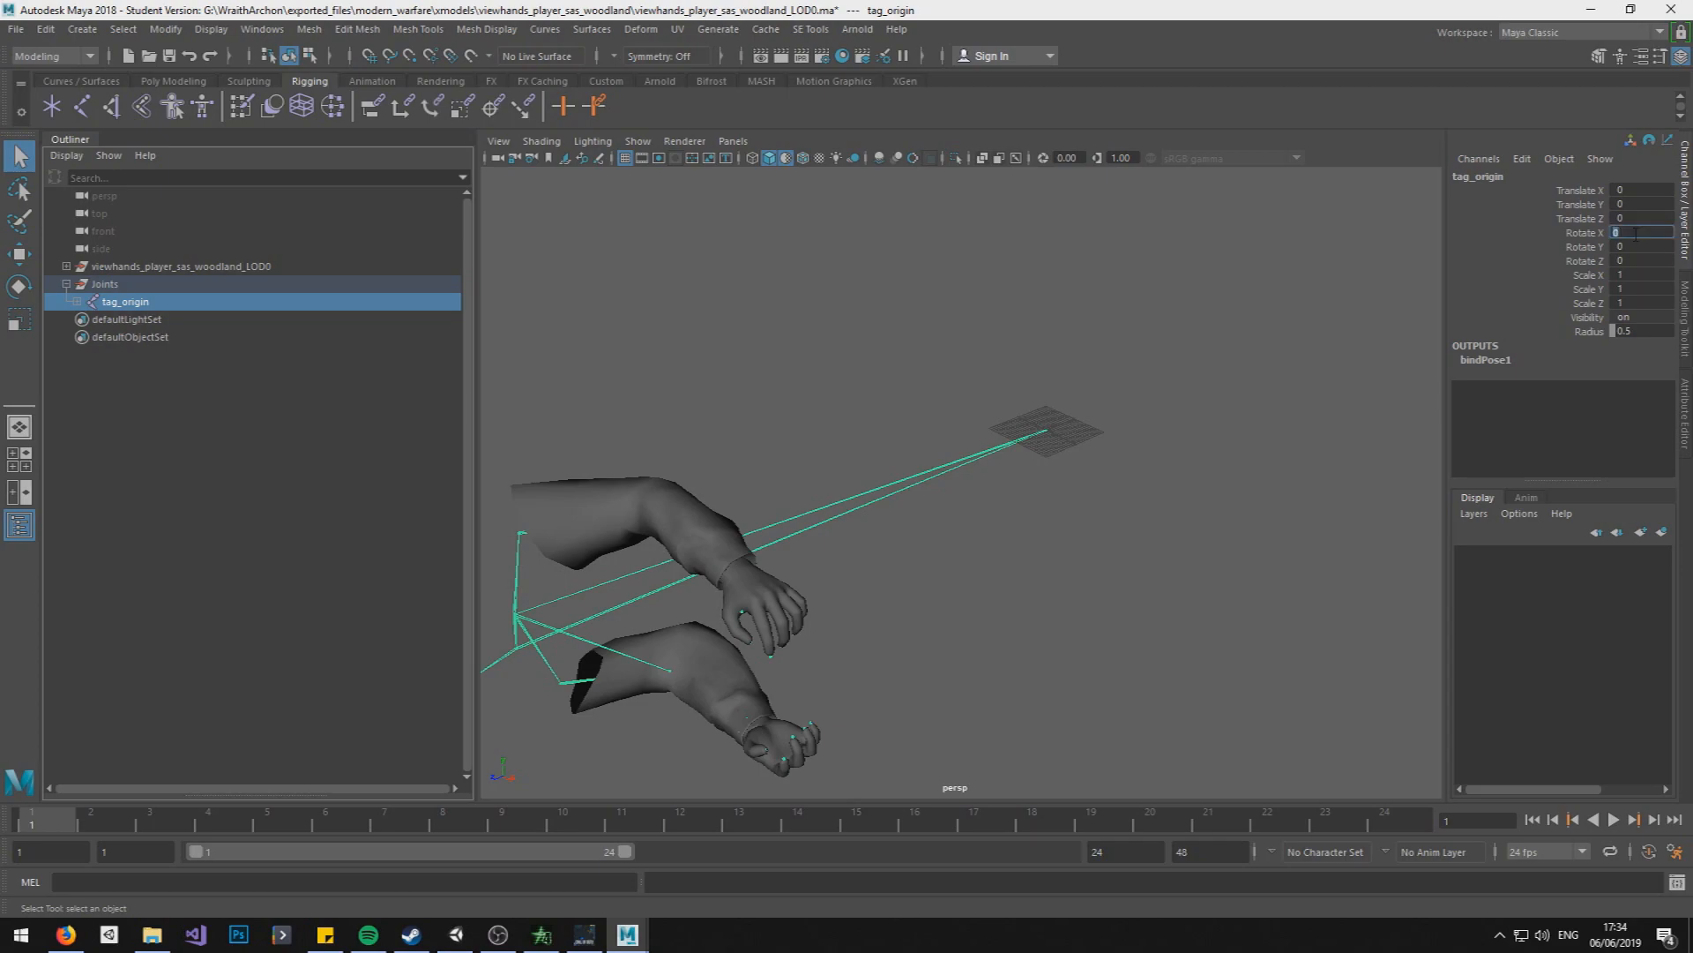
type("-90")
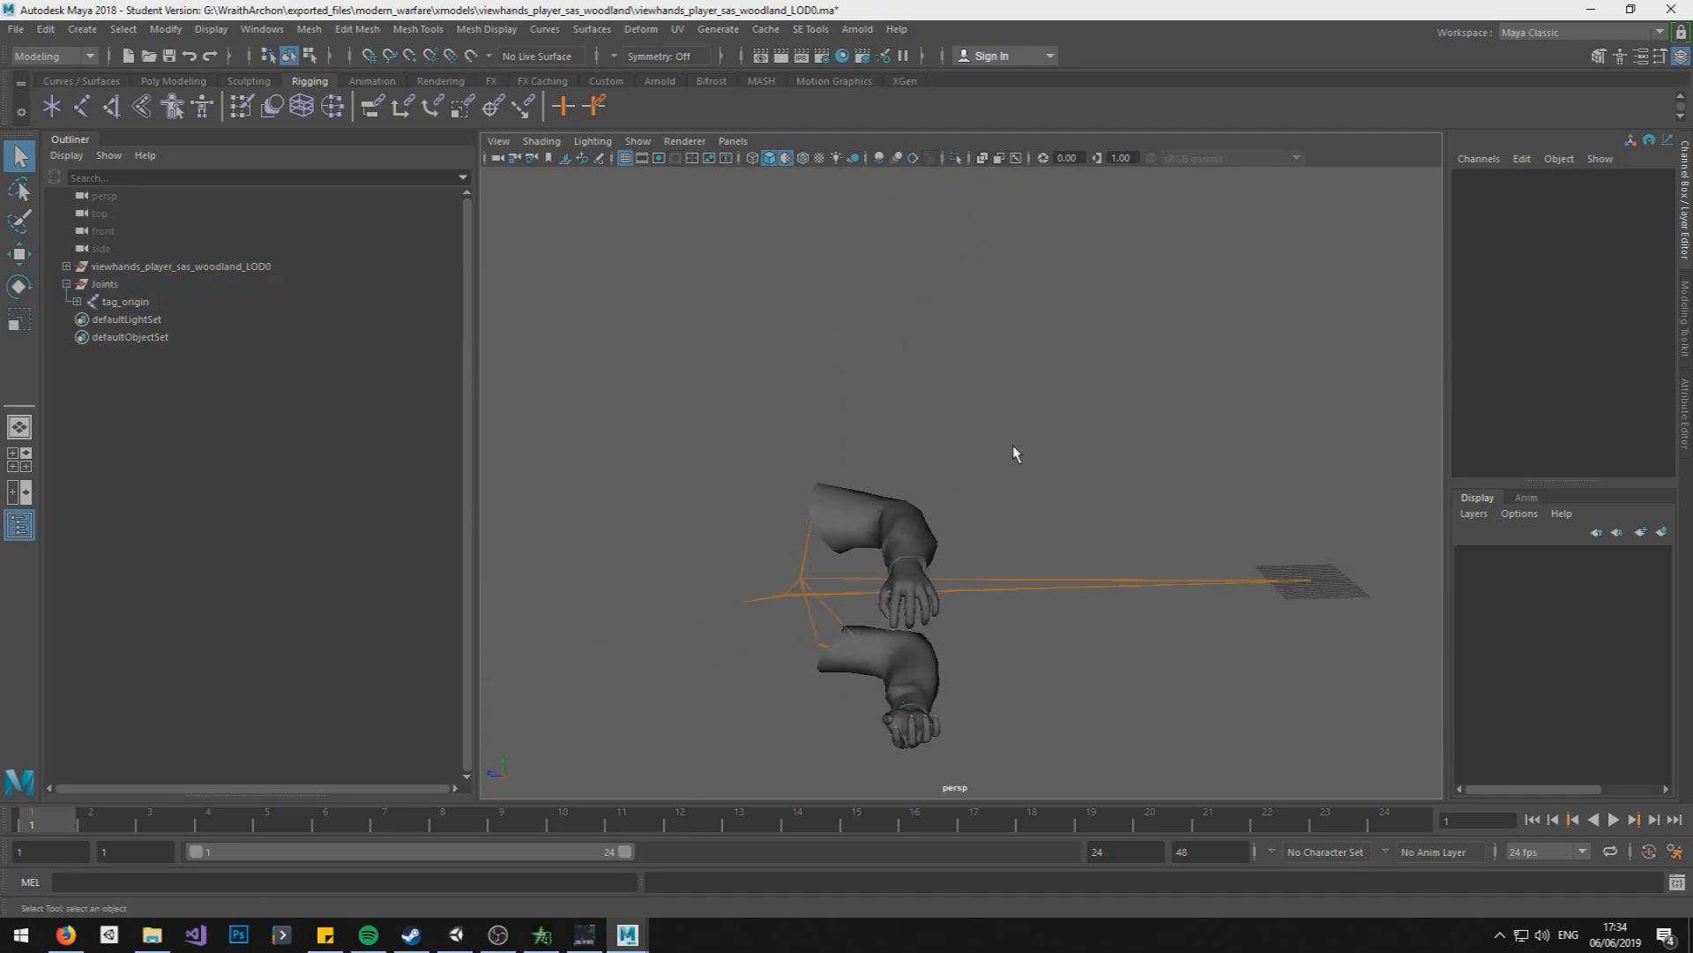
left_click_drag(1016, 453, 895, 349)
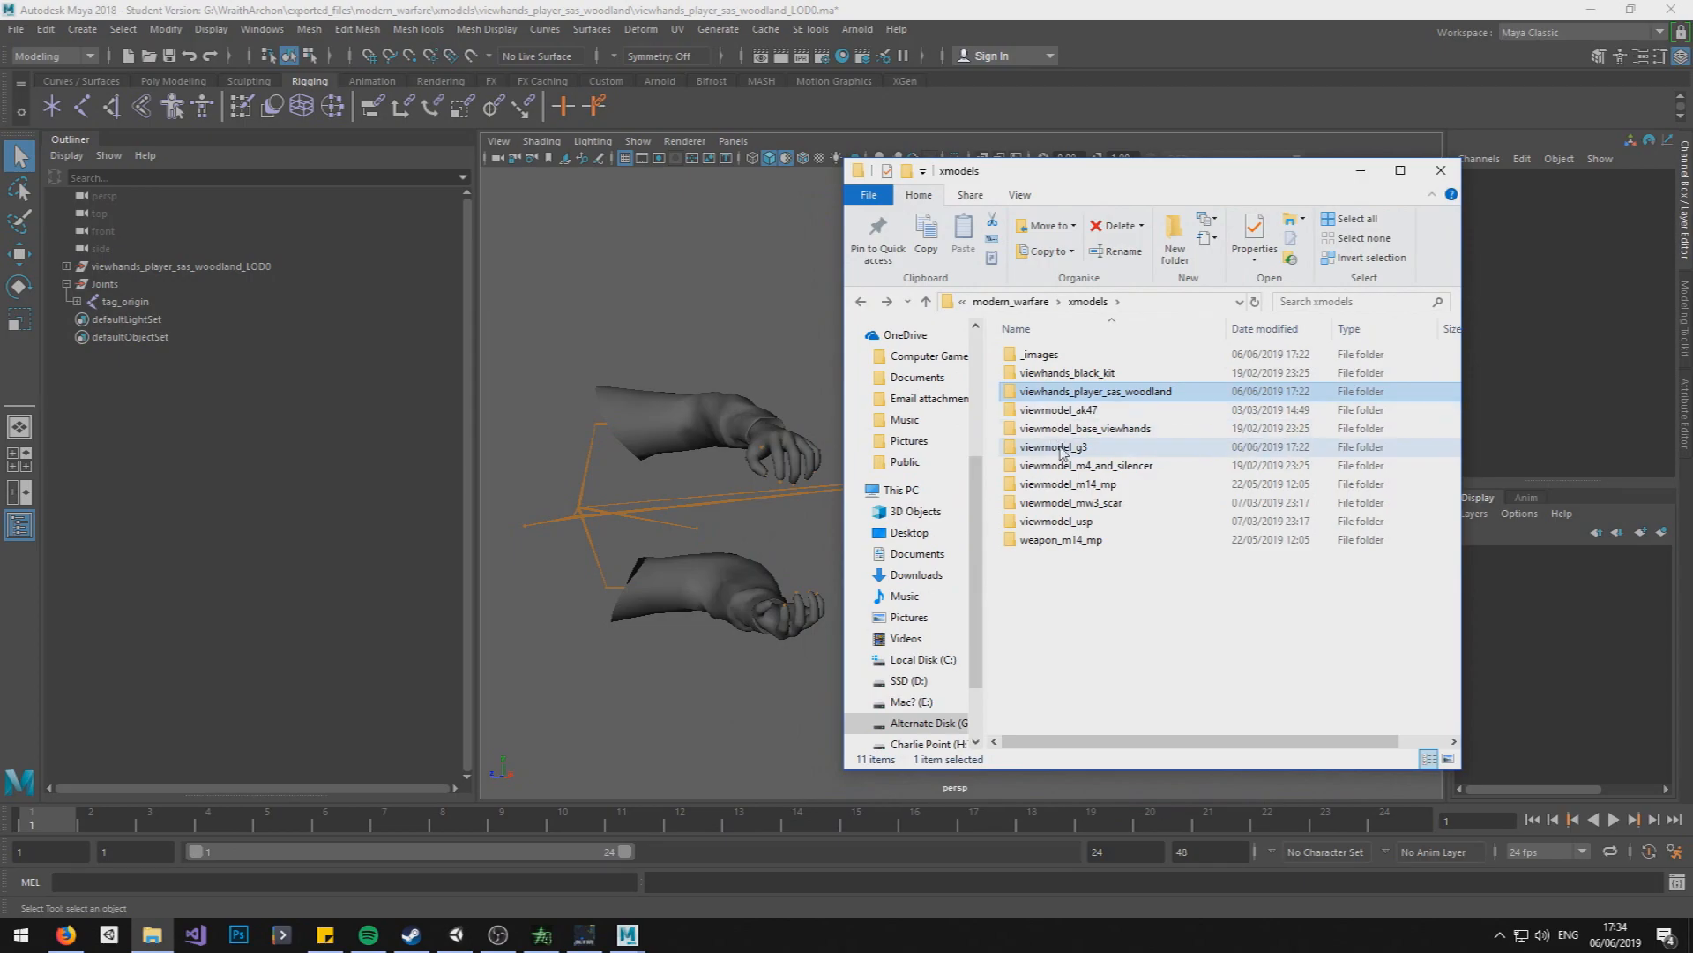
- Import the viewmodel_g3 model and expand the hand joints down to tag_weapon, selecting j_gun
double_click(1053, 447)
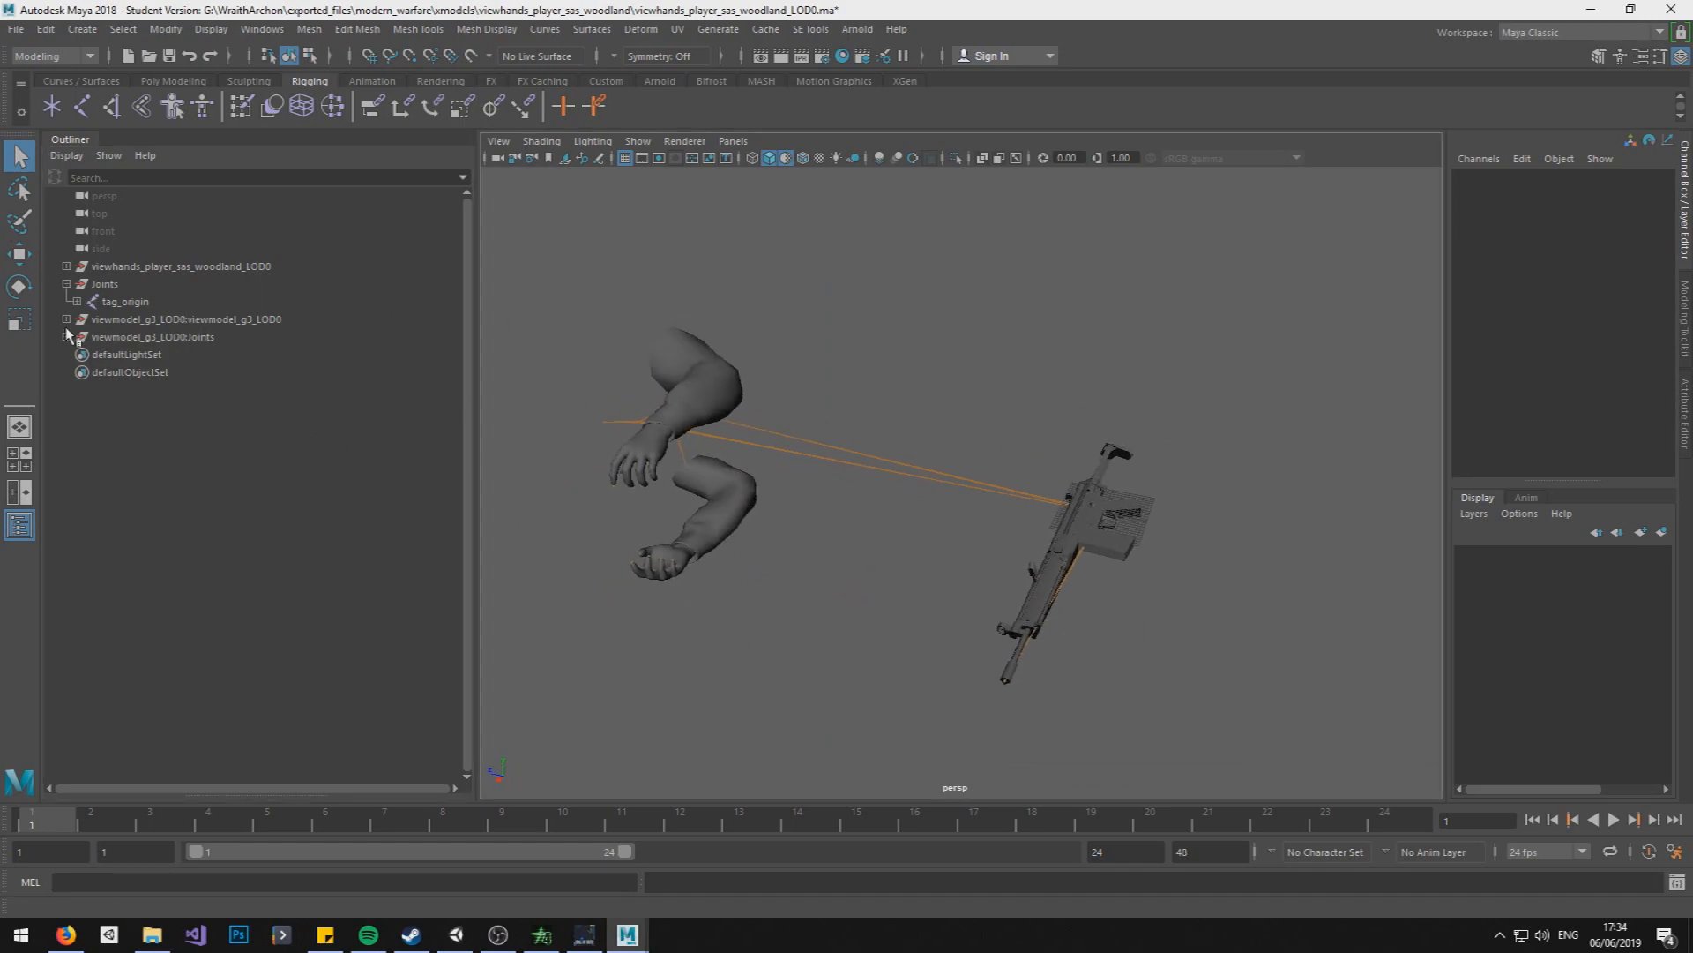
left_click(70, 337)
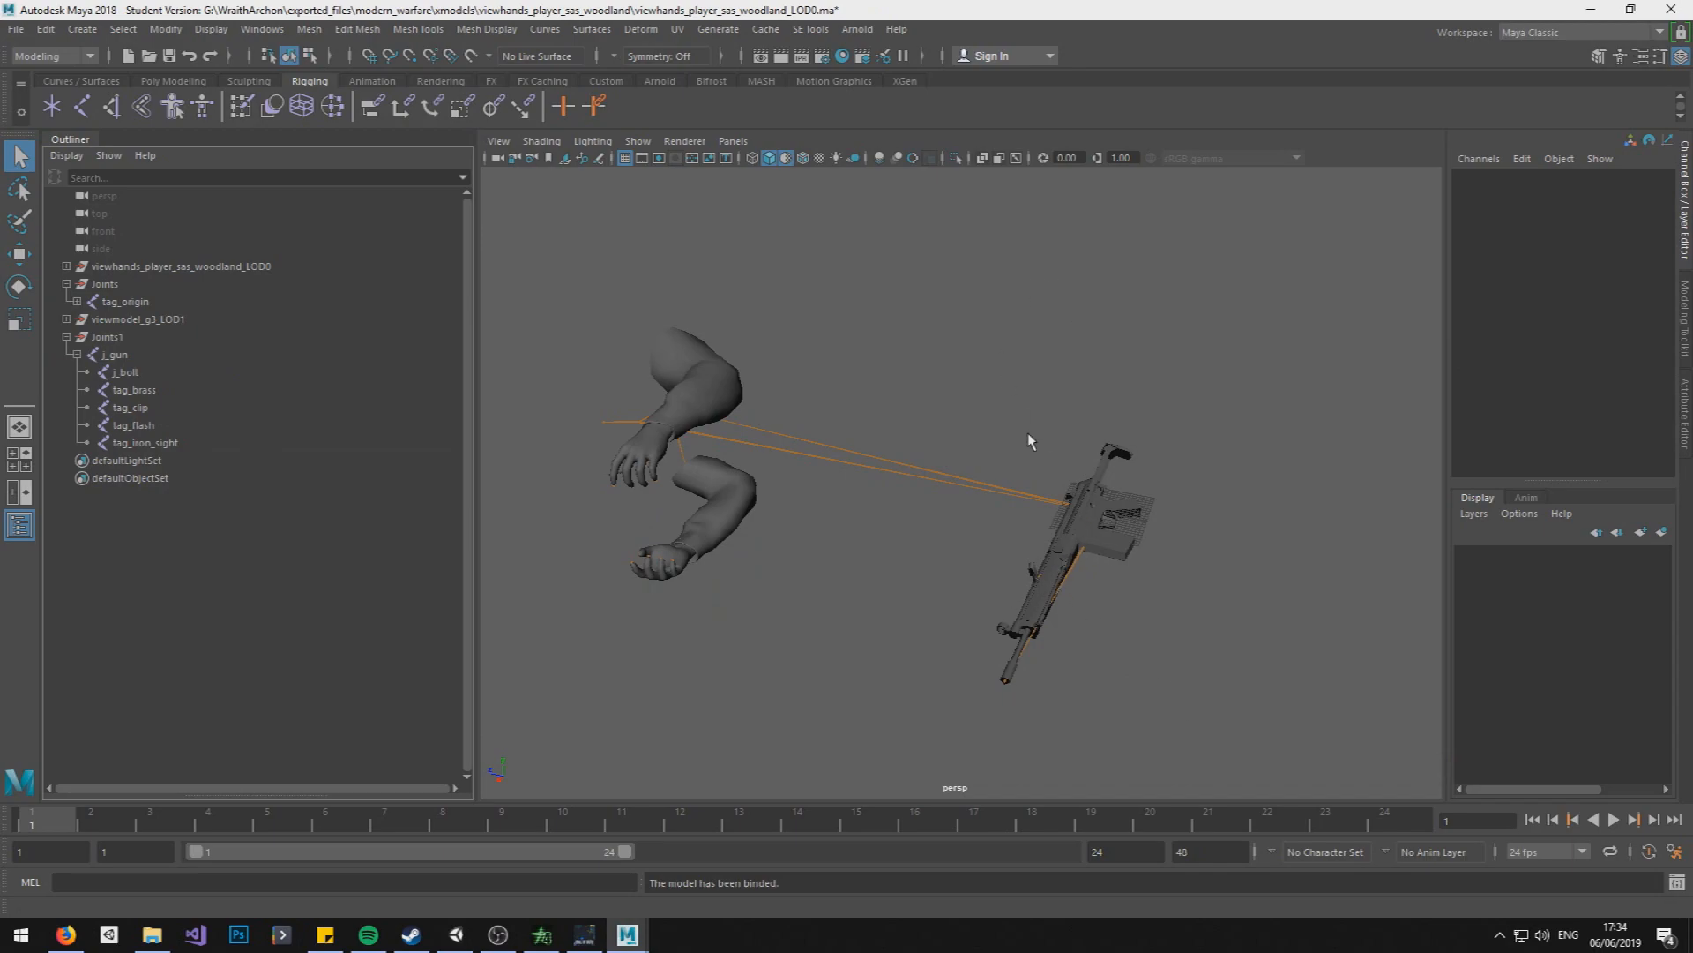
left_click(74, 300)
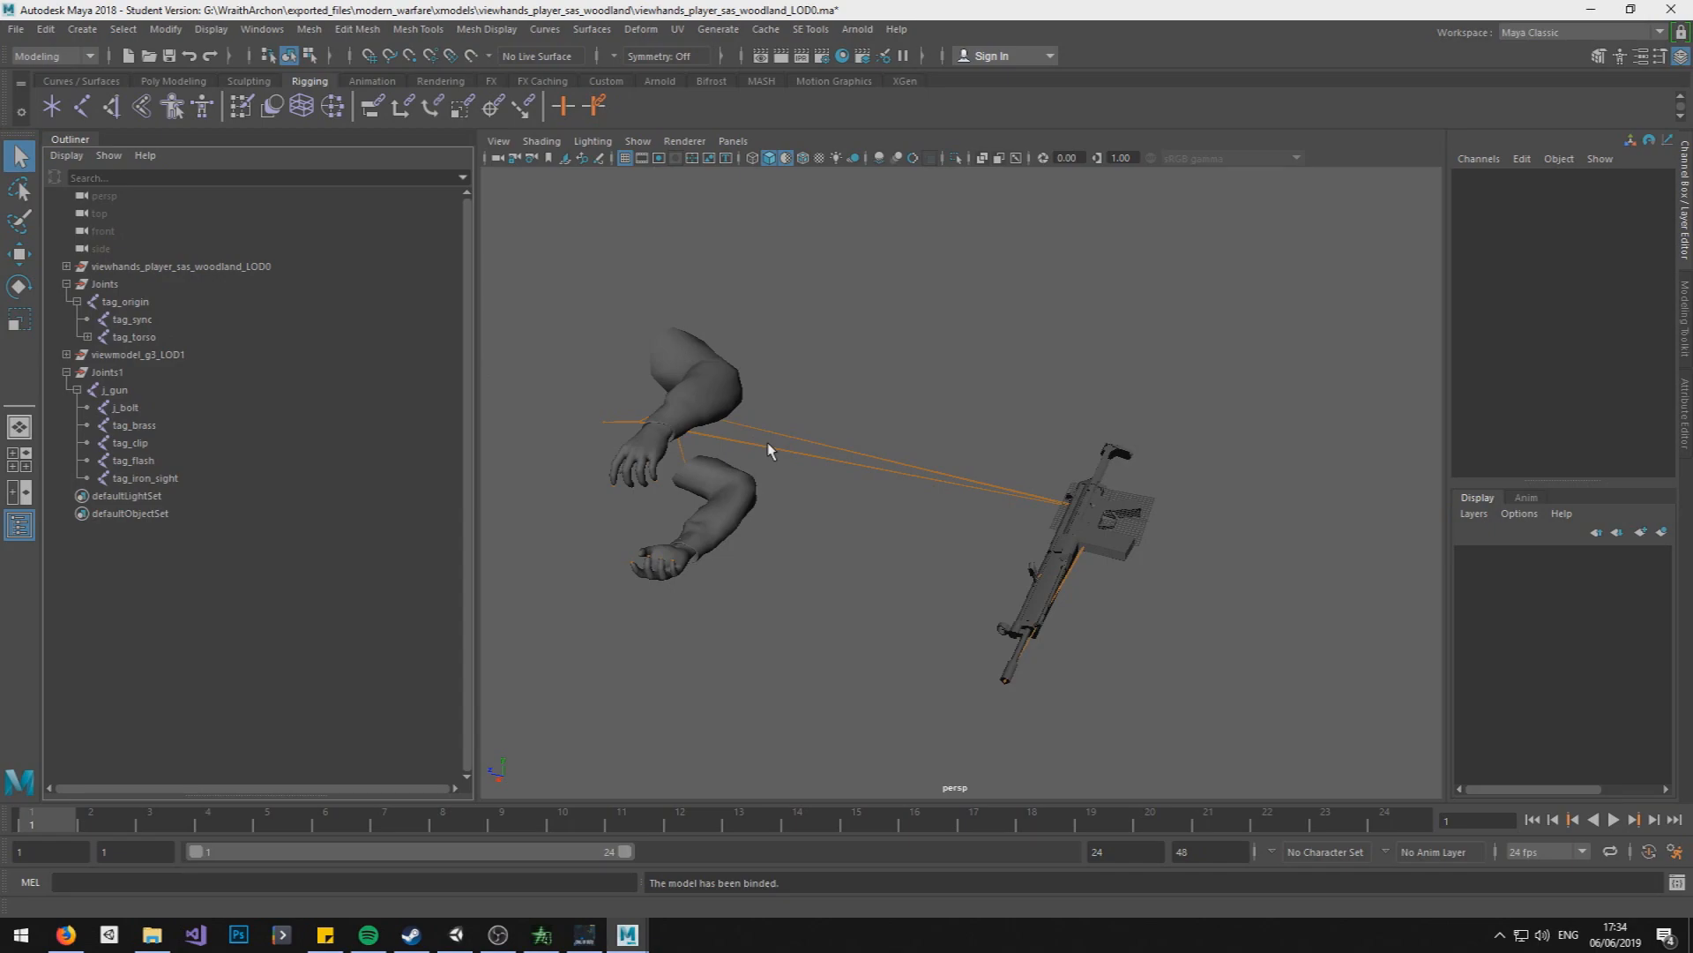
left_click(88, 335)
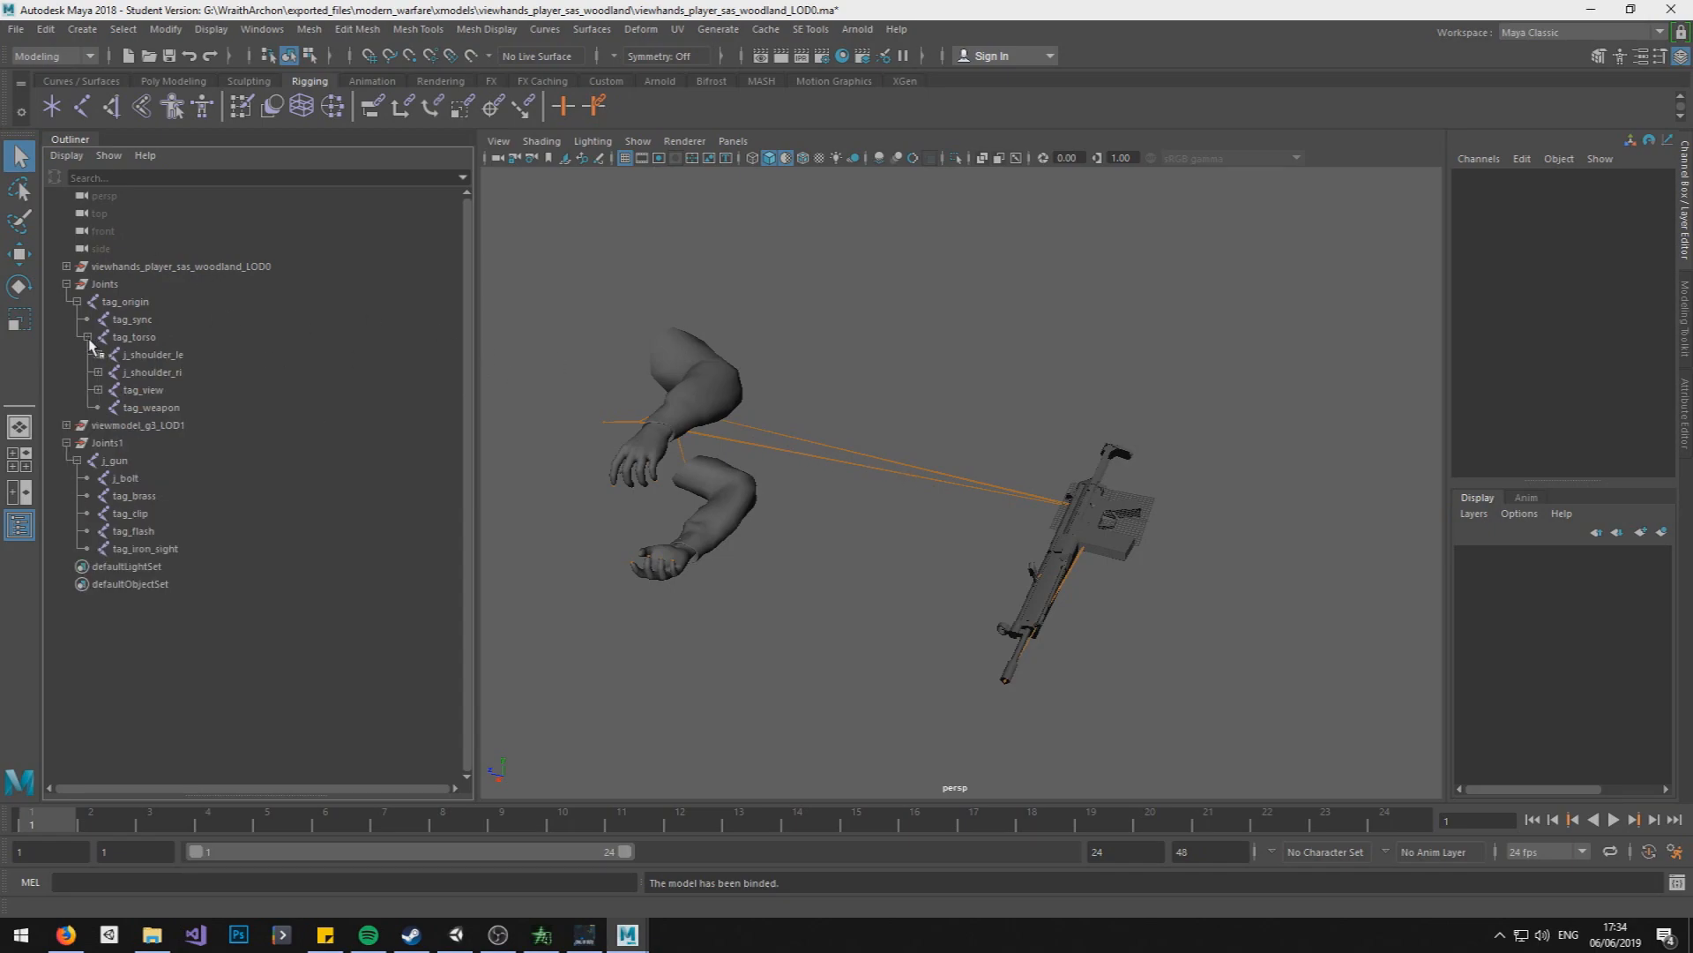
left_click(150, 407)
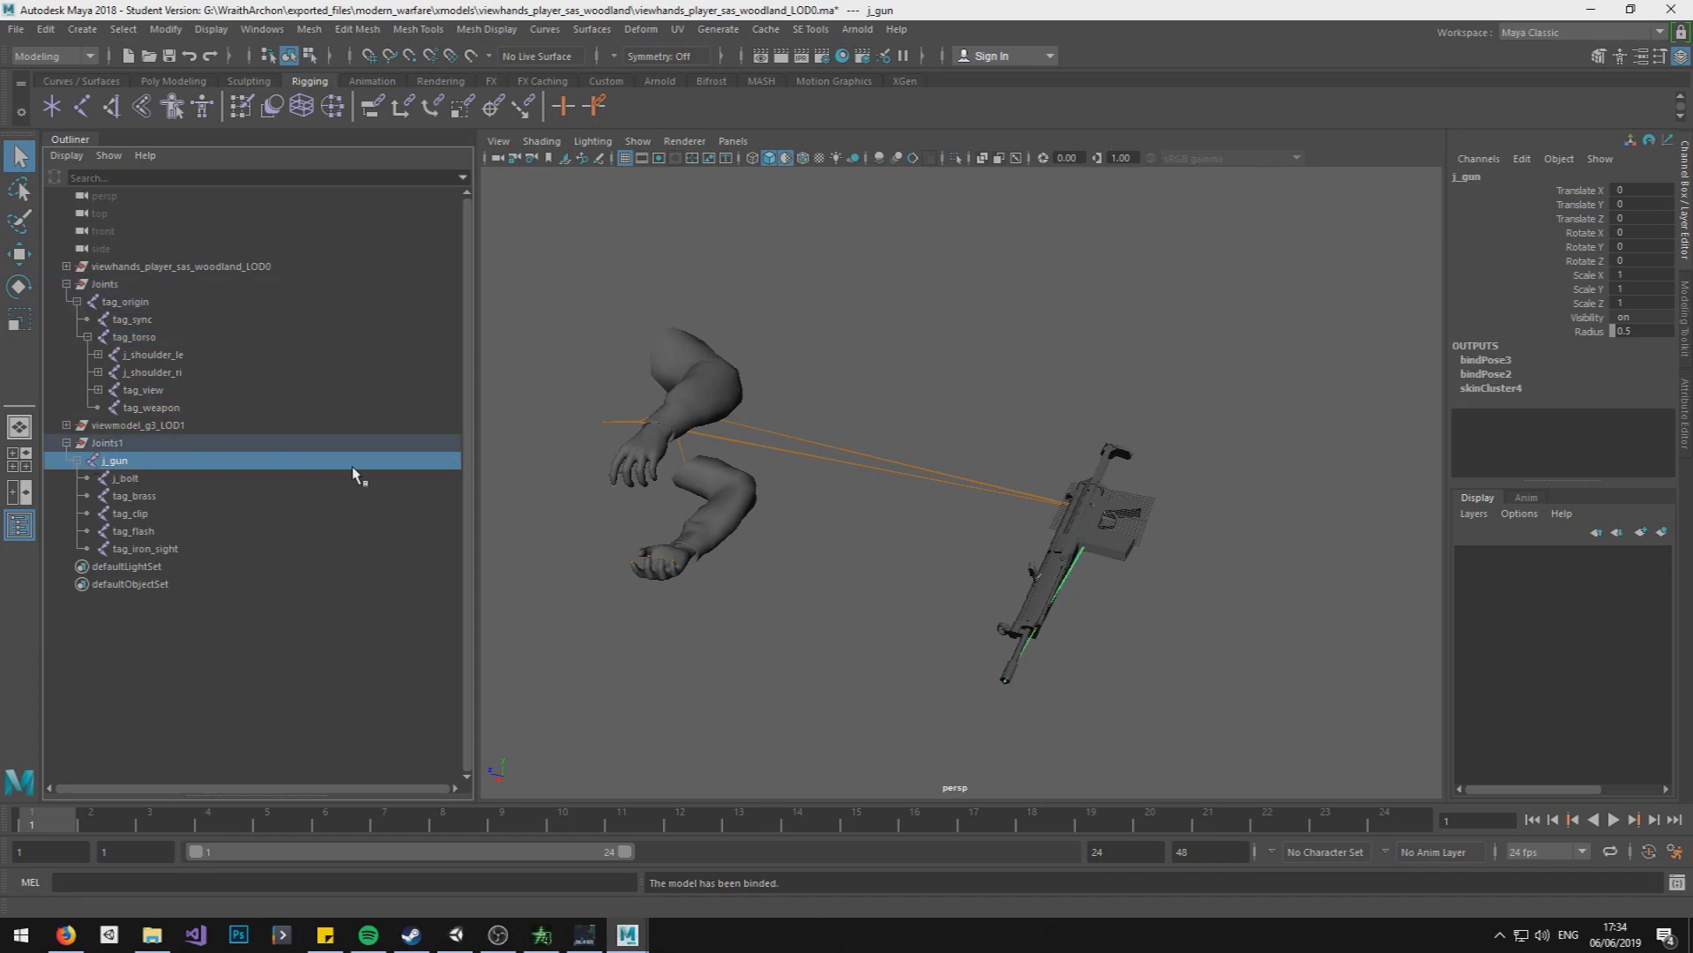
left_click(14, 256)
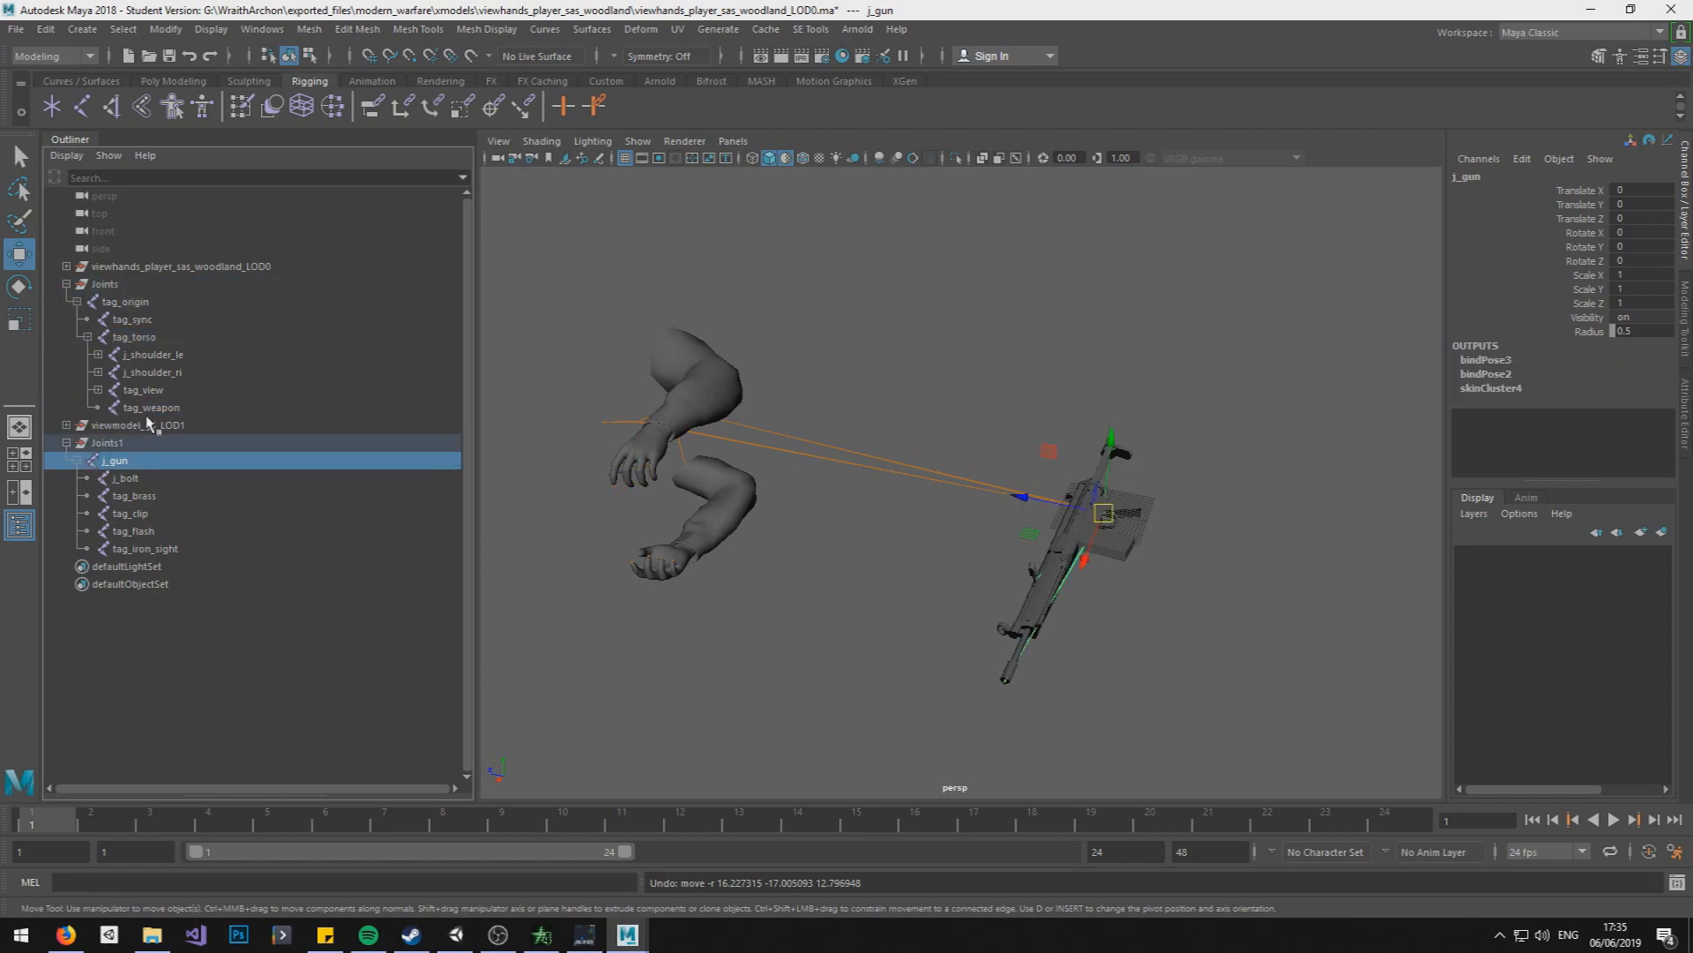
- Parent the gun's j_gun joint under the hands' tag_weapon joint
left_click(150, 407)
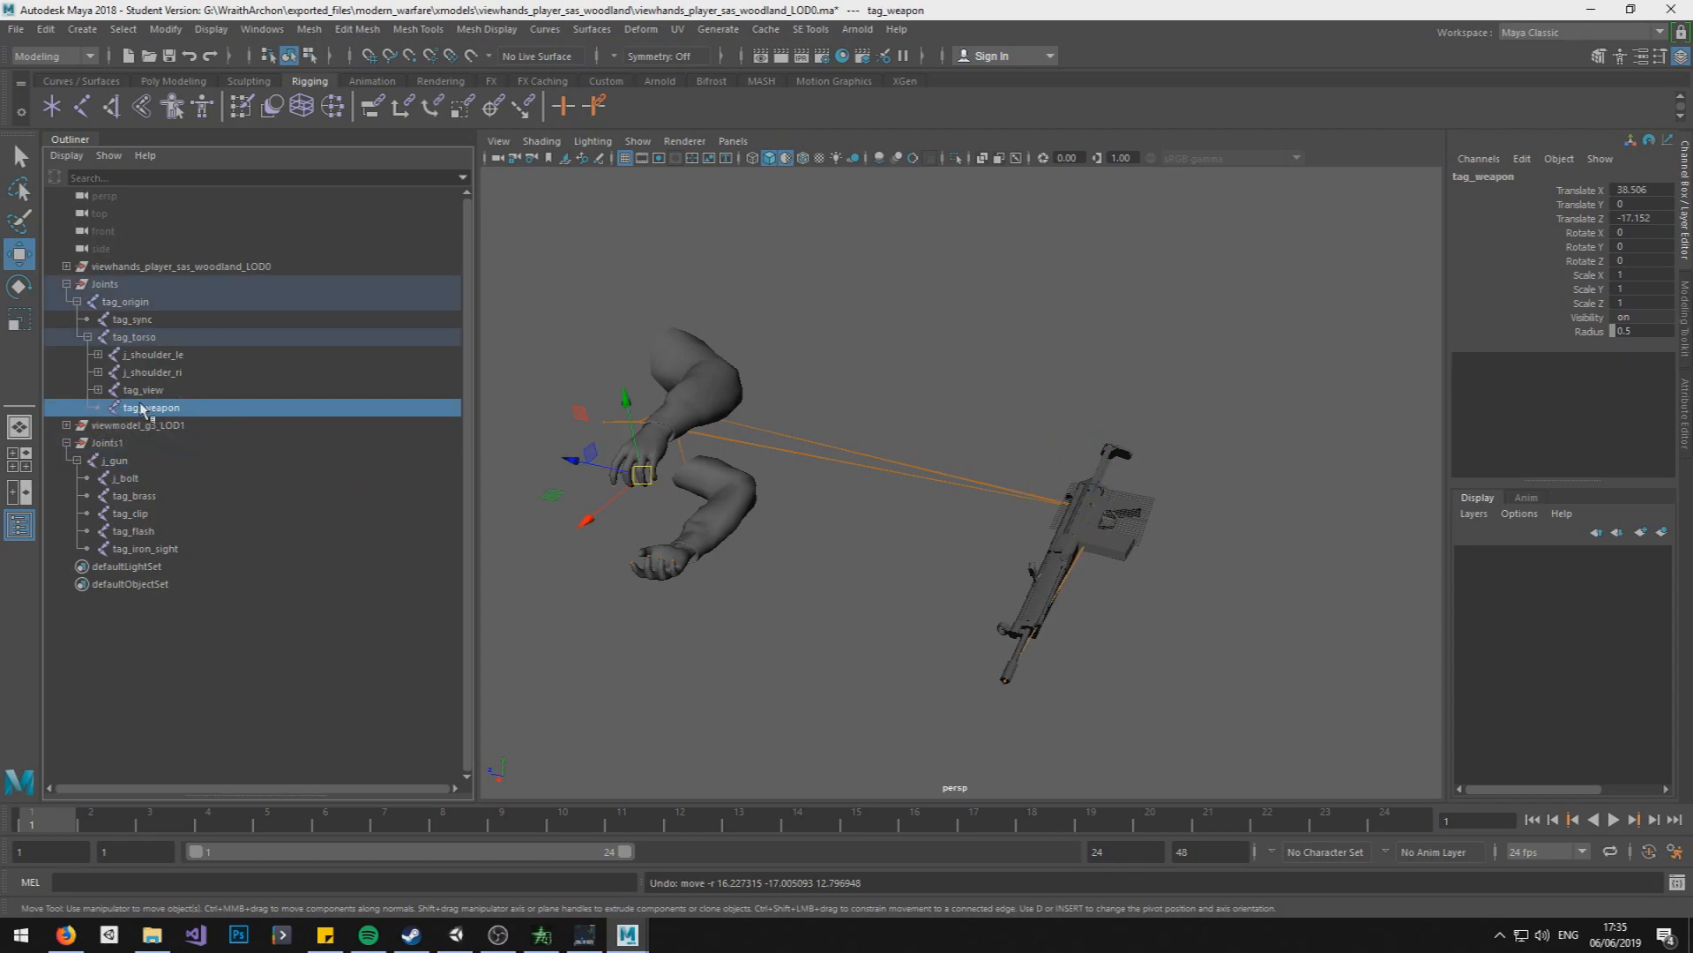
left_click(113, 459)
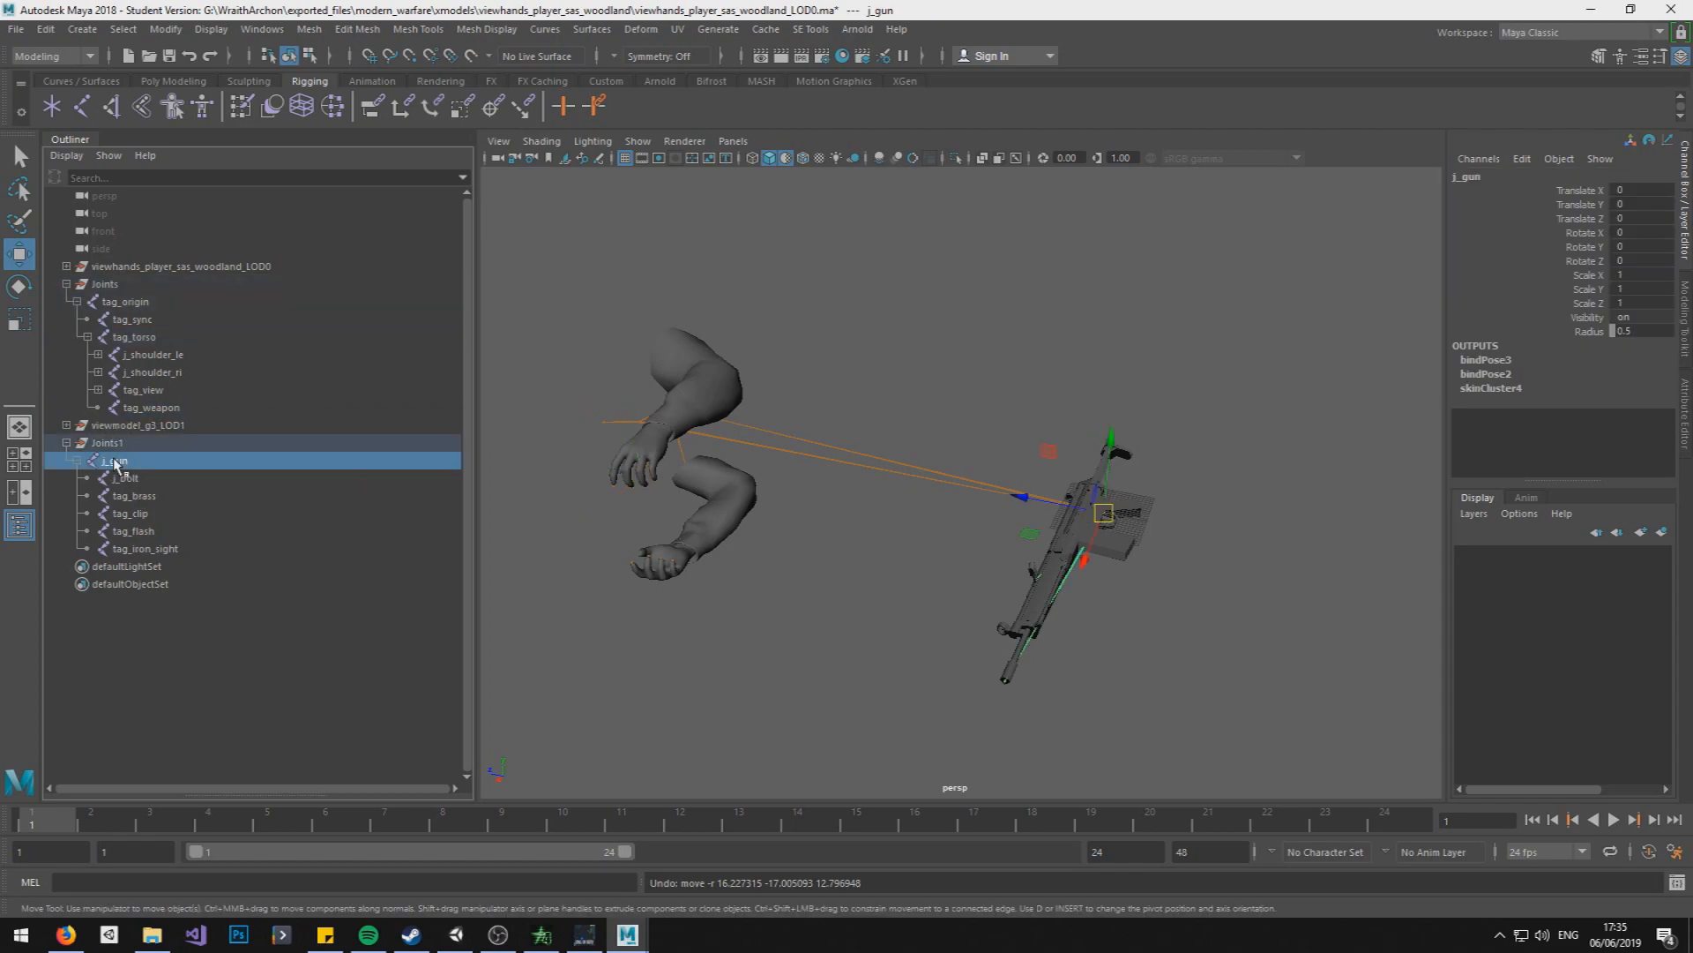
left_click(150, 408)
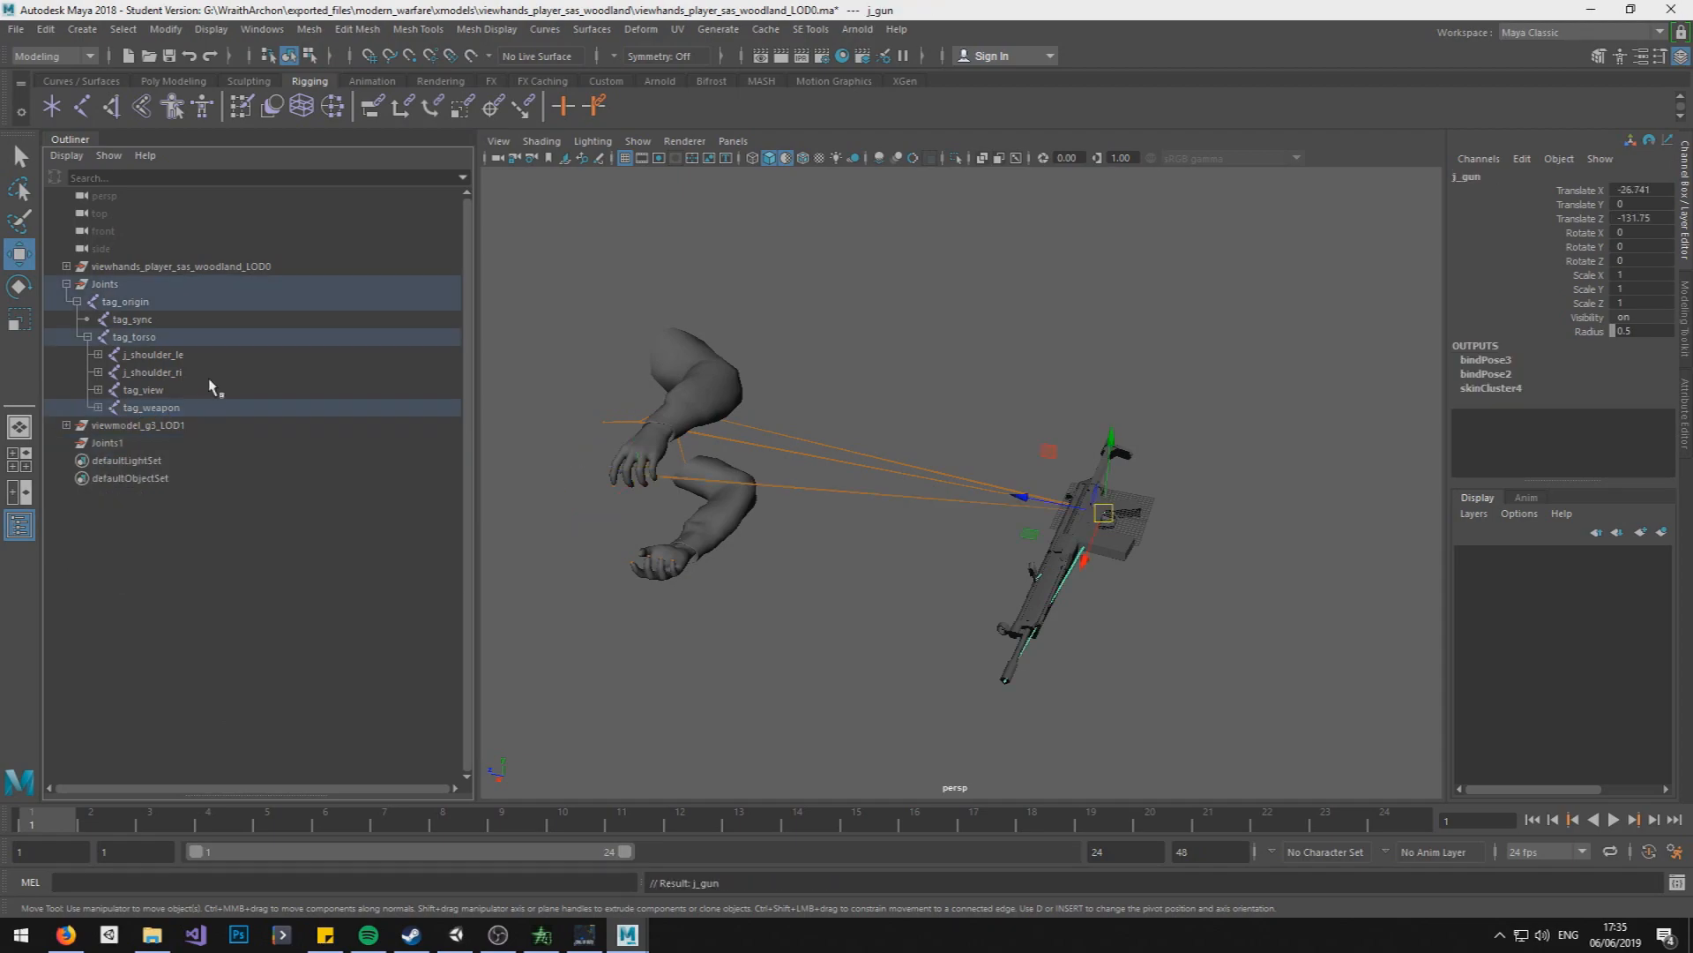
left_click(142, 389)
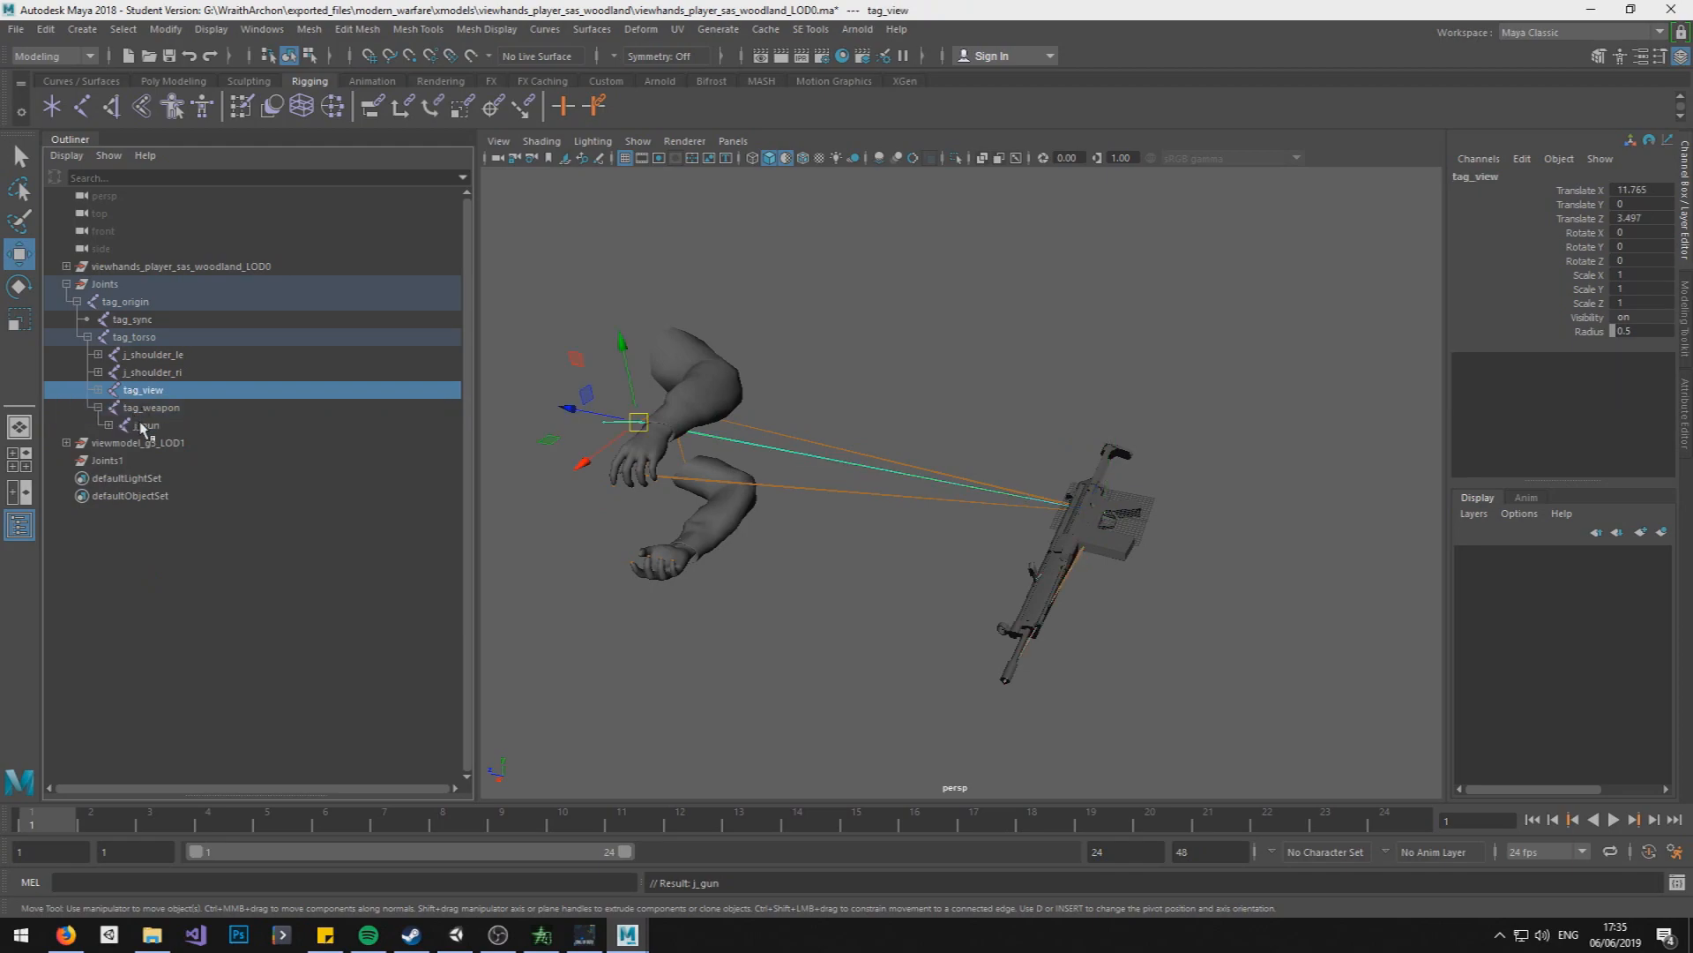
left_click(145, 425)
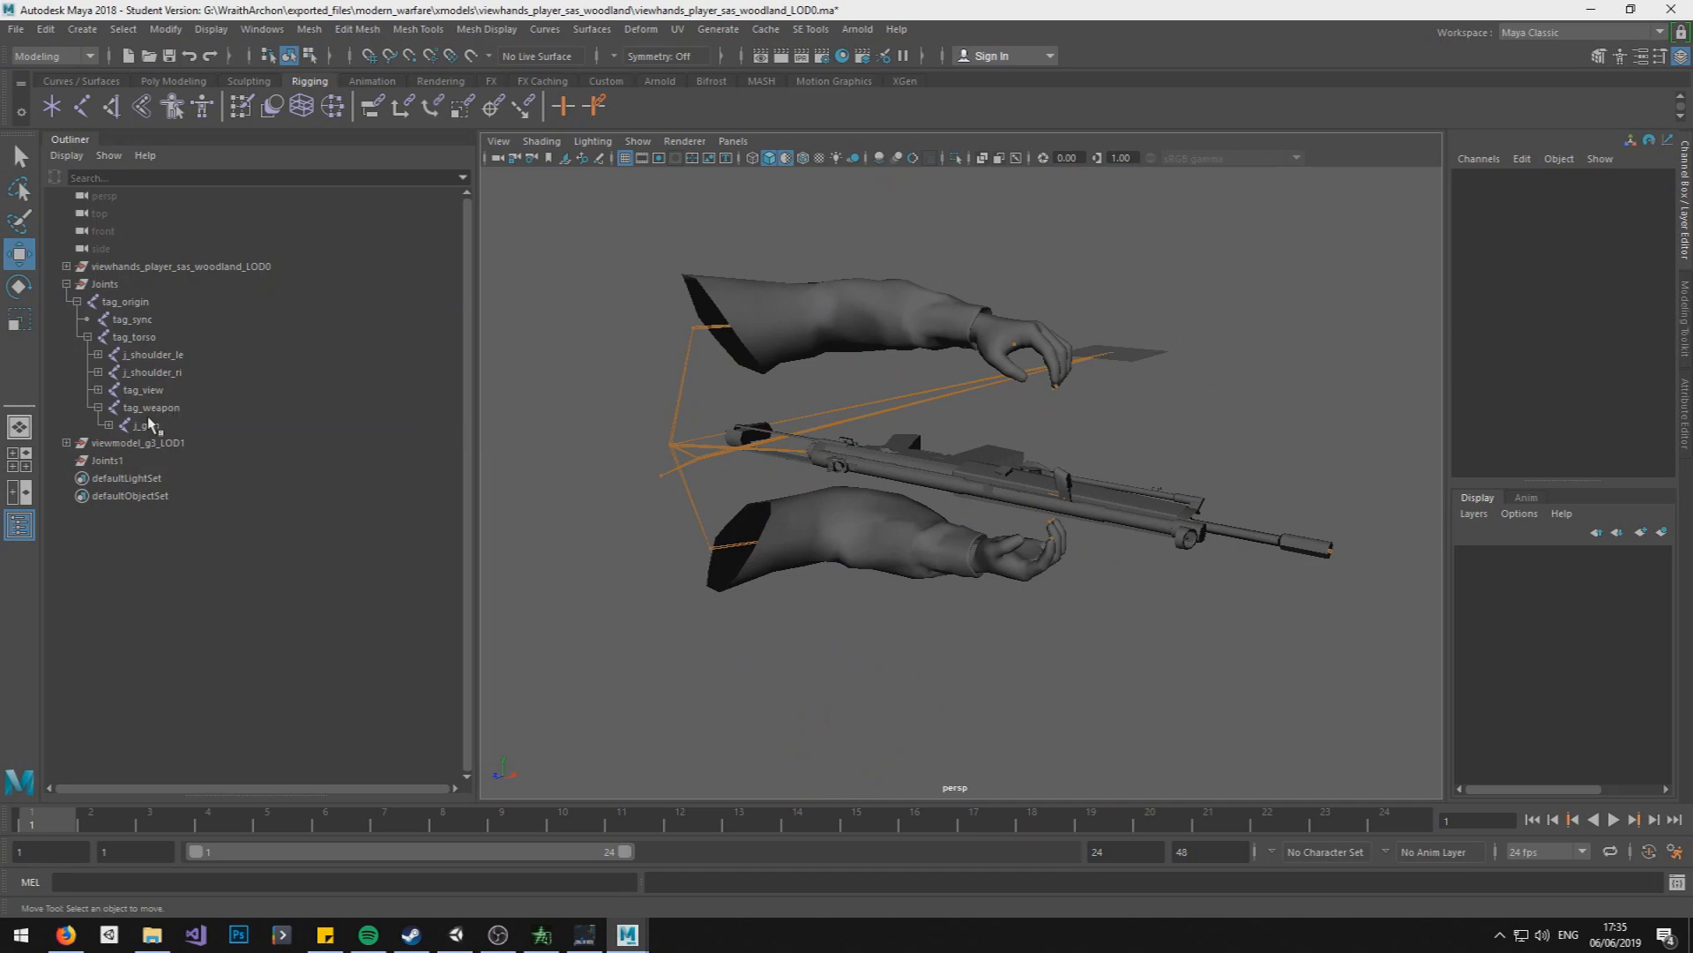
- Expand tag_view and tag_cambone to inspect tag_camera and check the rifle resting in the hands
left_click(94, 388)
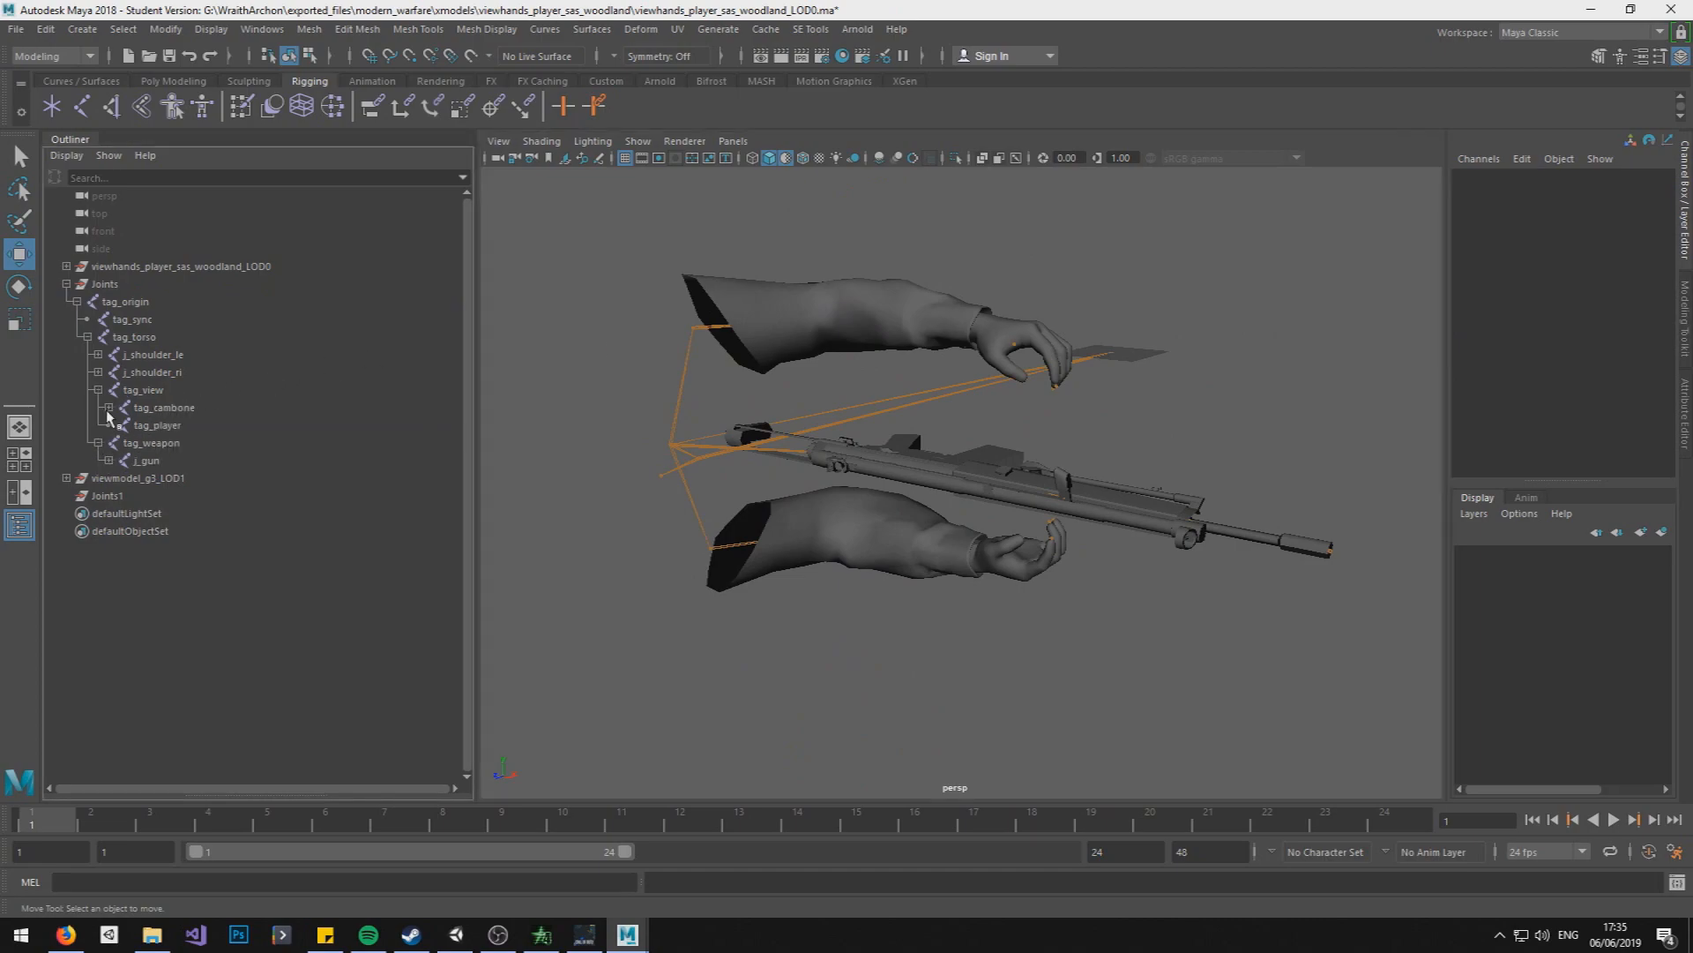
left_click(157, 441)
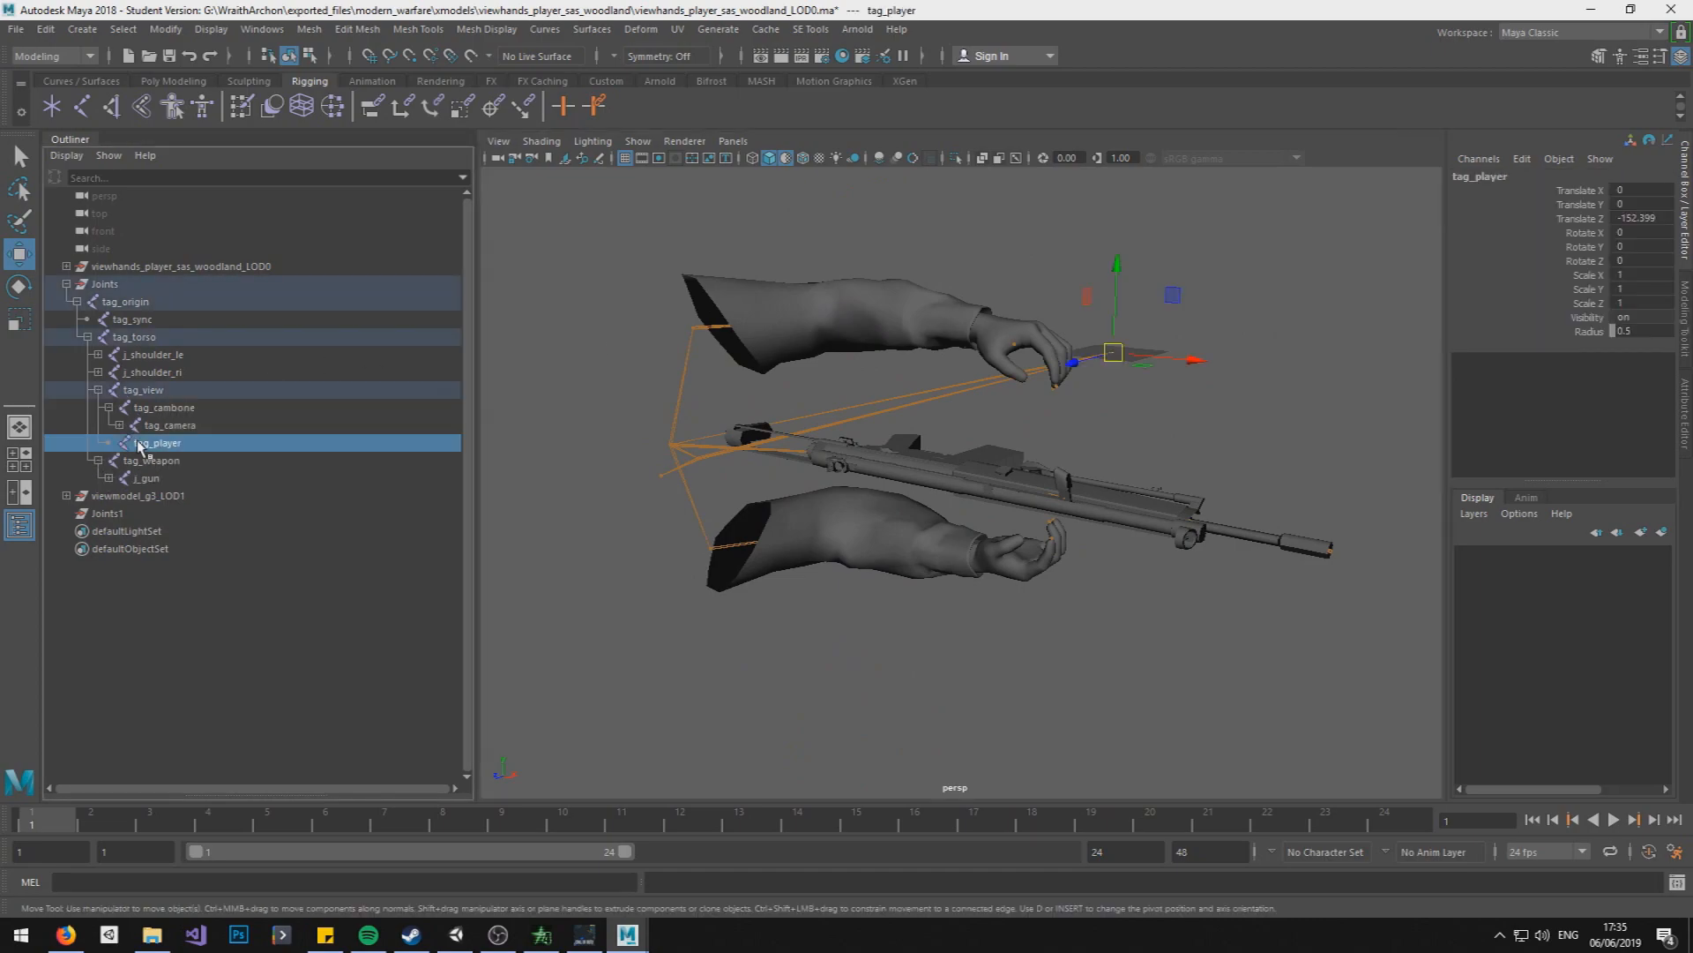
left_click(167, 423)
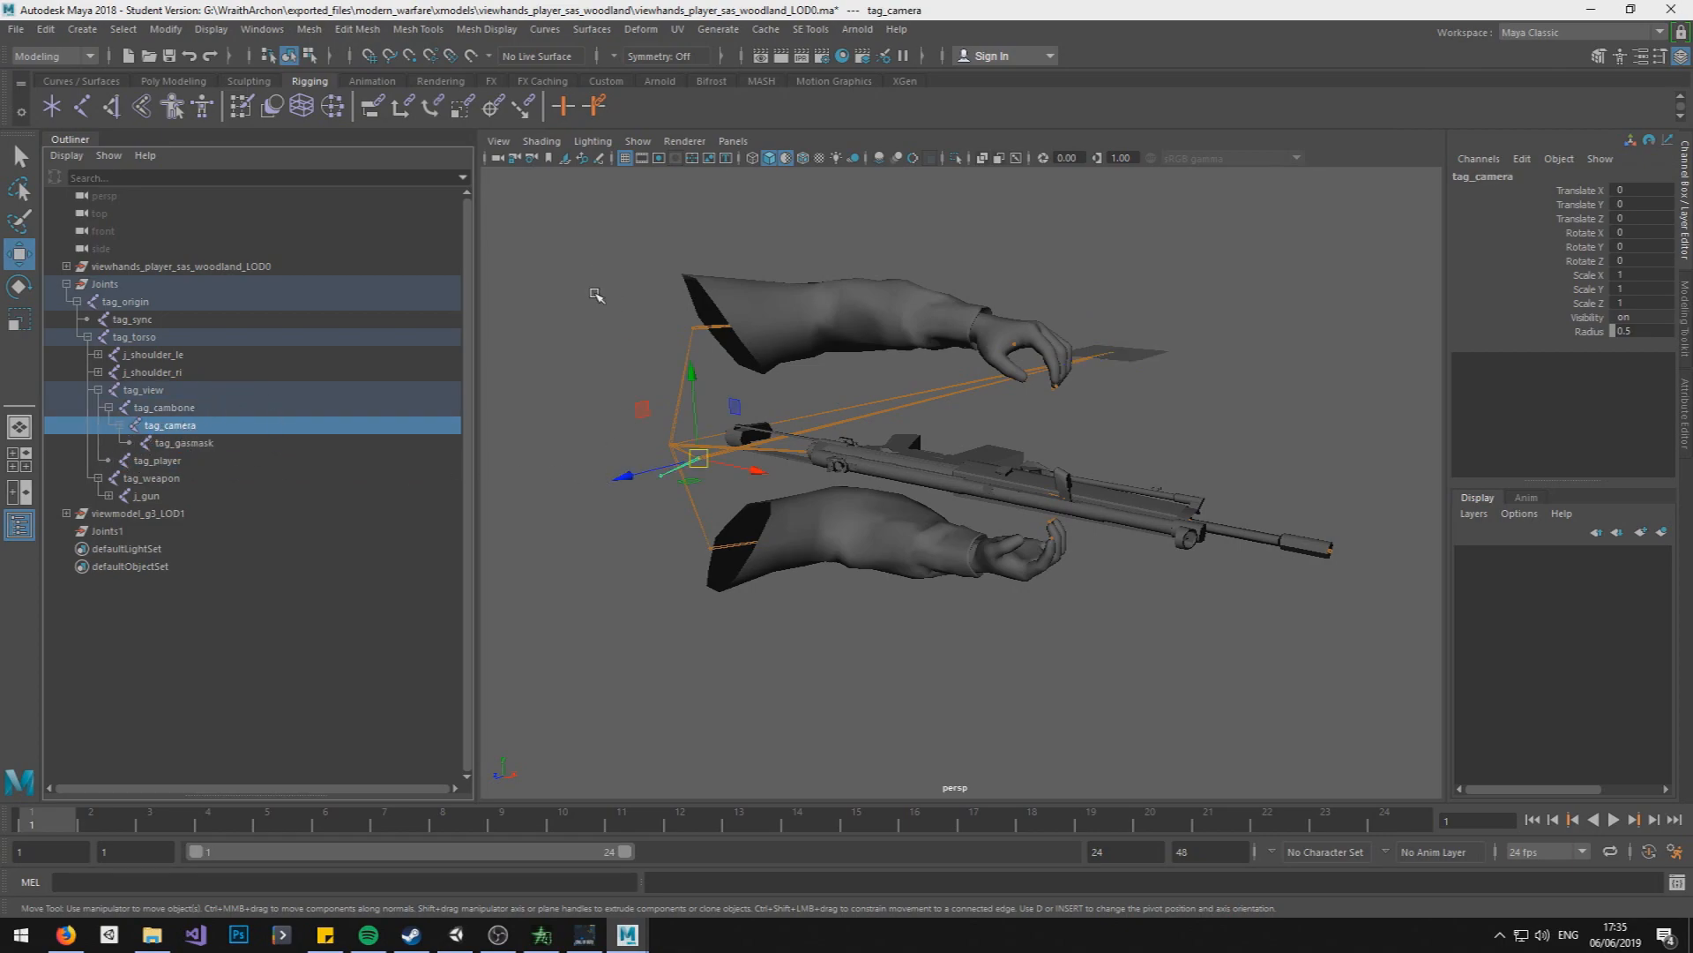
mouse_move(44, 419)
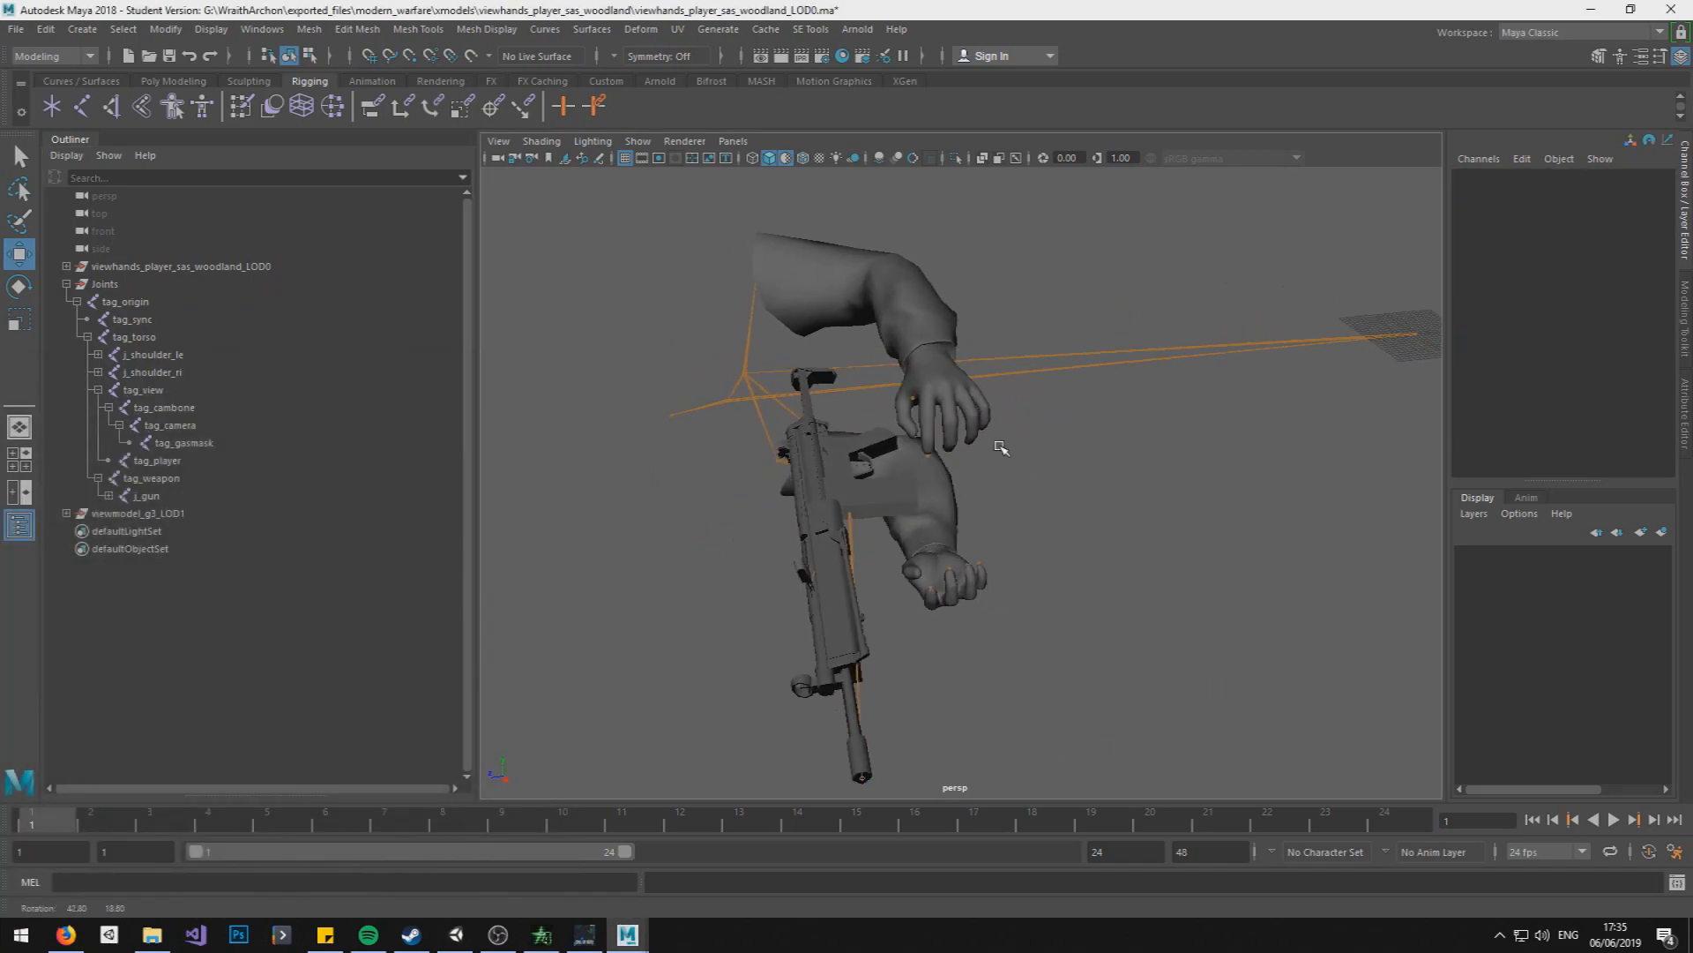
left_click_drag(998, 446, 1053, 418)
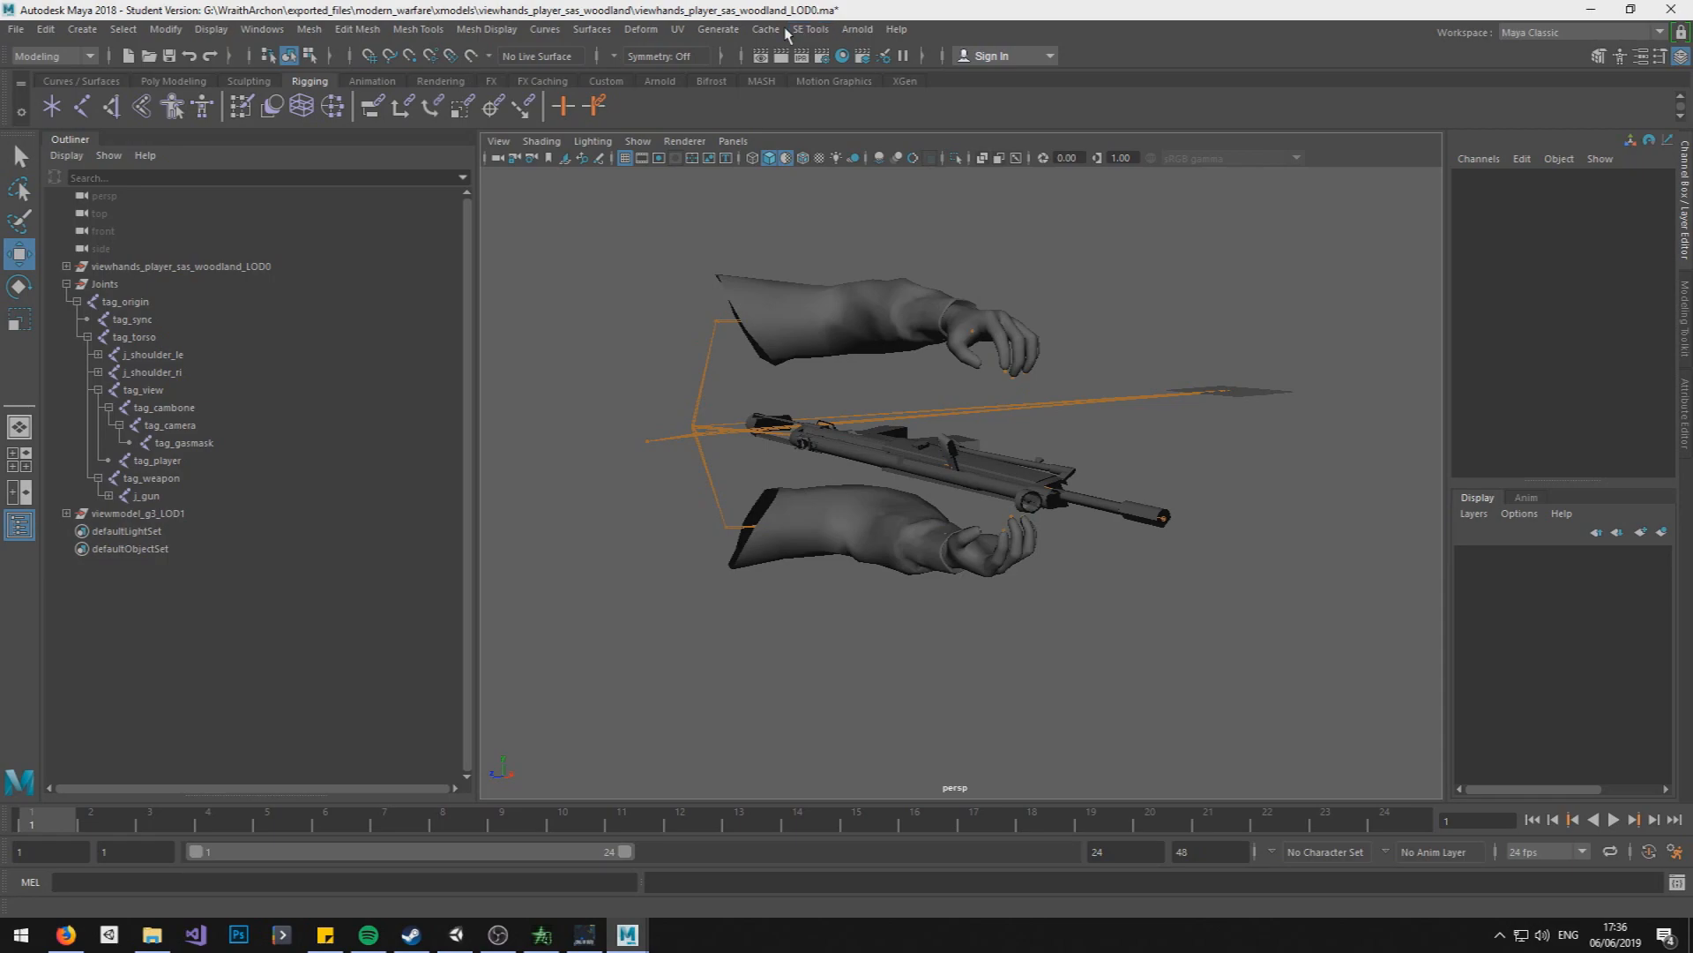
left_click(811, 28)
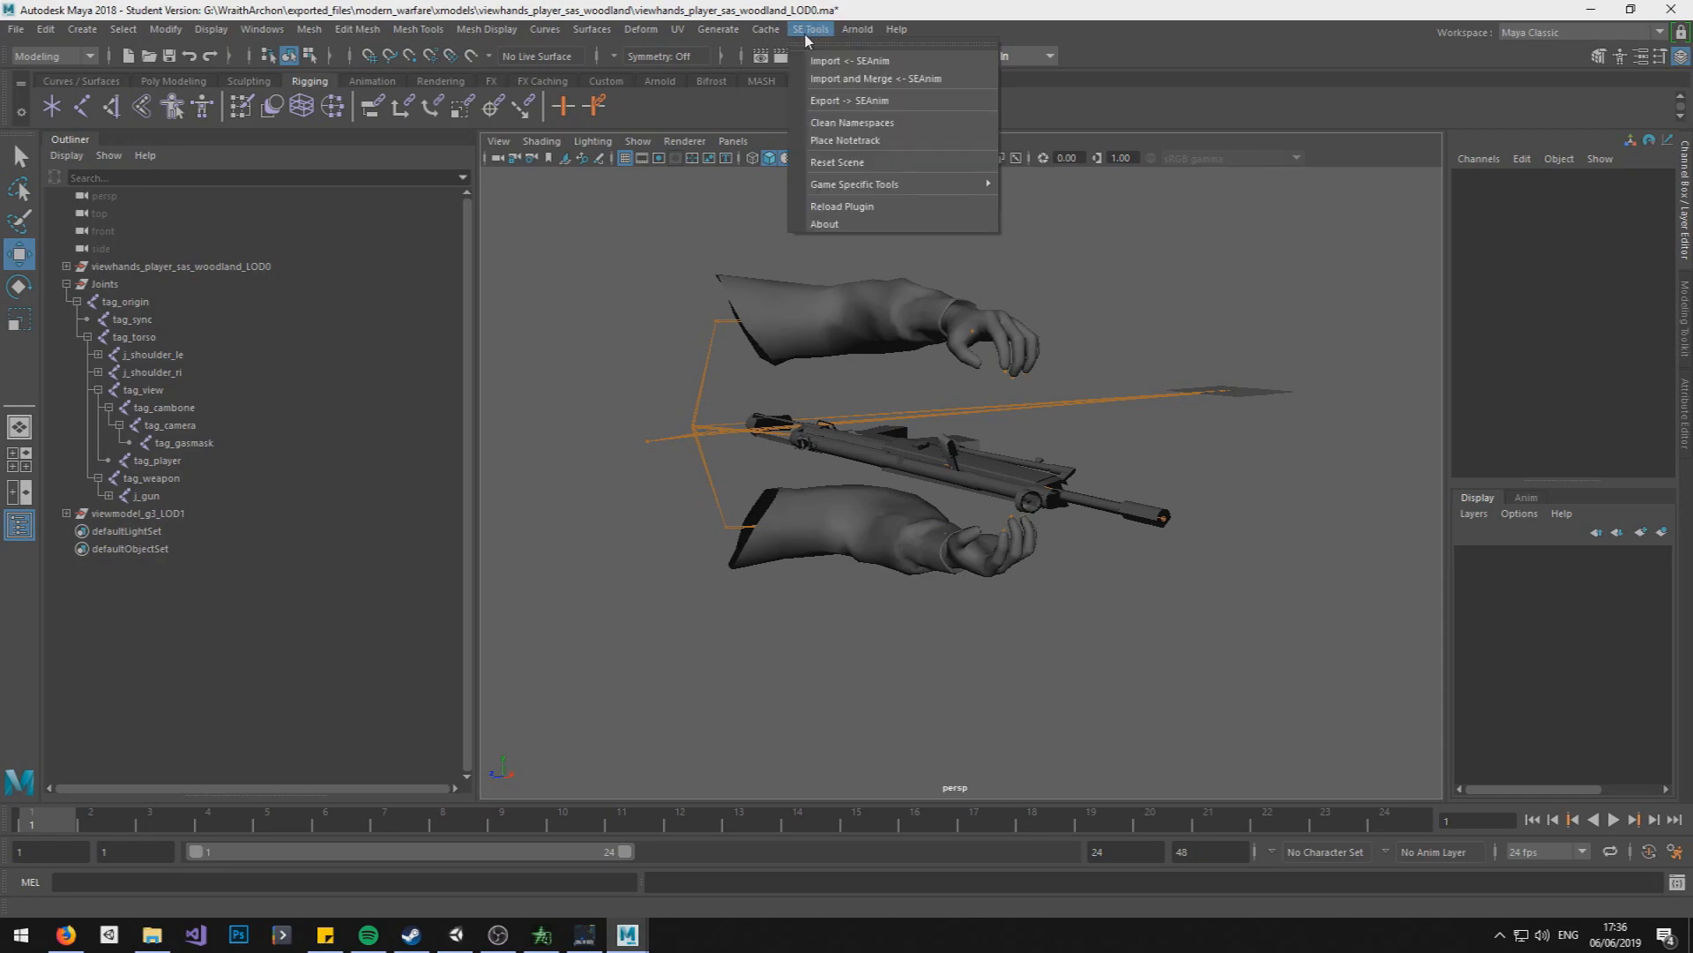
mouse_move(847, 60)
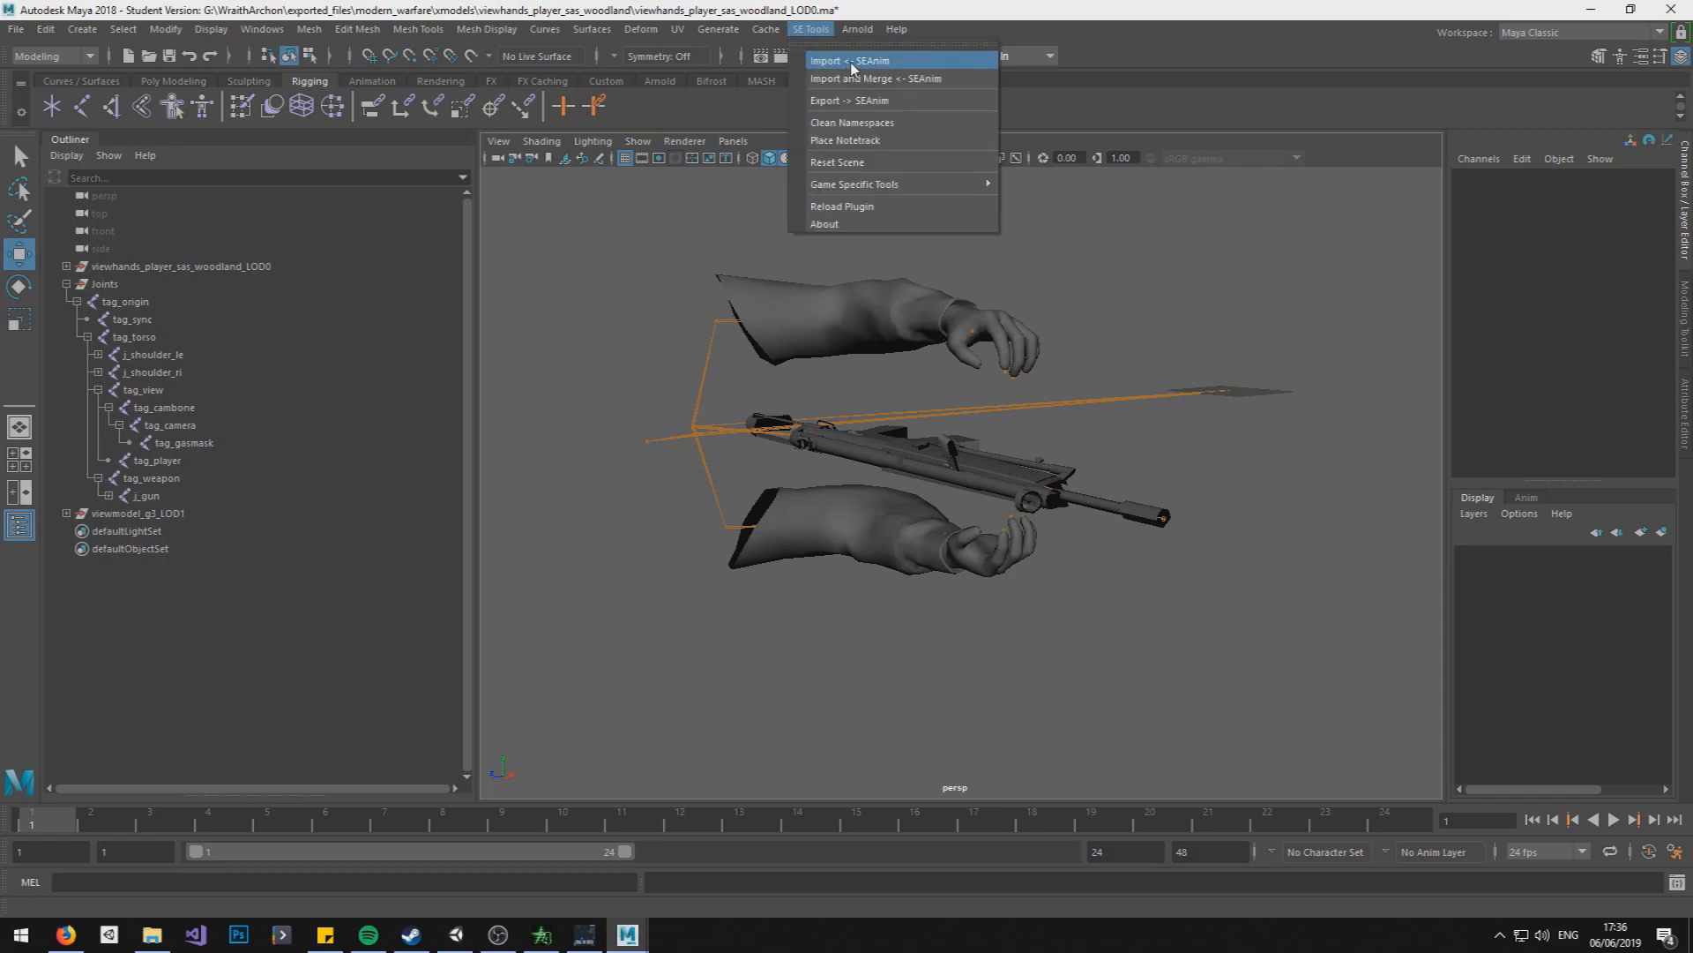
left_click(857, 60)
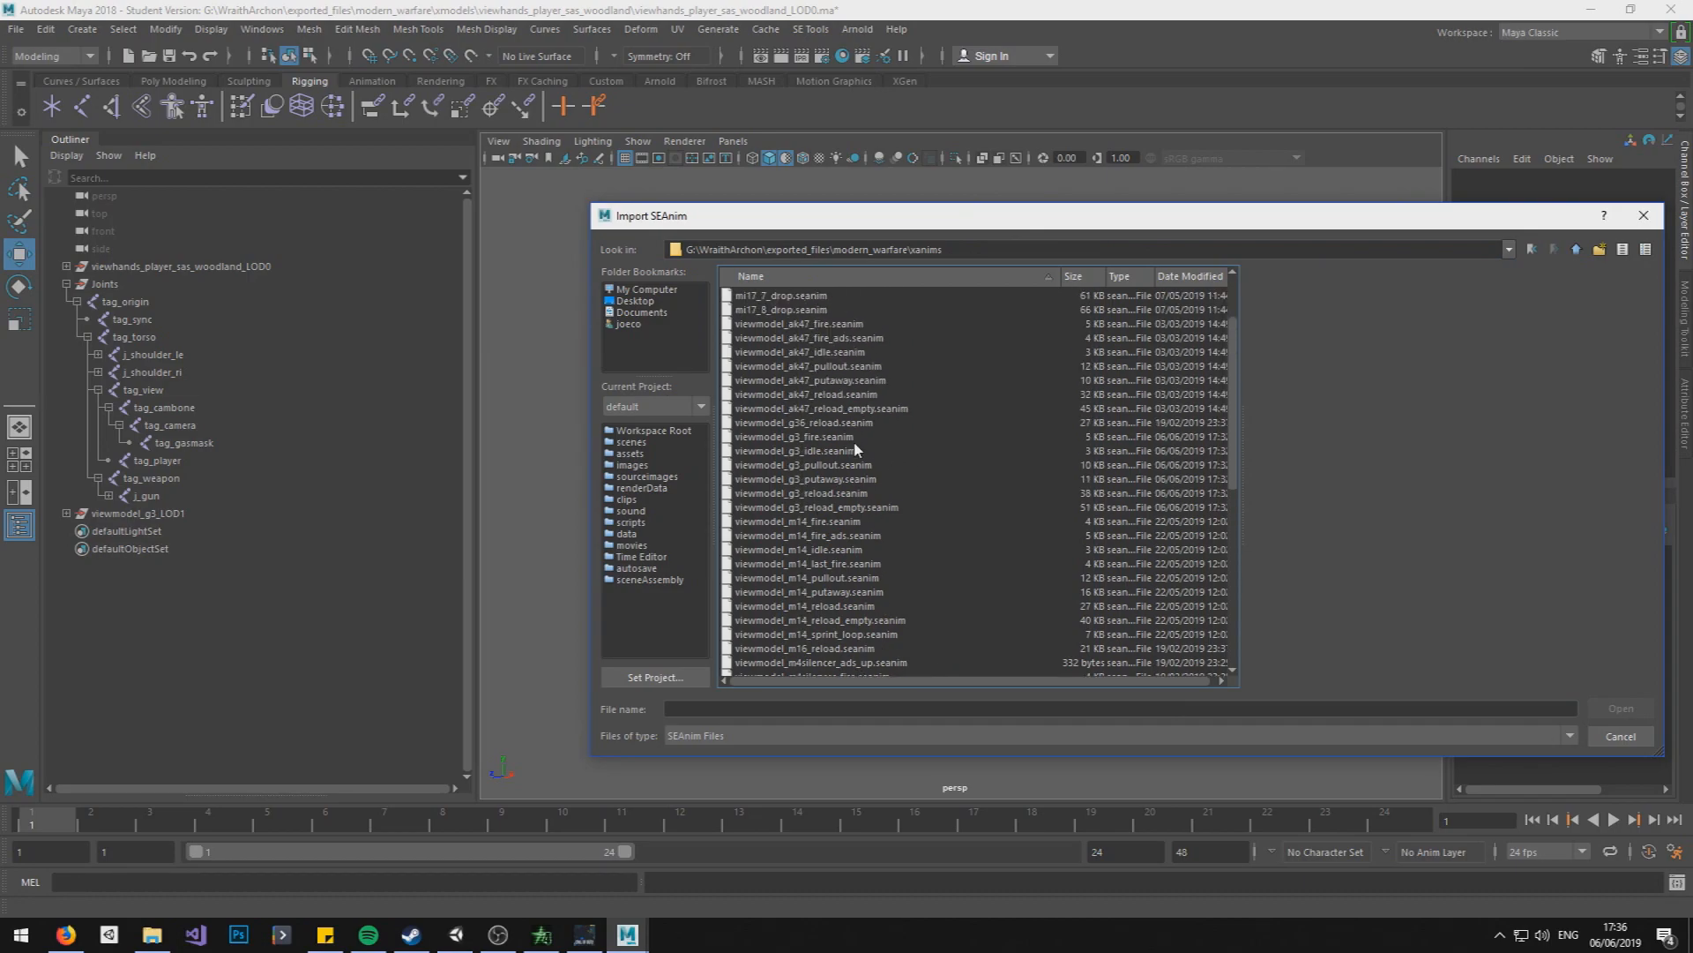
mouse_move(815, 494)
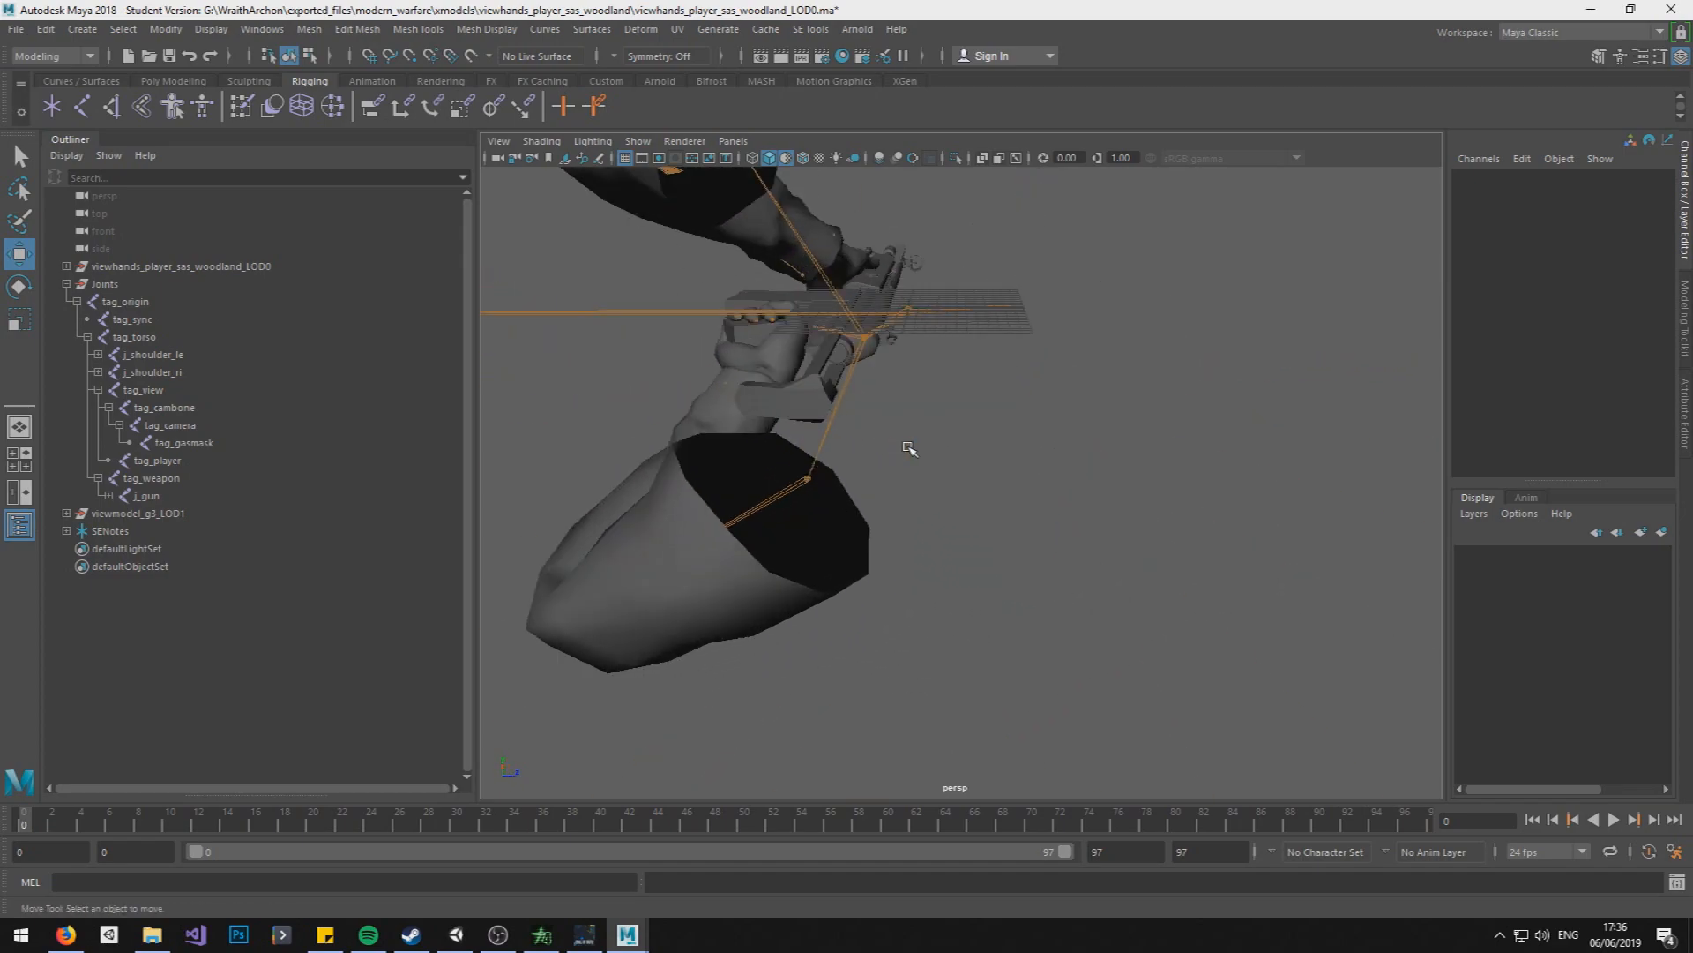
left_click_drag(907, 448, 999, 658)
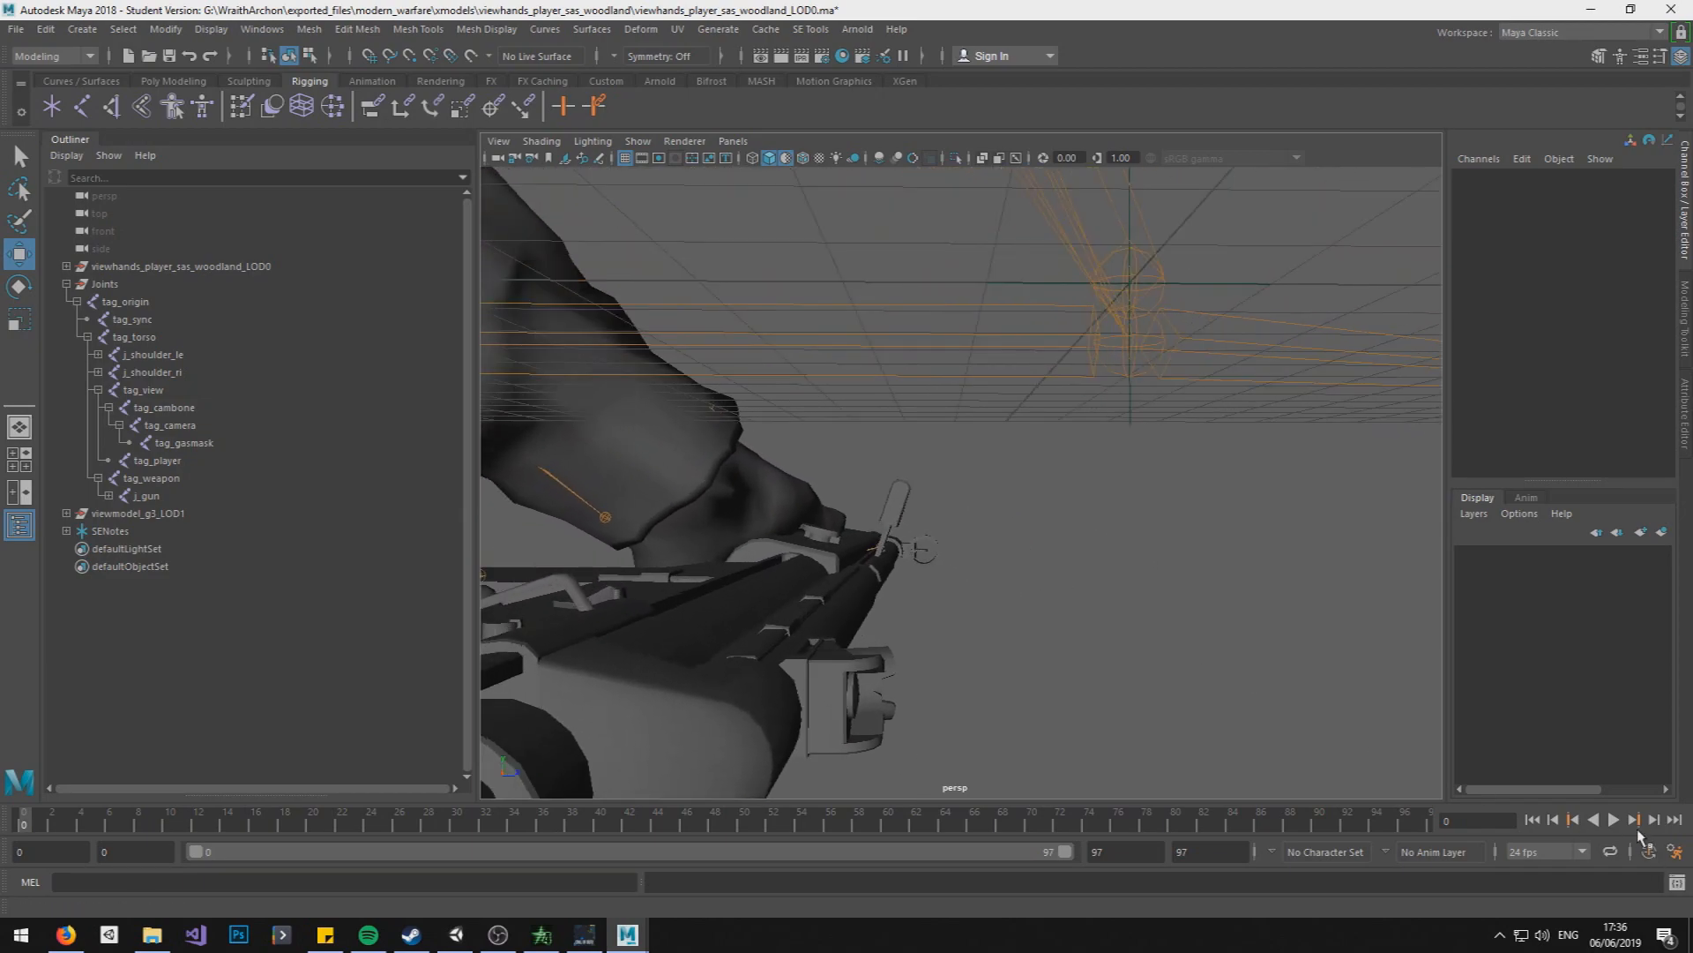
left_click(1616, 843)
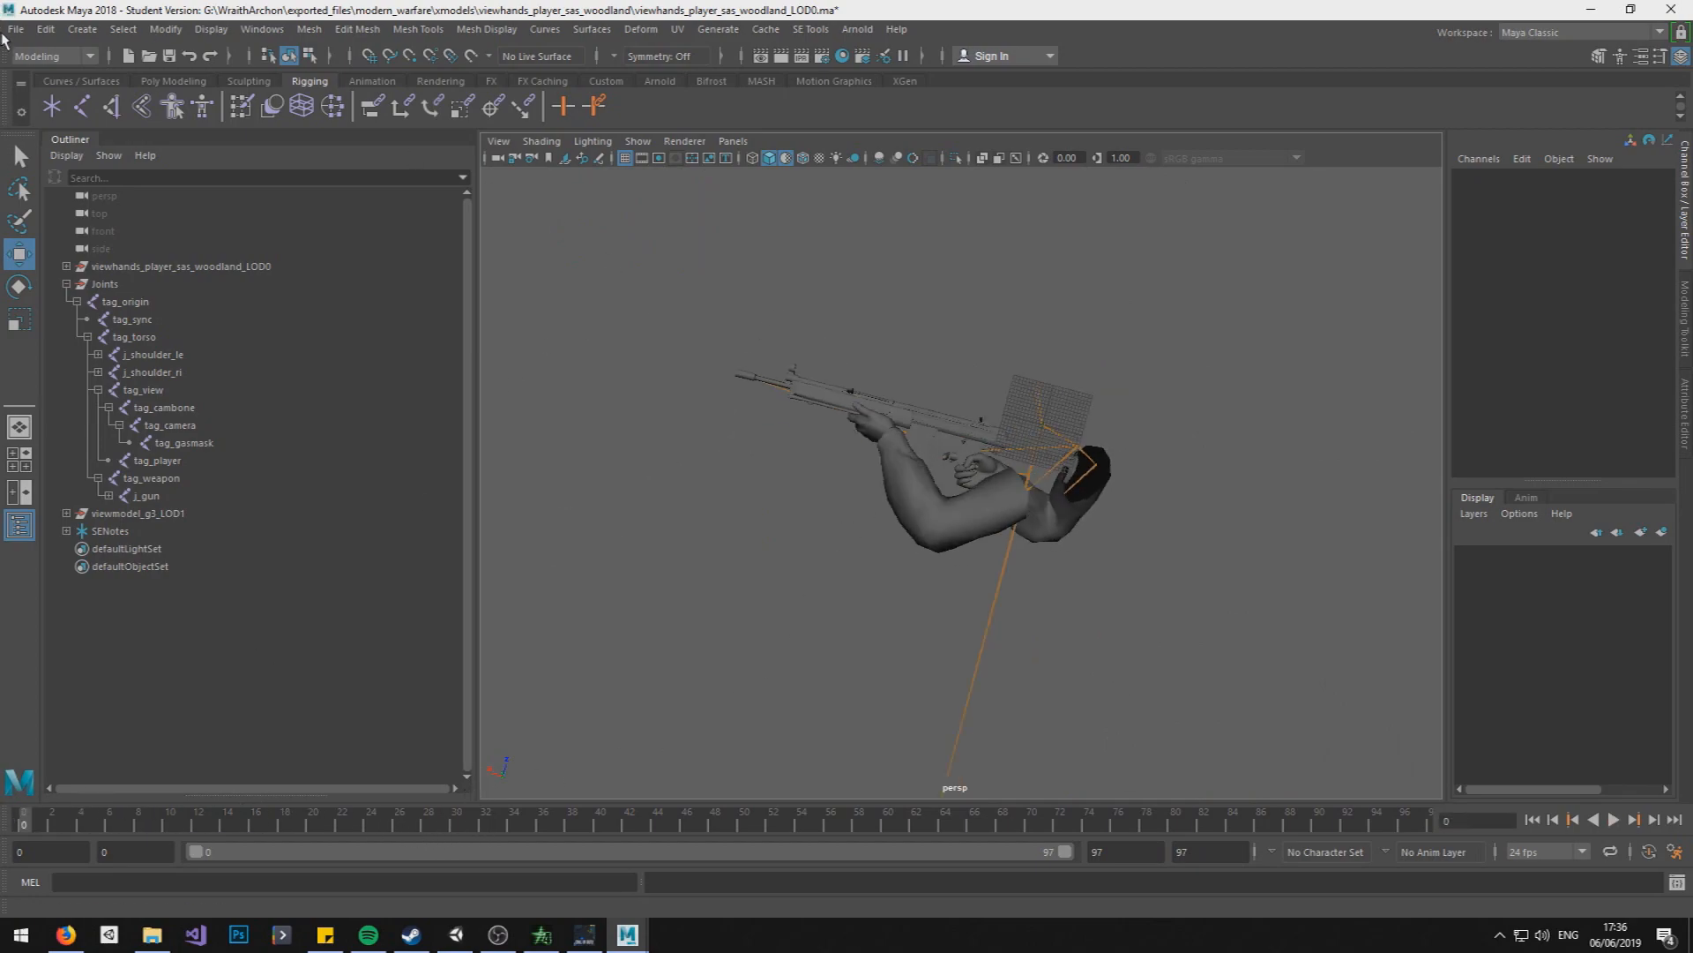
- Export All as FBX named G3@Reload into the Weapons G3 folder with animation baked 0–97
left_click(14, 28)
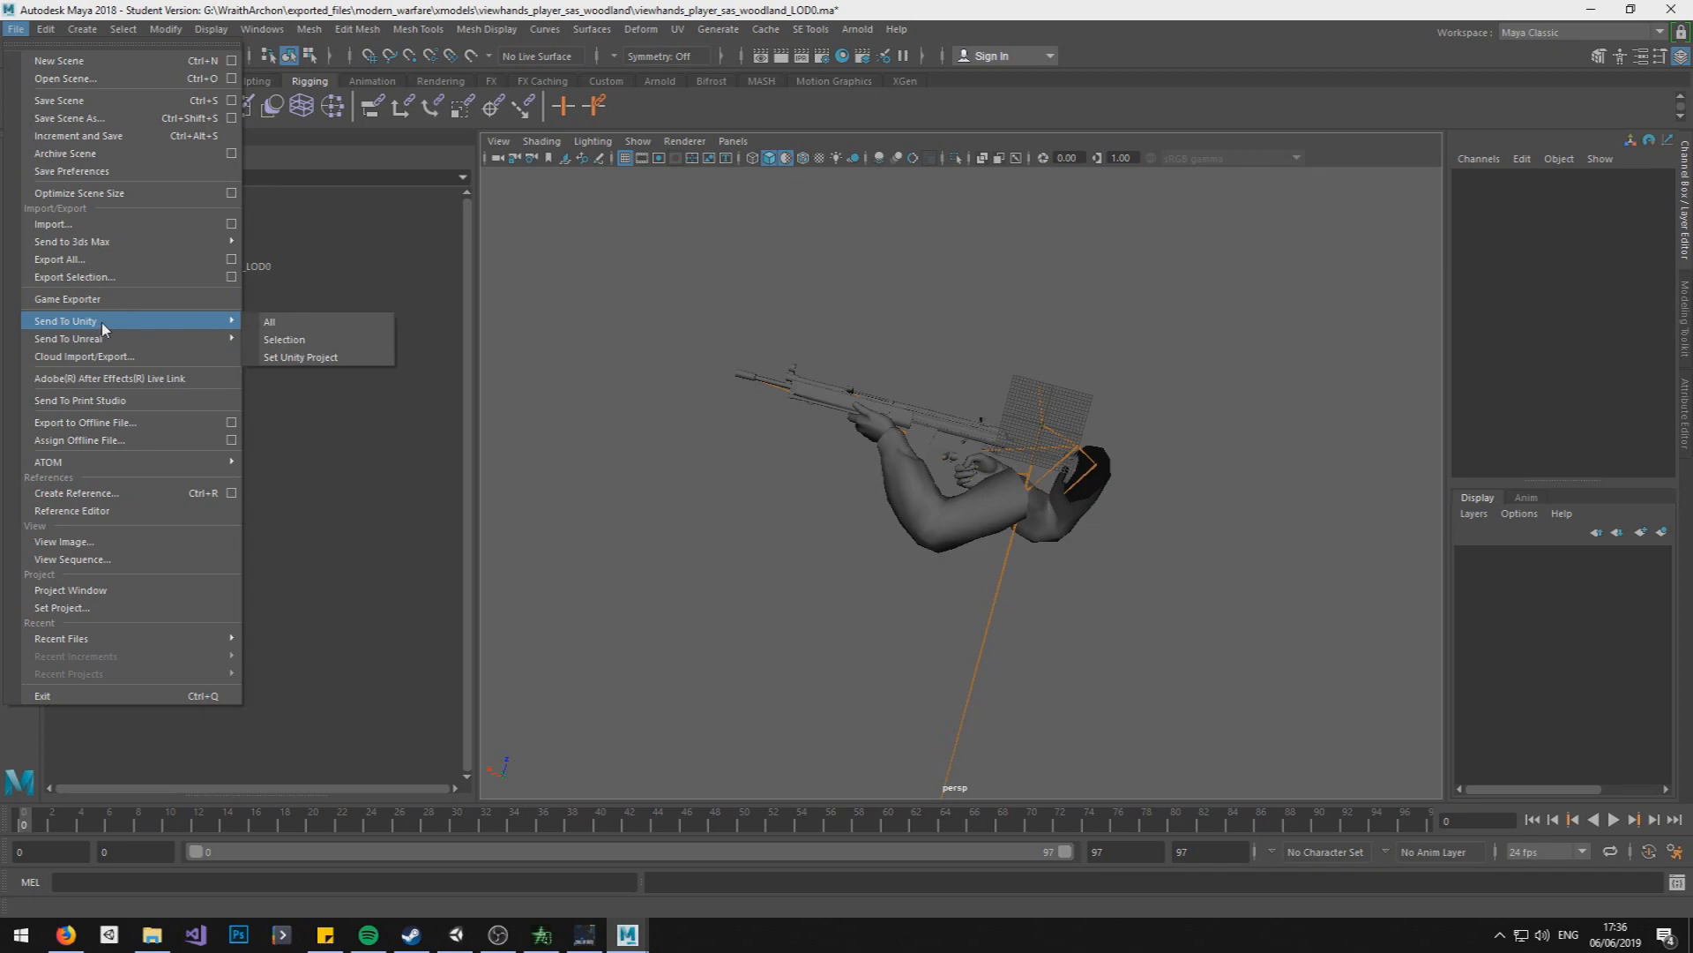
left_click(60, 259)
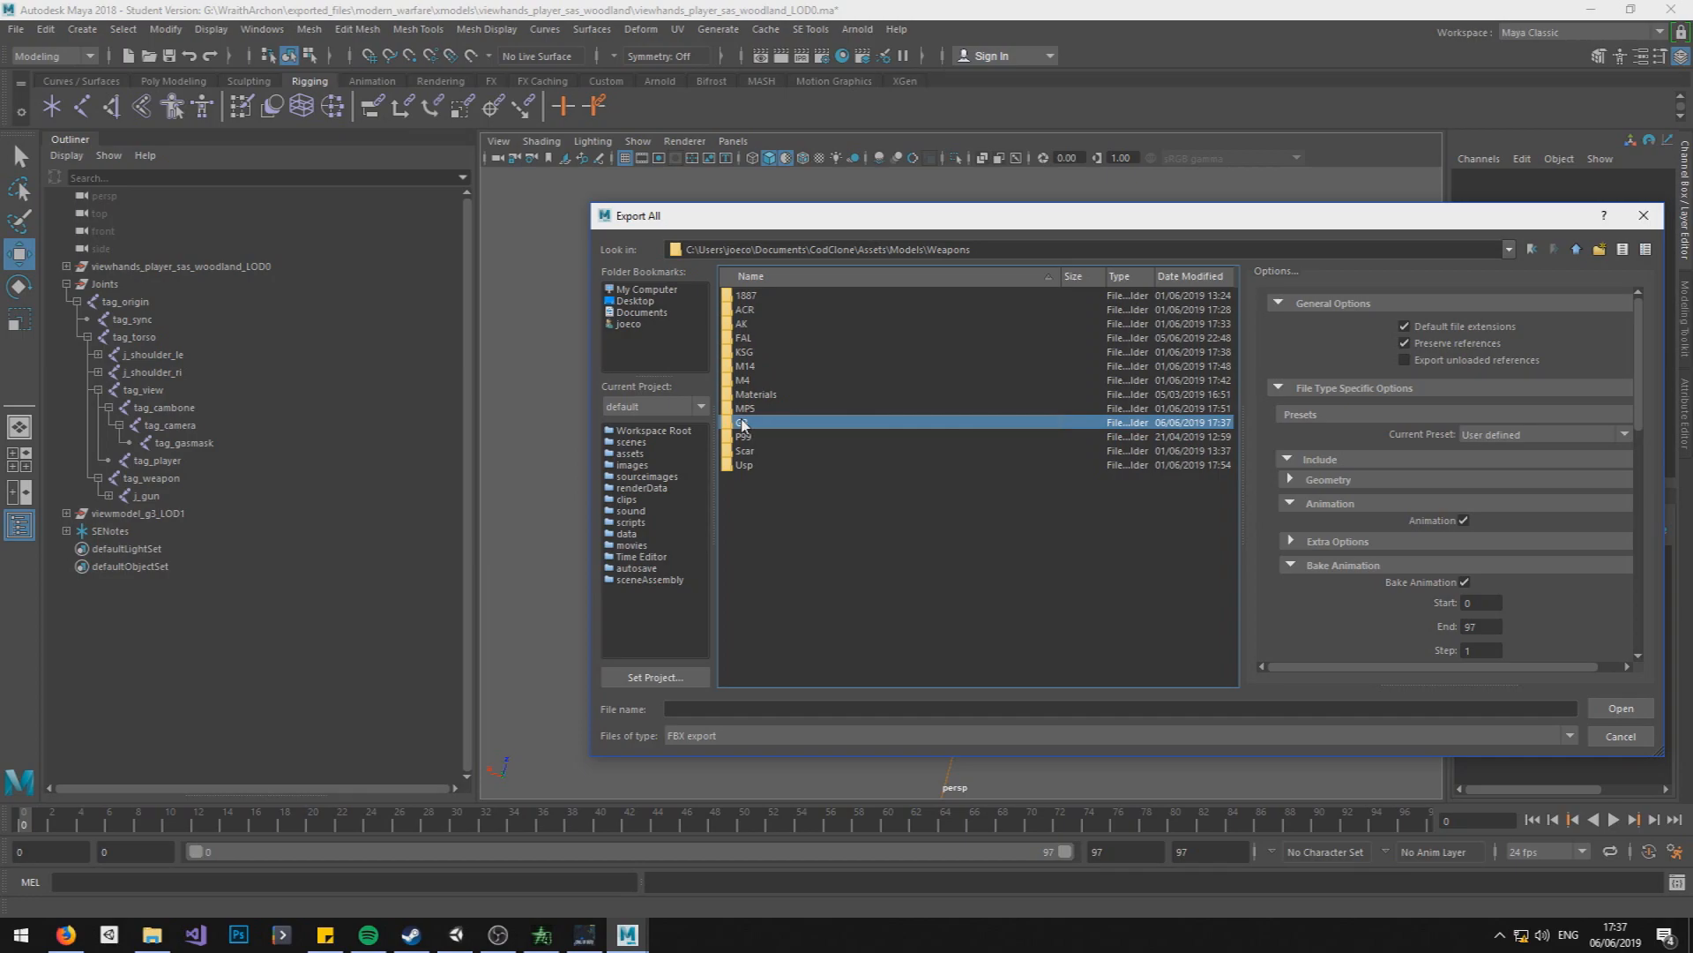
double_click(743, 423)
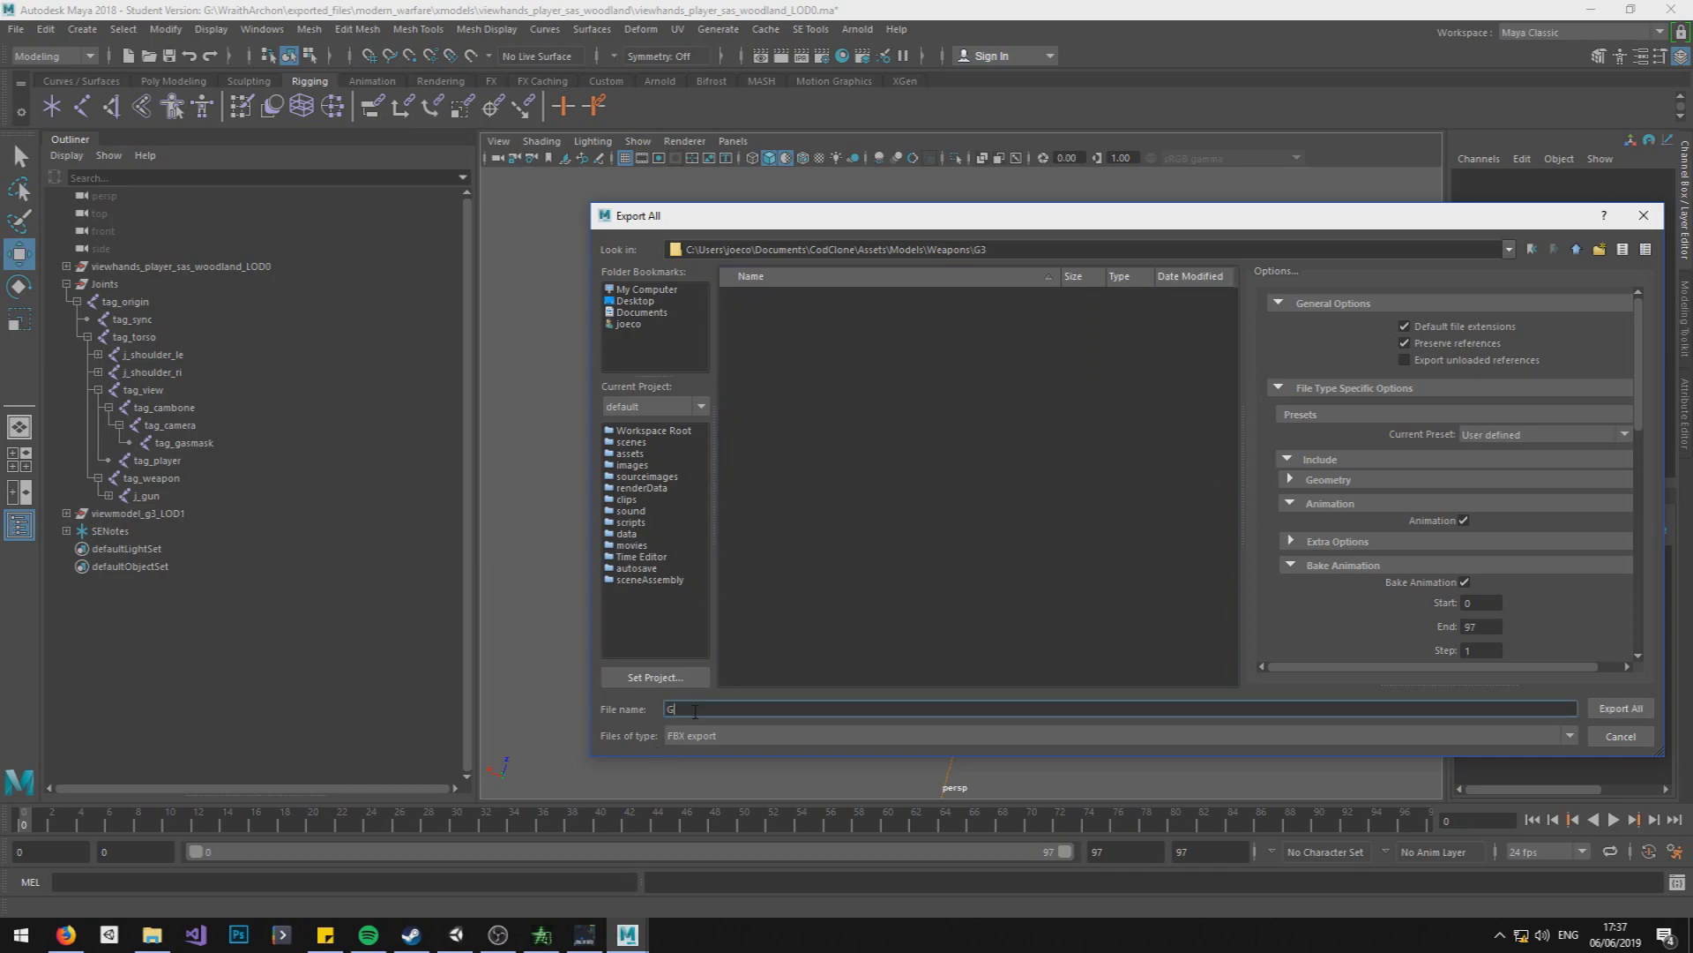
type("3@")
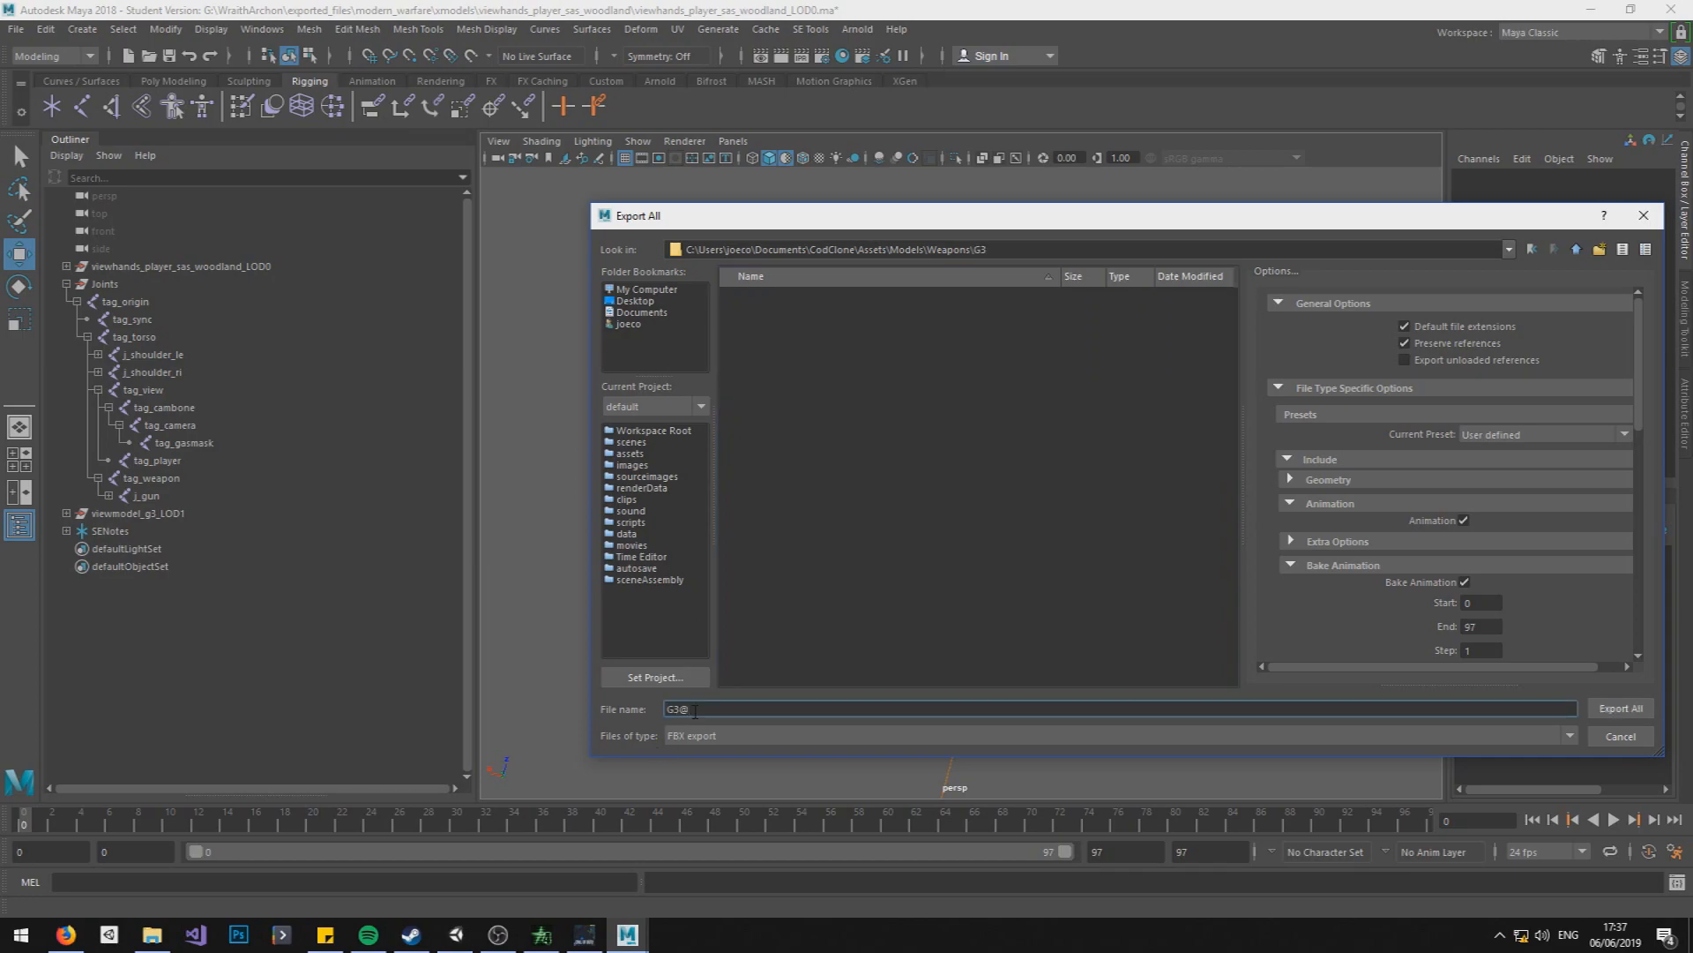
type("Reload")
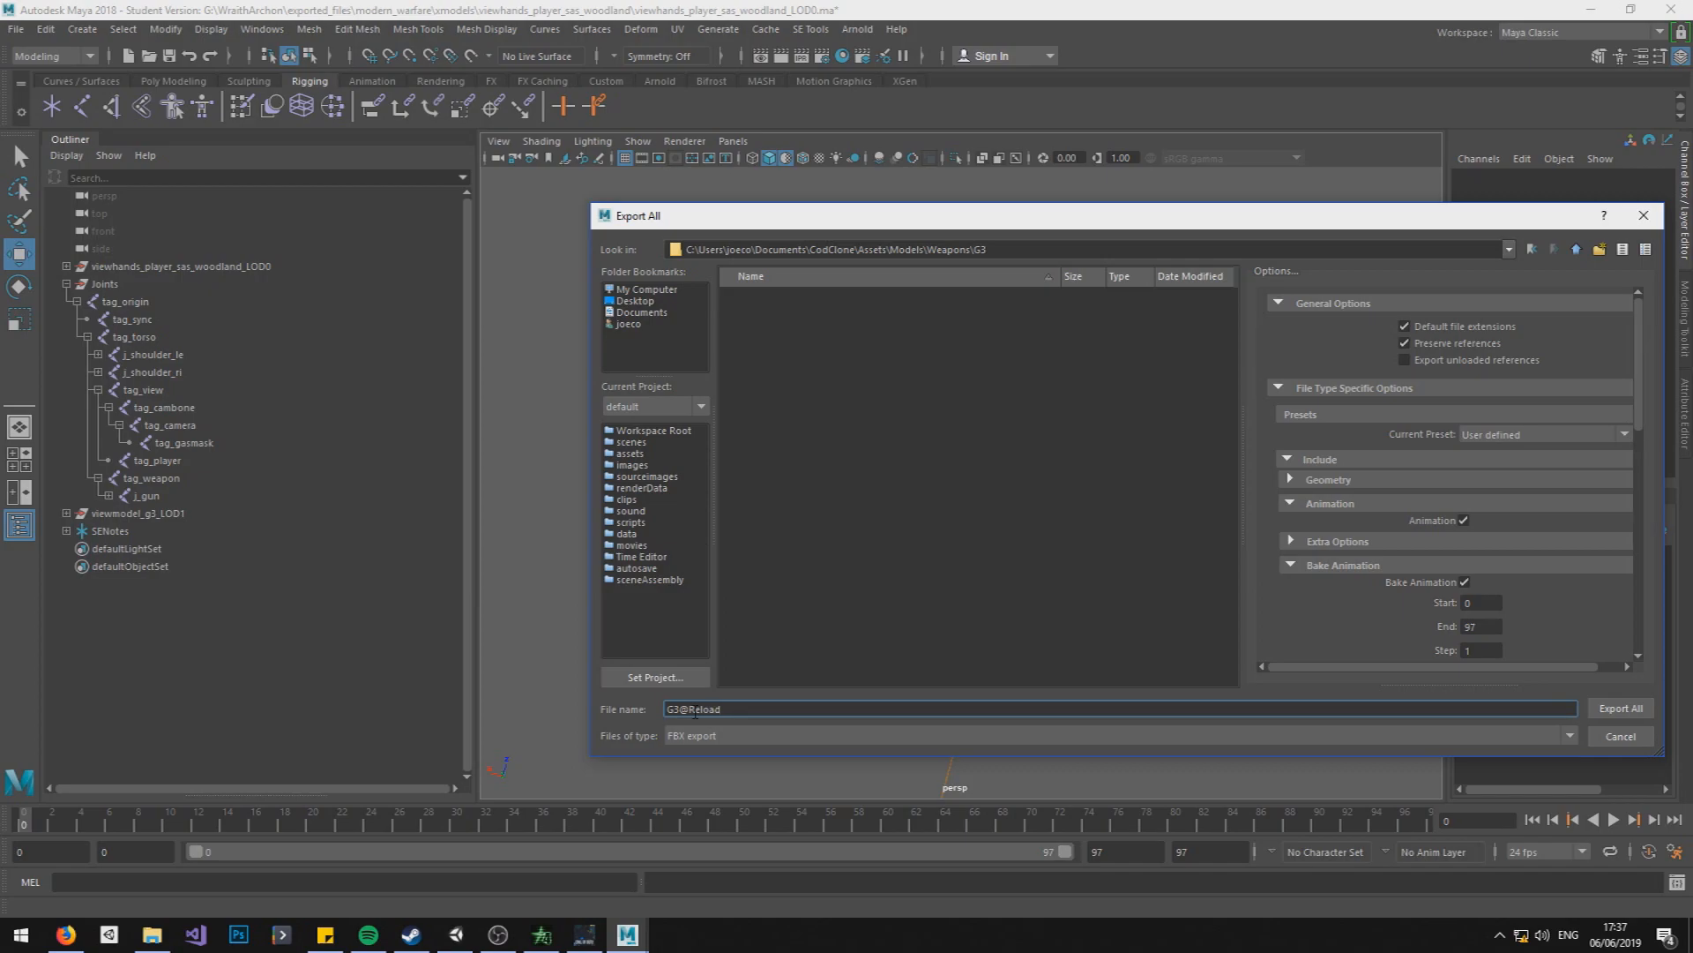
mouse_move(736, 646)
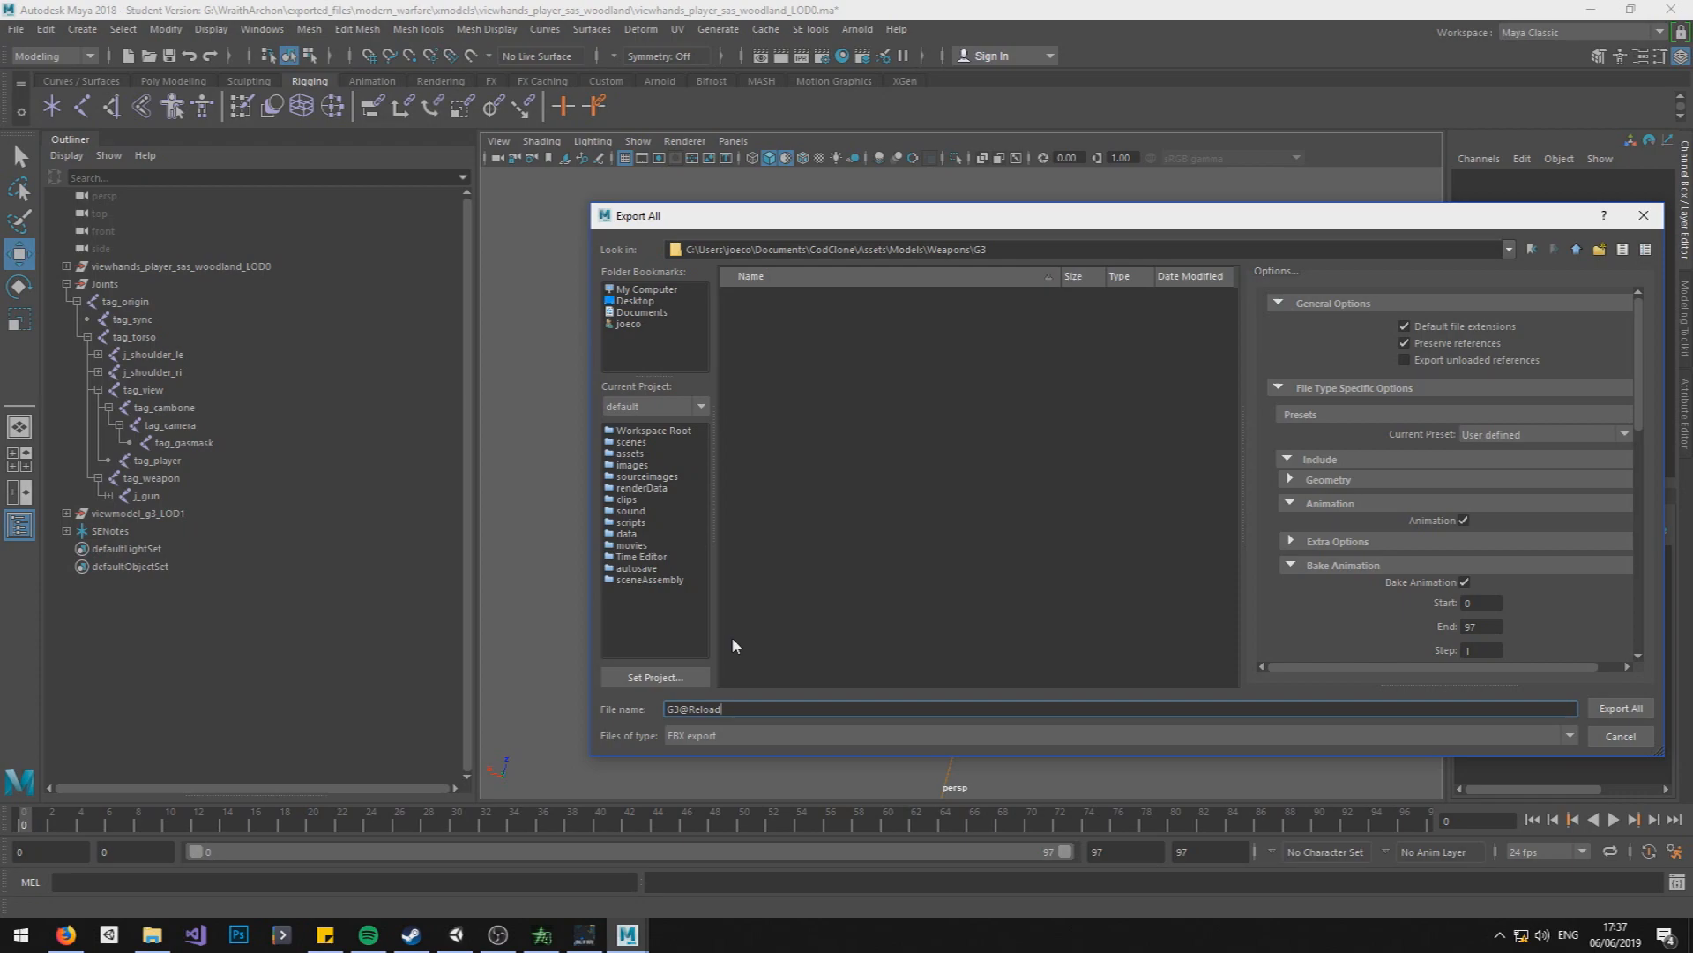
mouse_move(1591, 685)
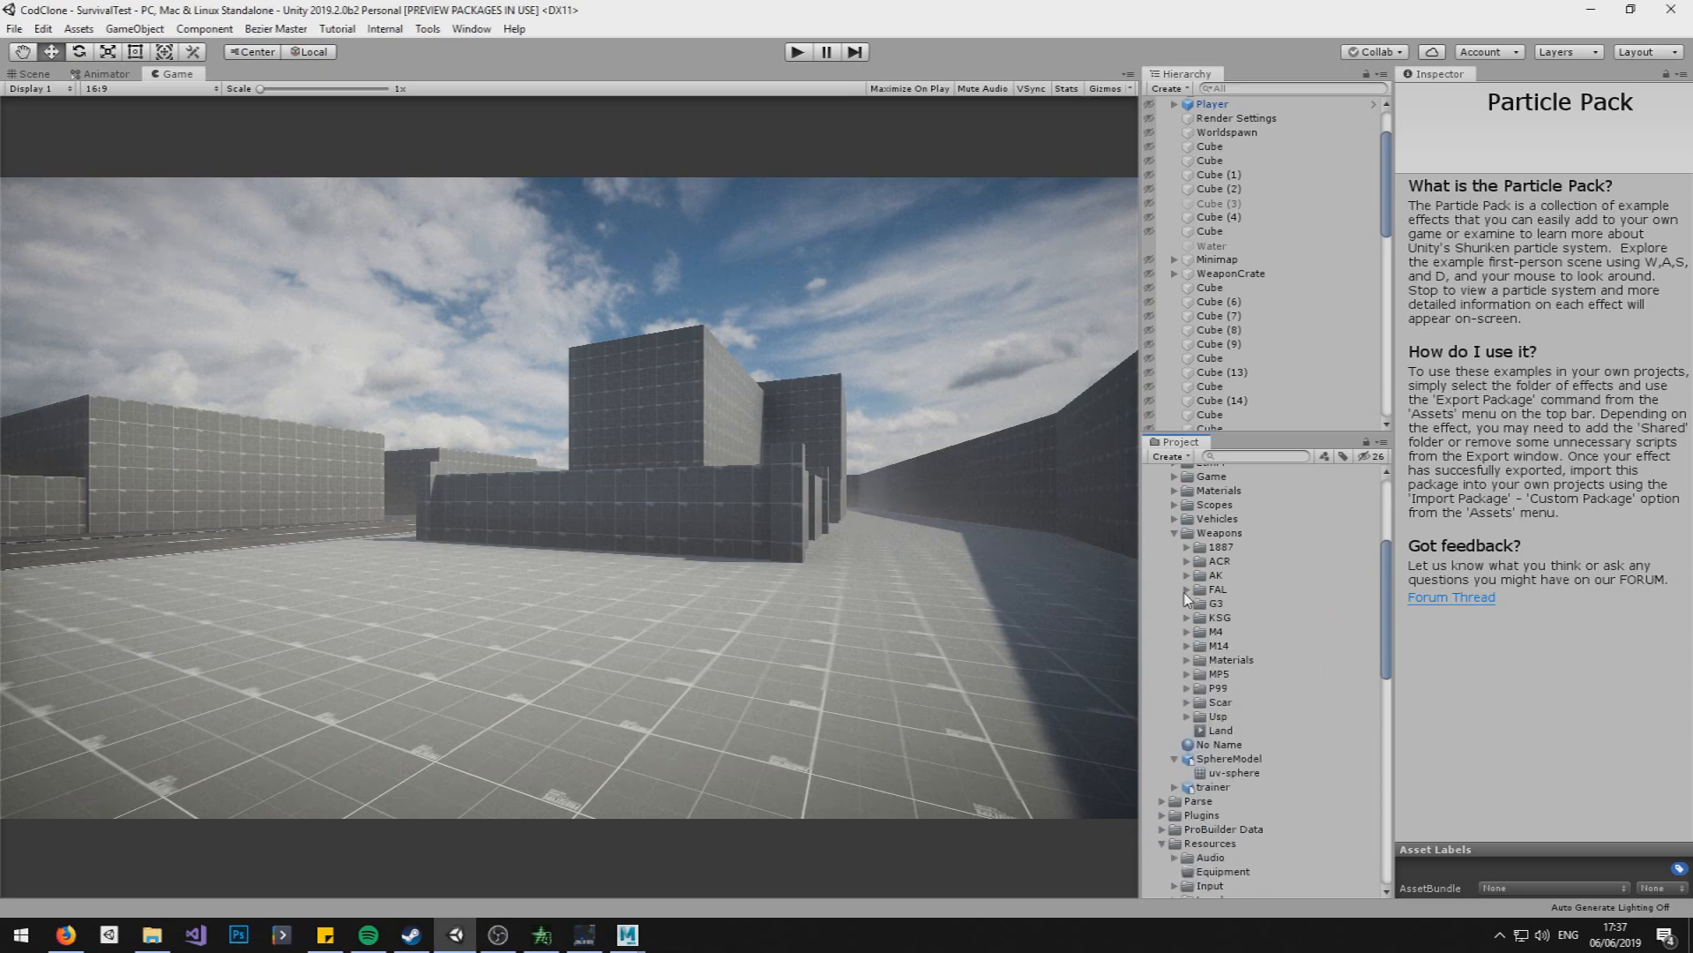
- Select G3@Reload in the G3 assets folder and set its rig Animation Type to Legacy
left_click(1185, 603)
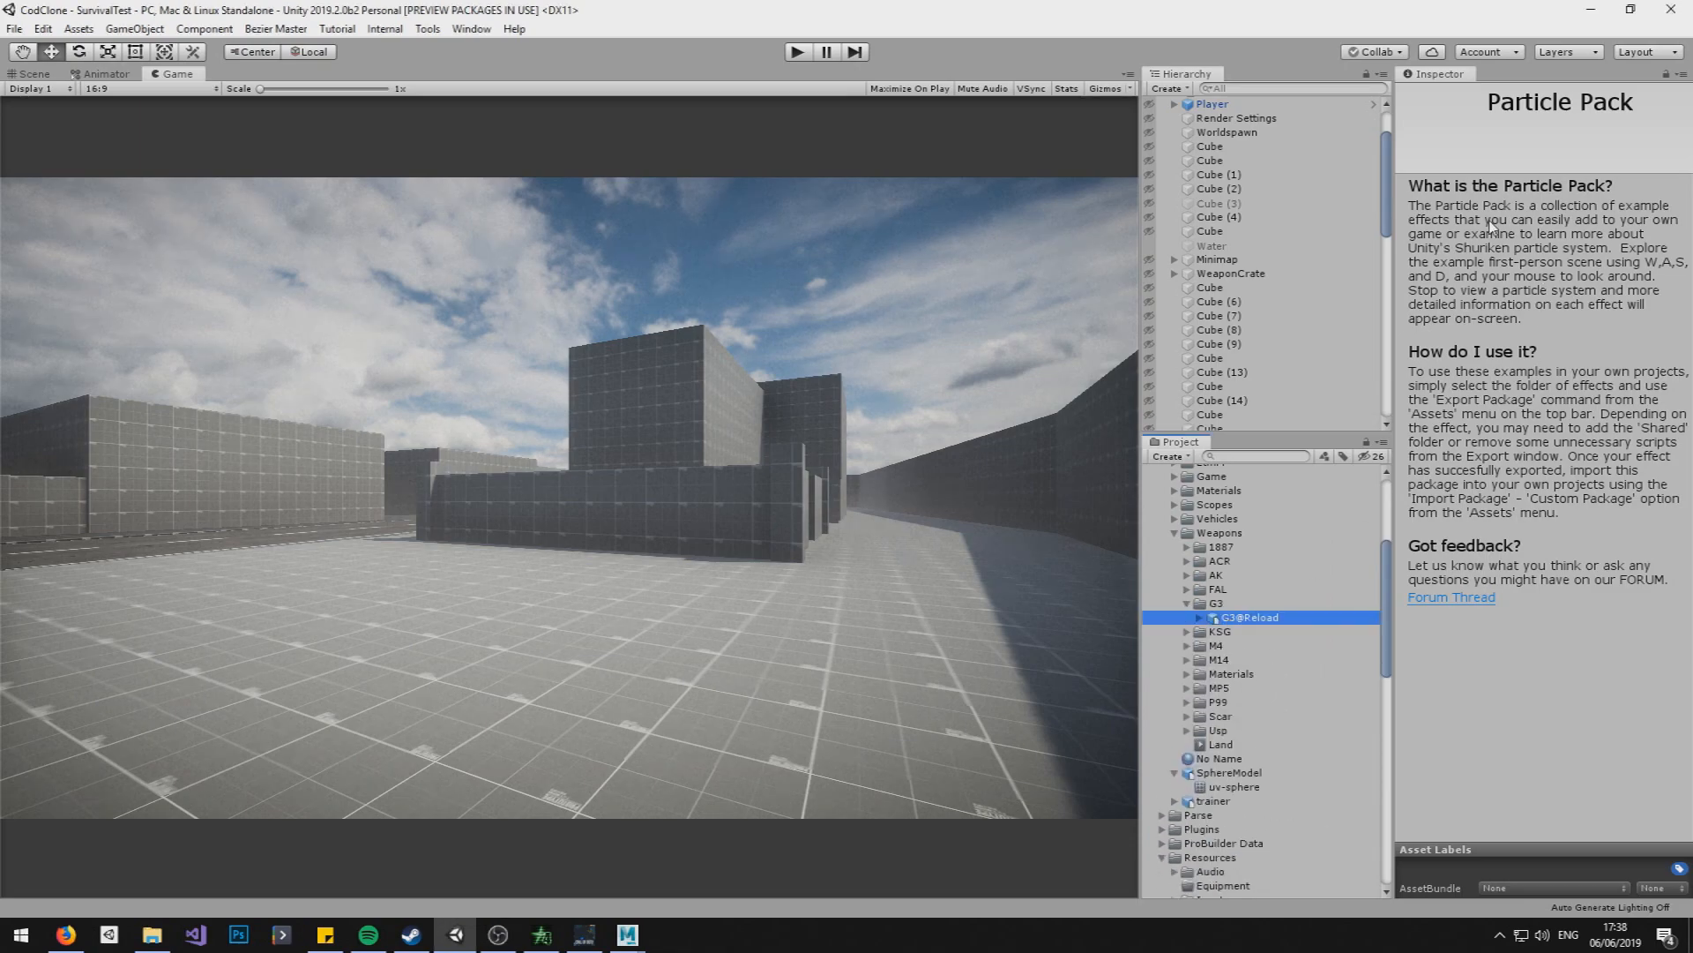
left_click(1245, 617)
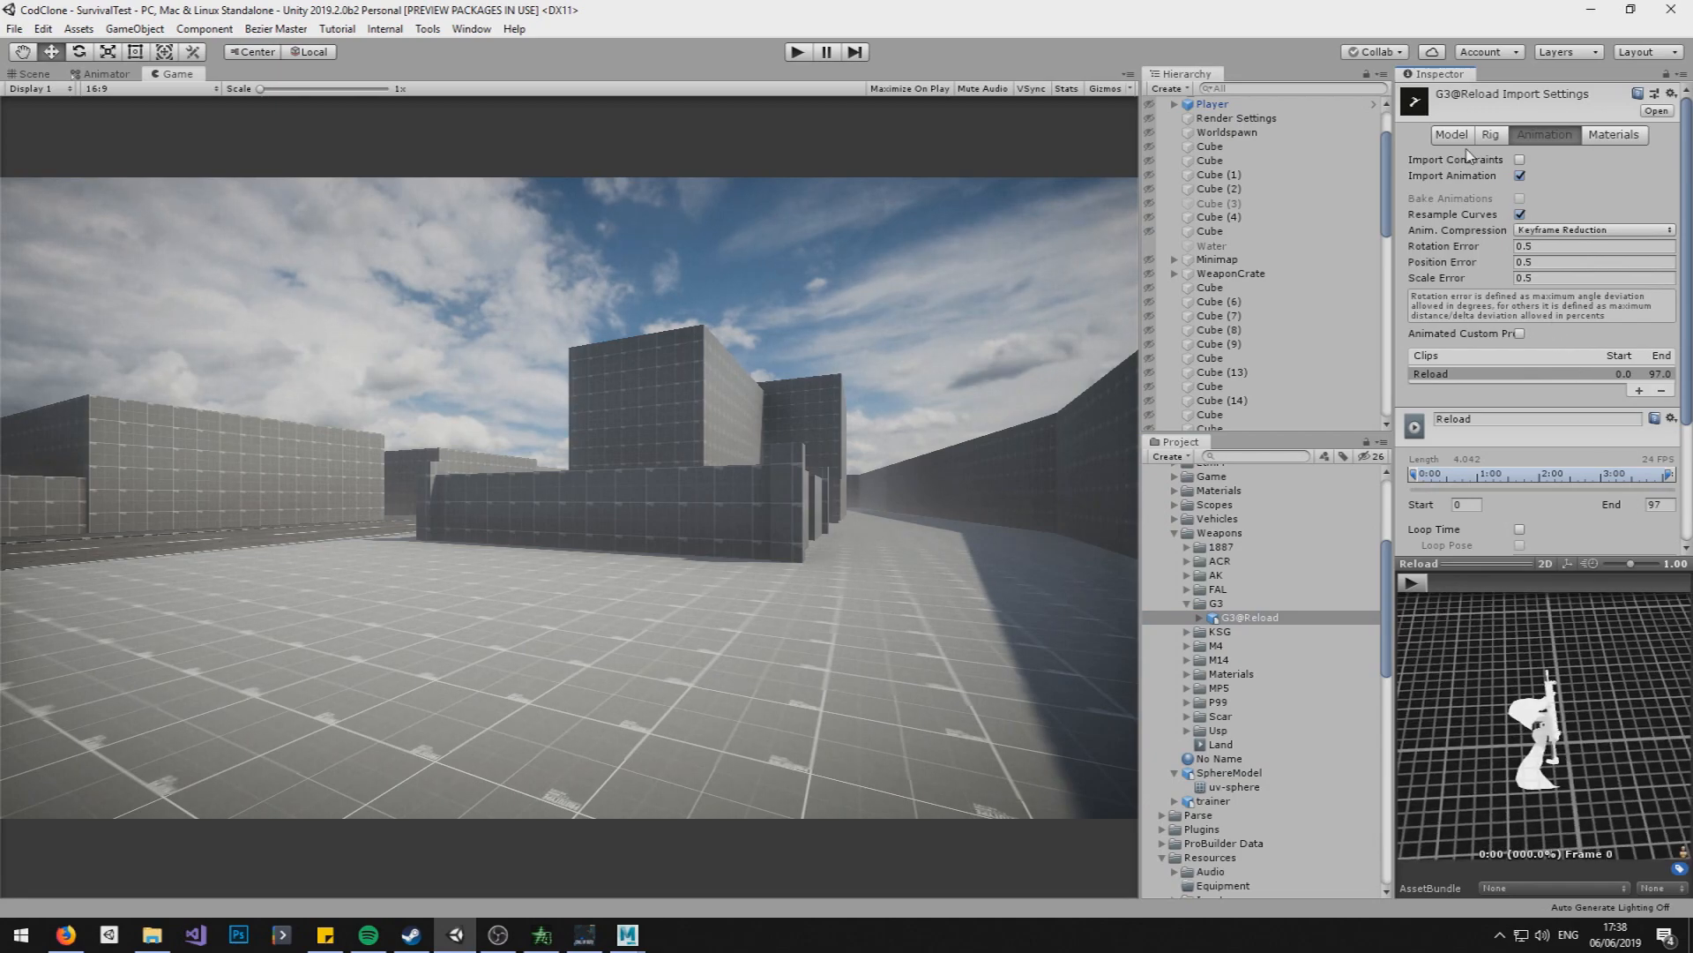
left_click(1491, 134)
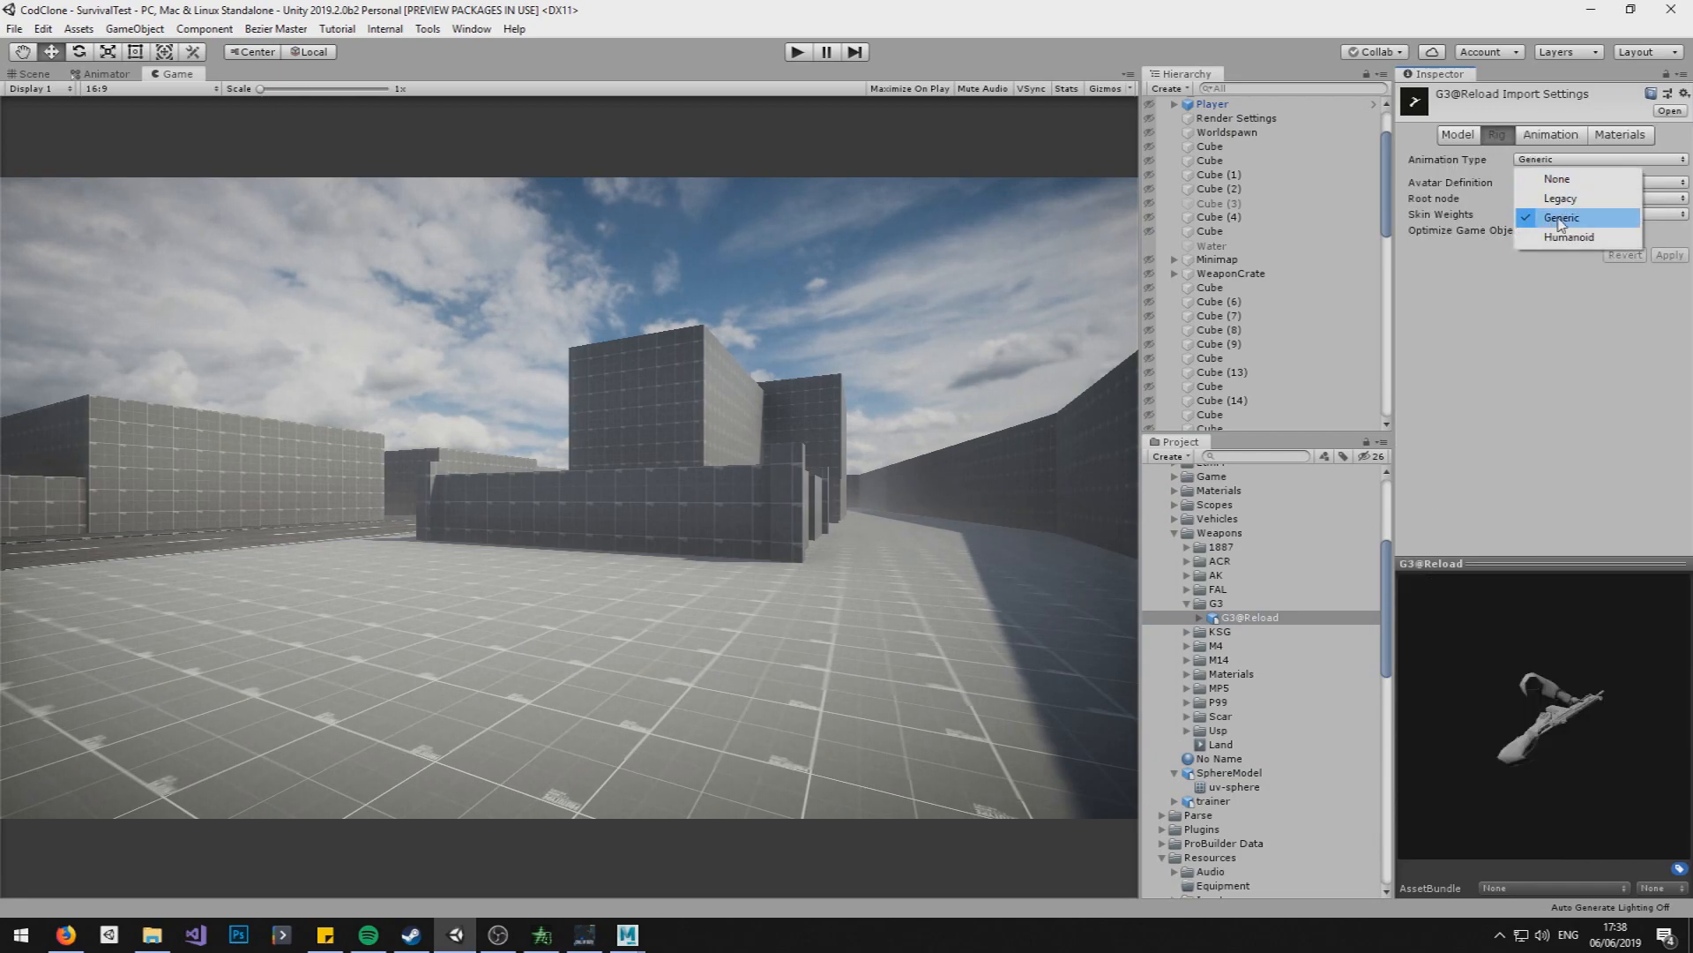
mouse_move(1572, 198)
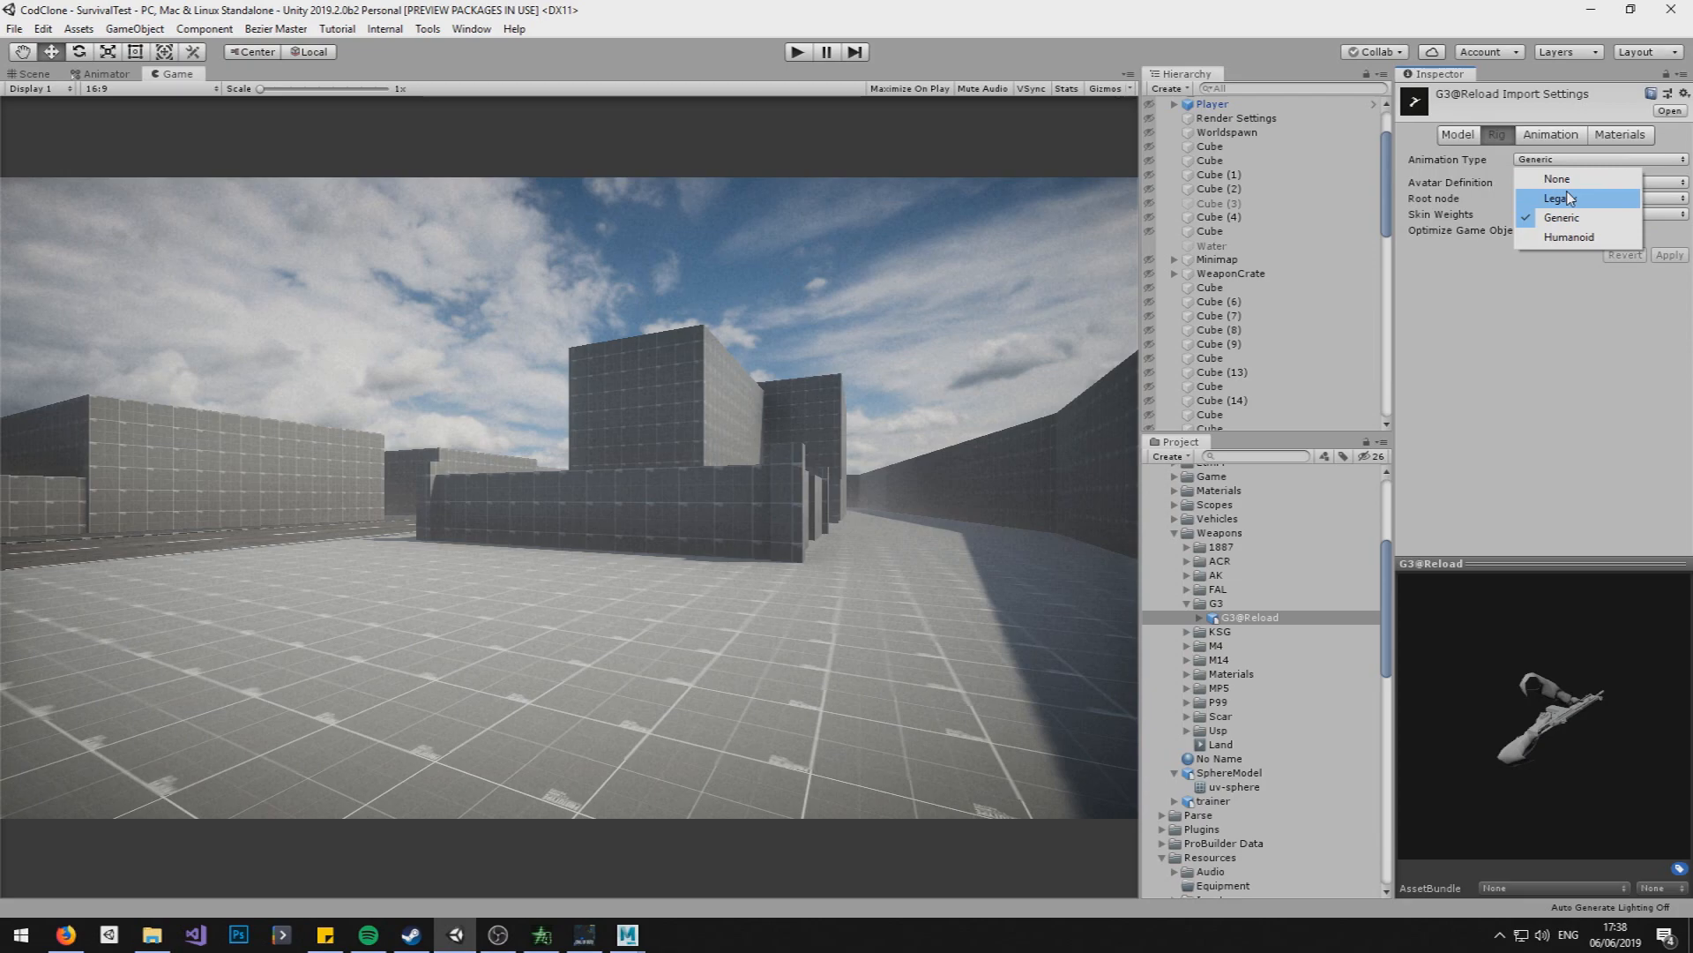
mouse_move(1567, 217)
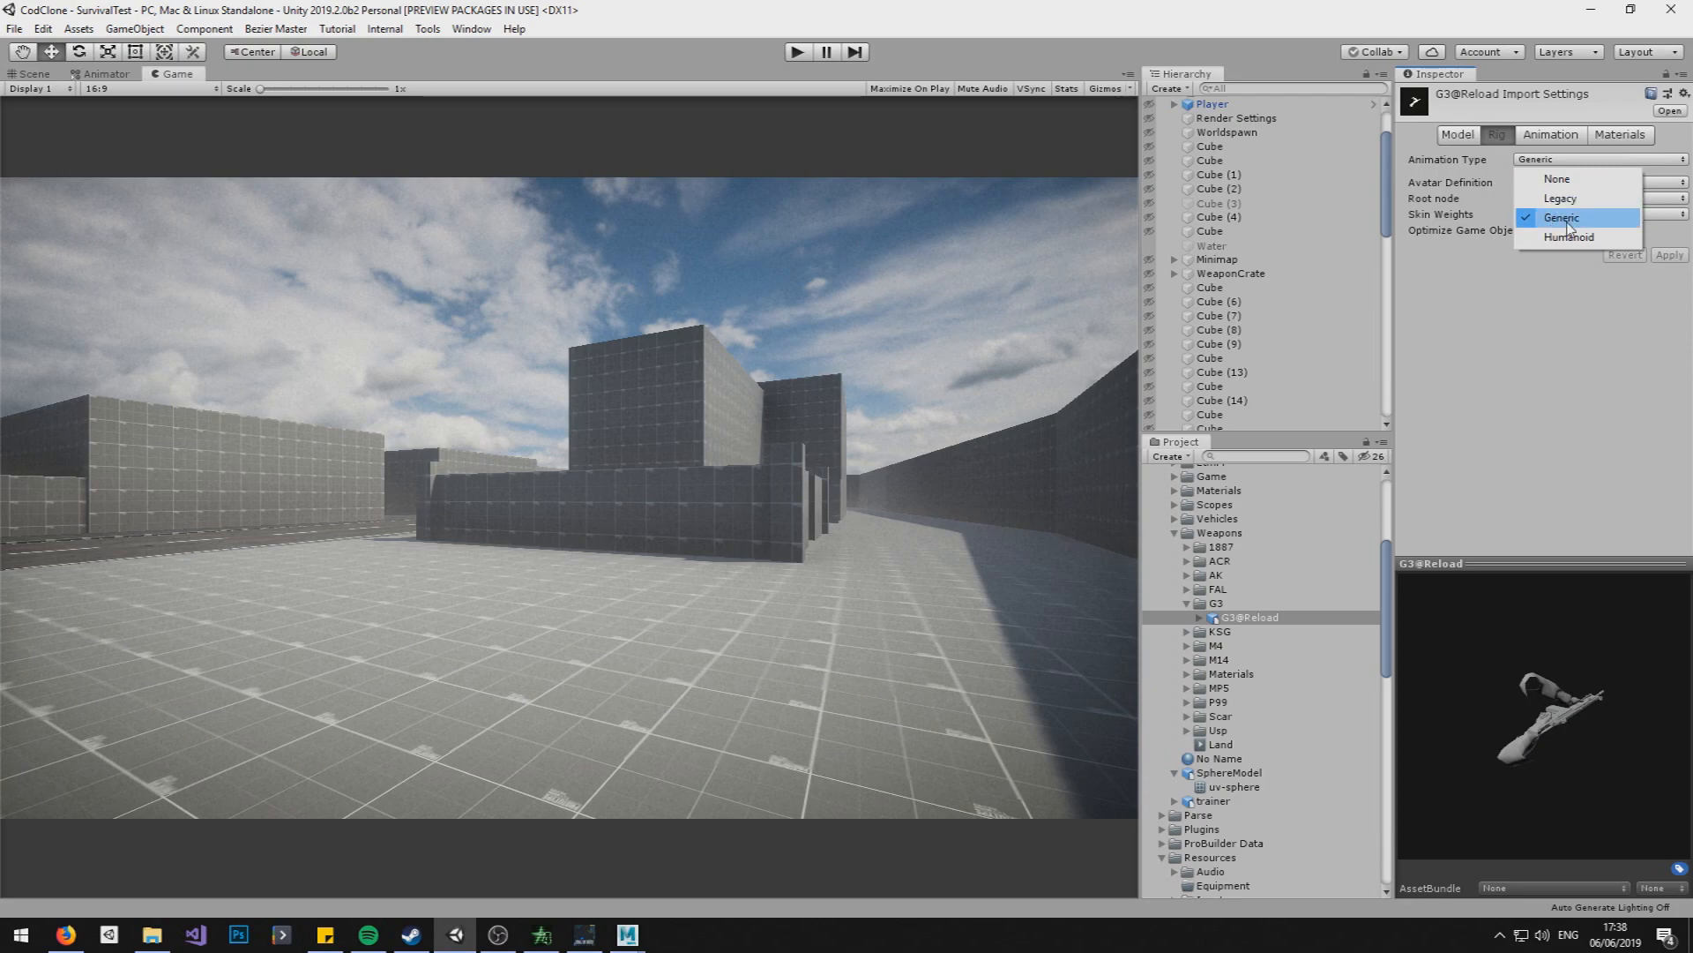
mouse_move(1552, 236)
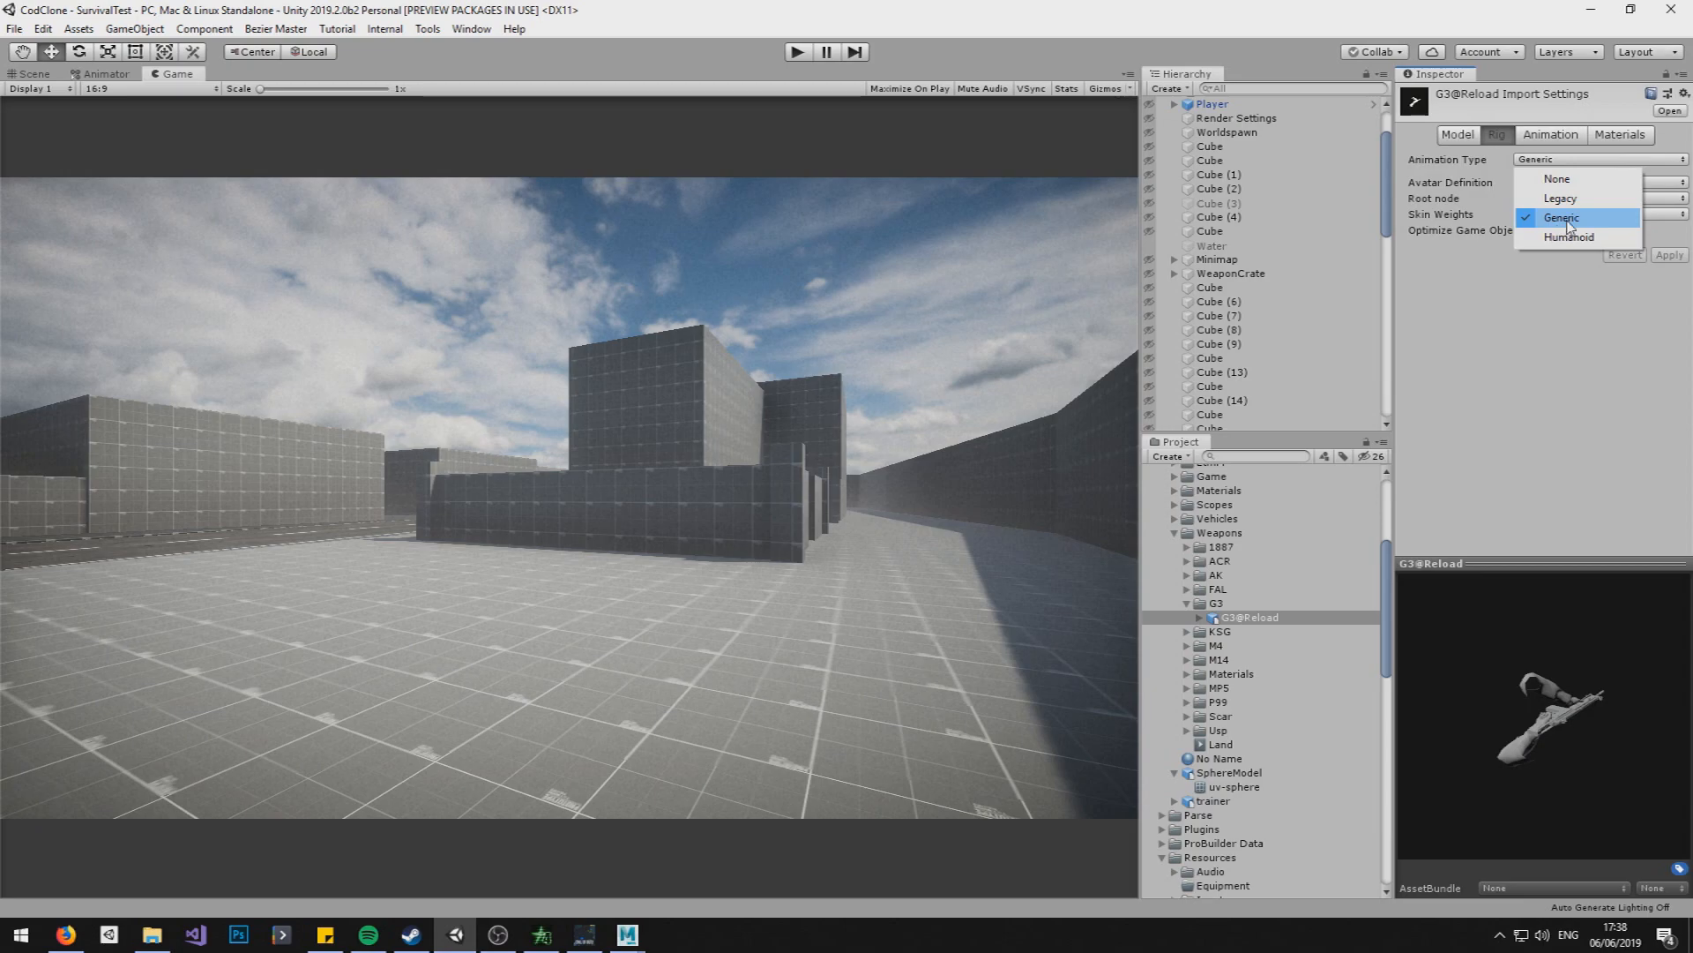
left_click(1561, 197)
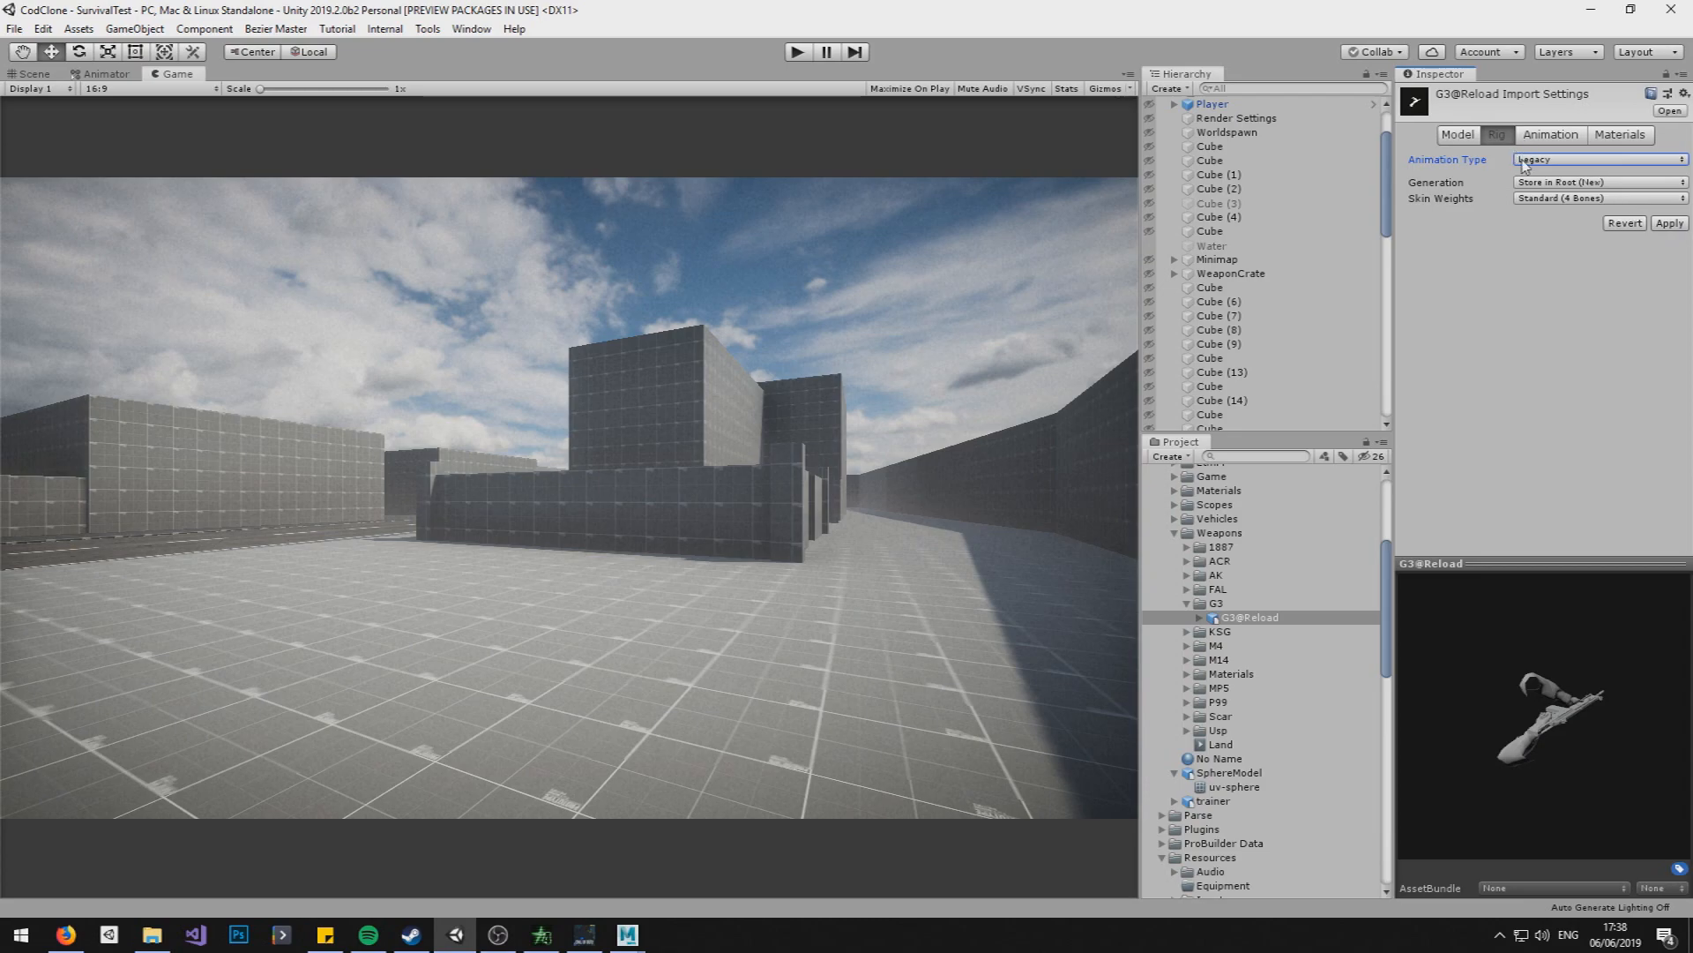
- Apply the Legacy rig settings and view the Reload clip running frames 0 to 97
left_click(1678, 222)
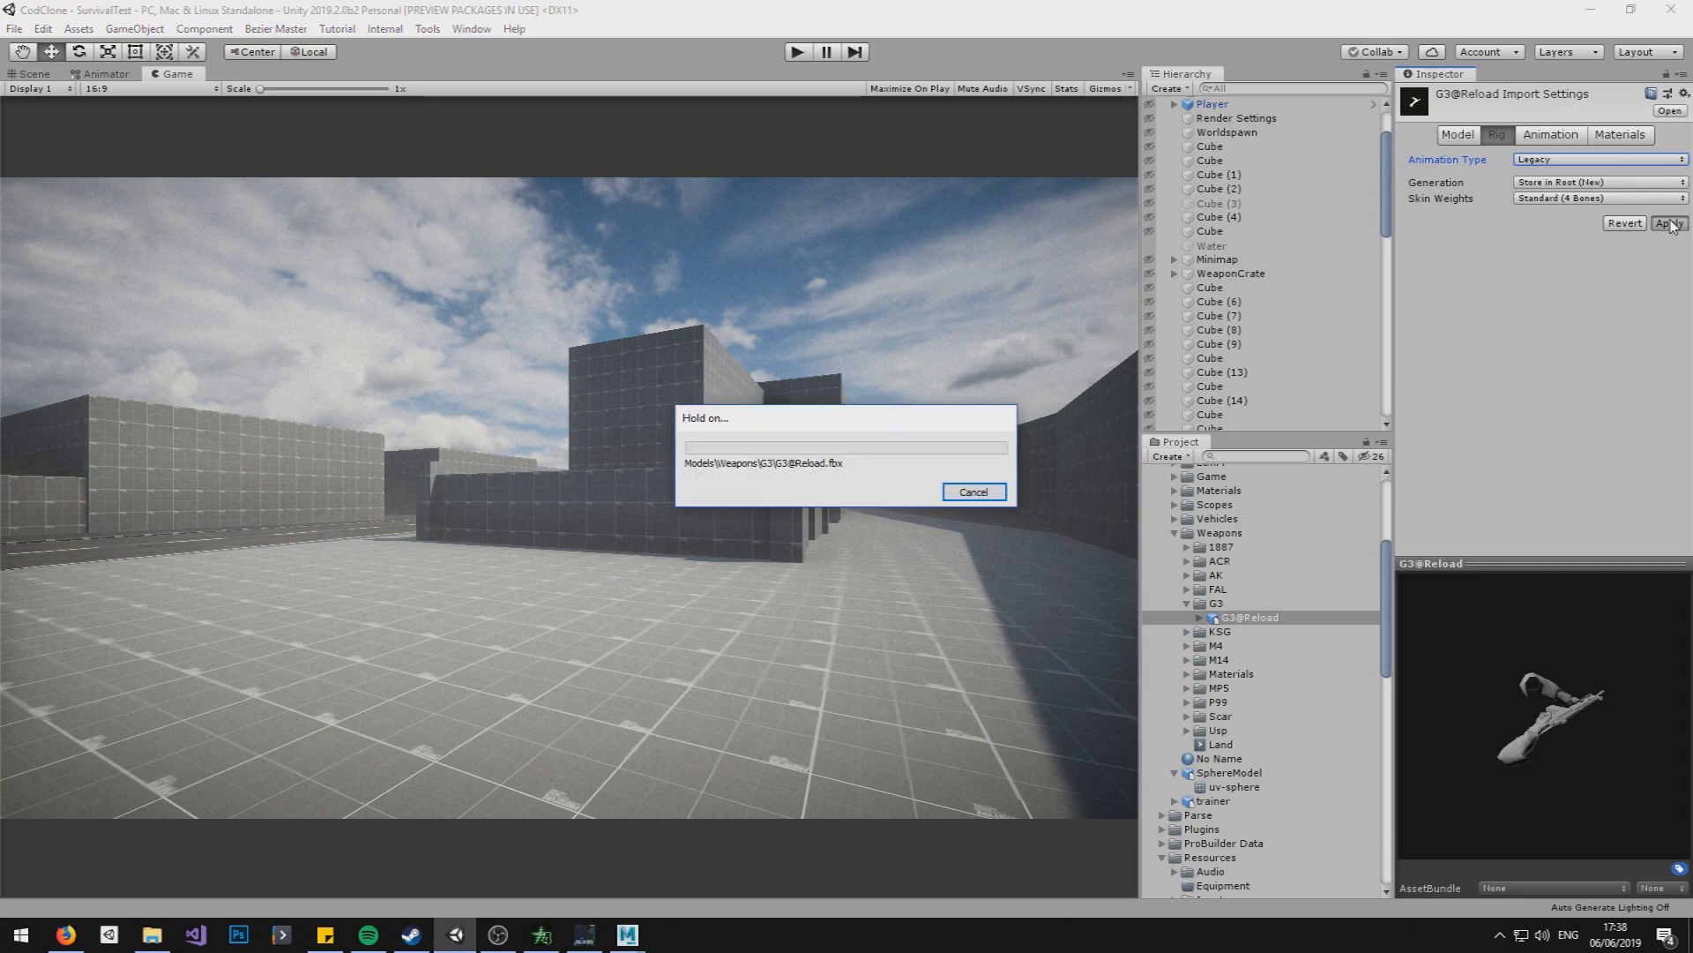
left_click(1662, 224)
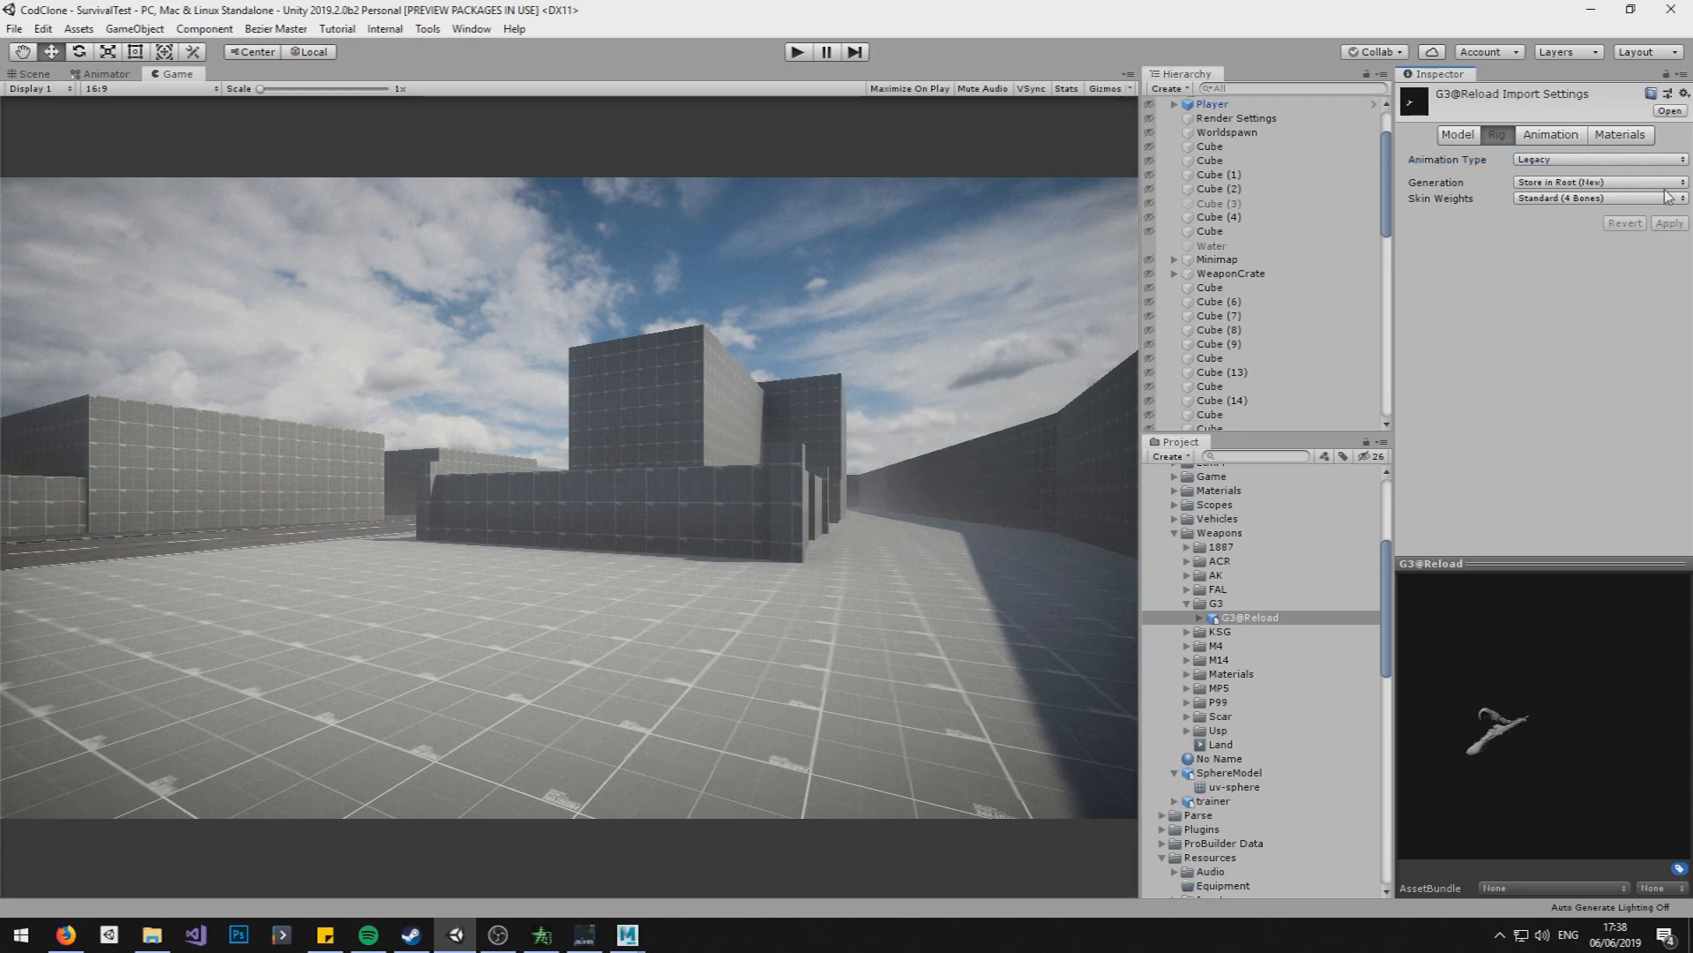
left_click(1551, 134)
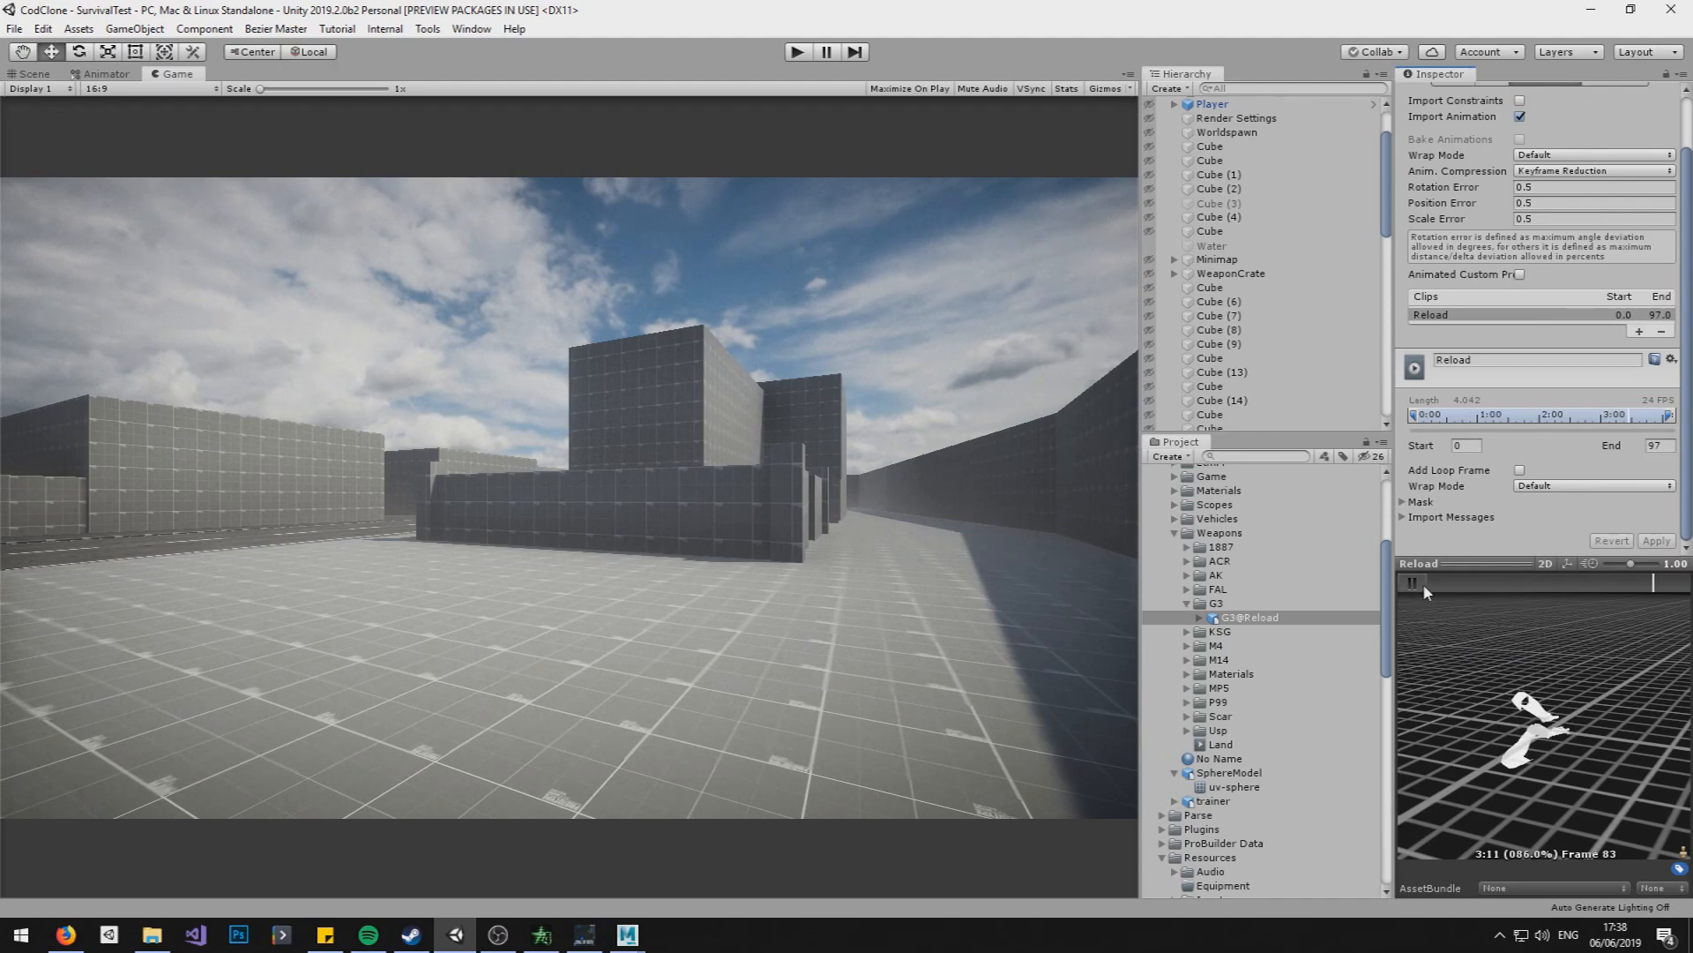
- Create a new empty scene and place G3@Reload into it, viewing it in the Scene view
left_click(11, 32)
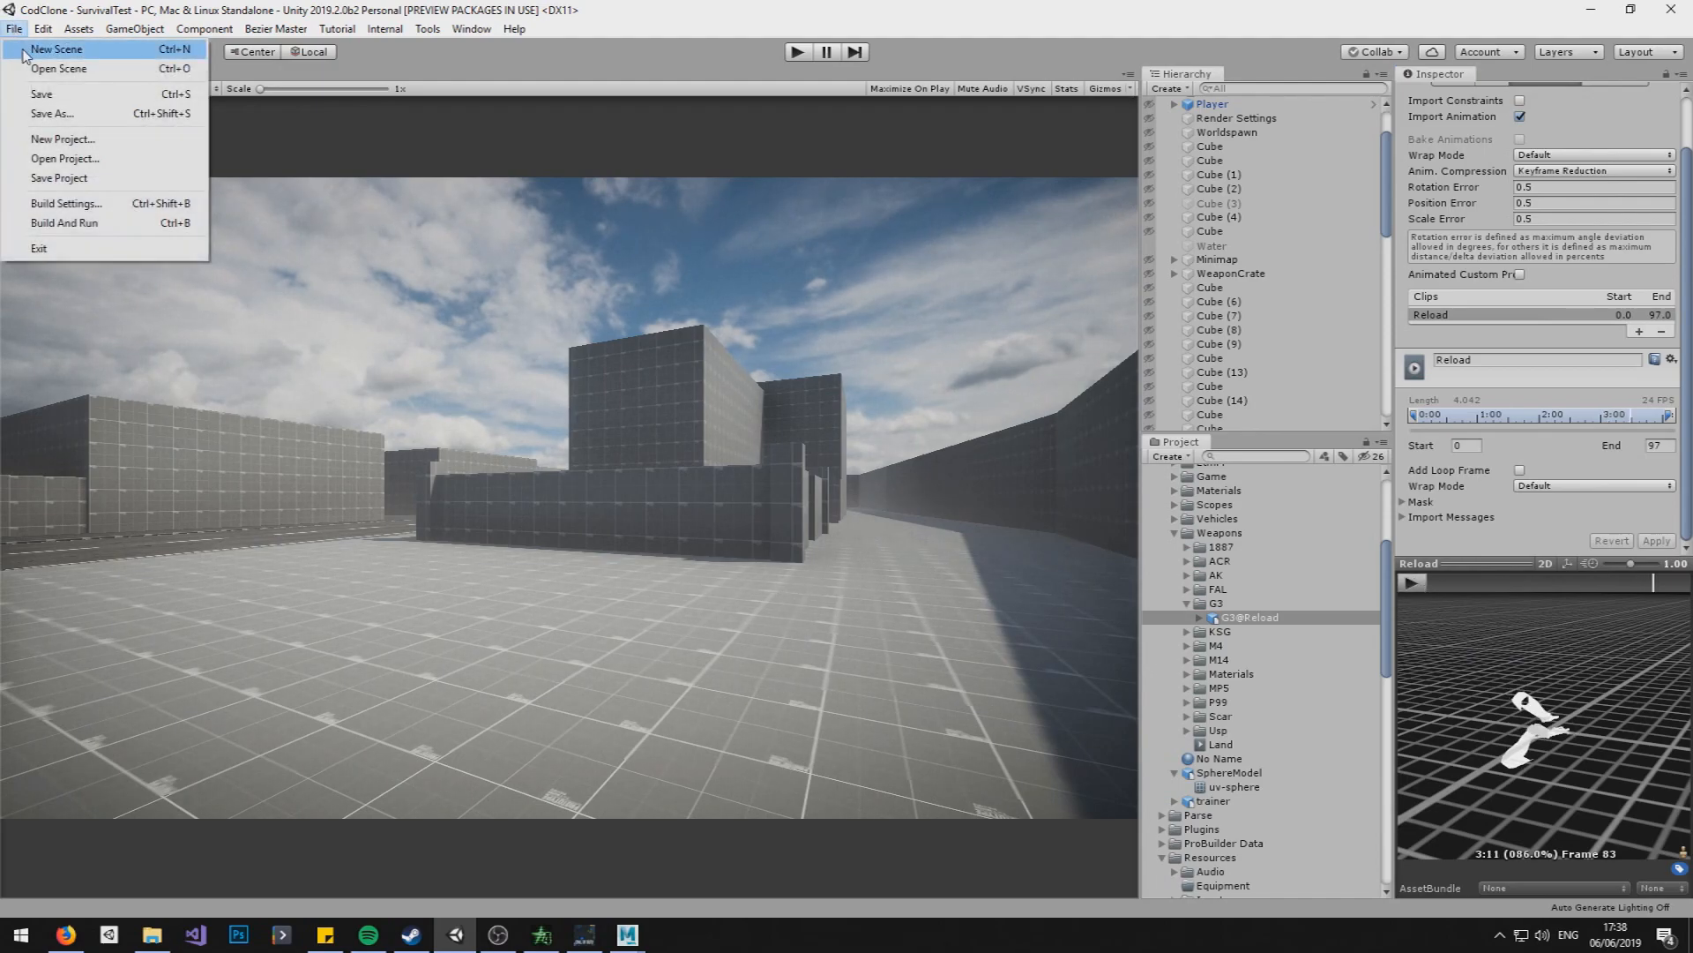
left_click(60, 49)
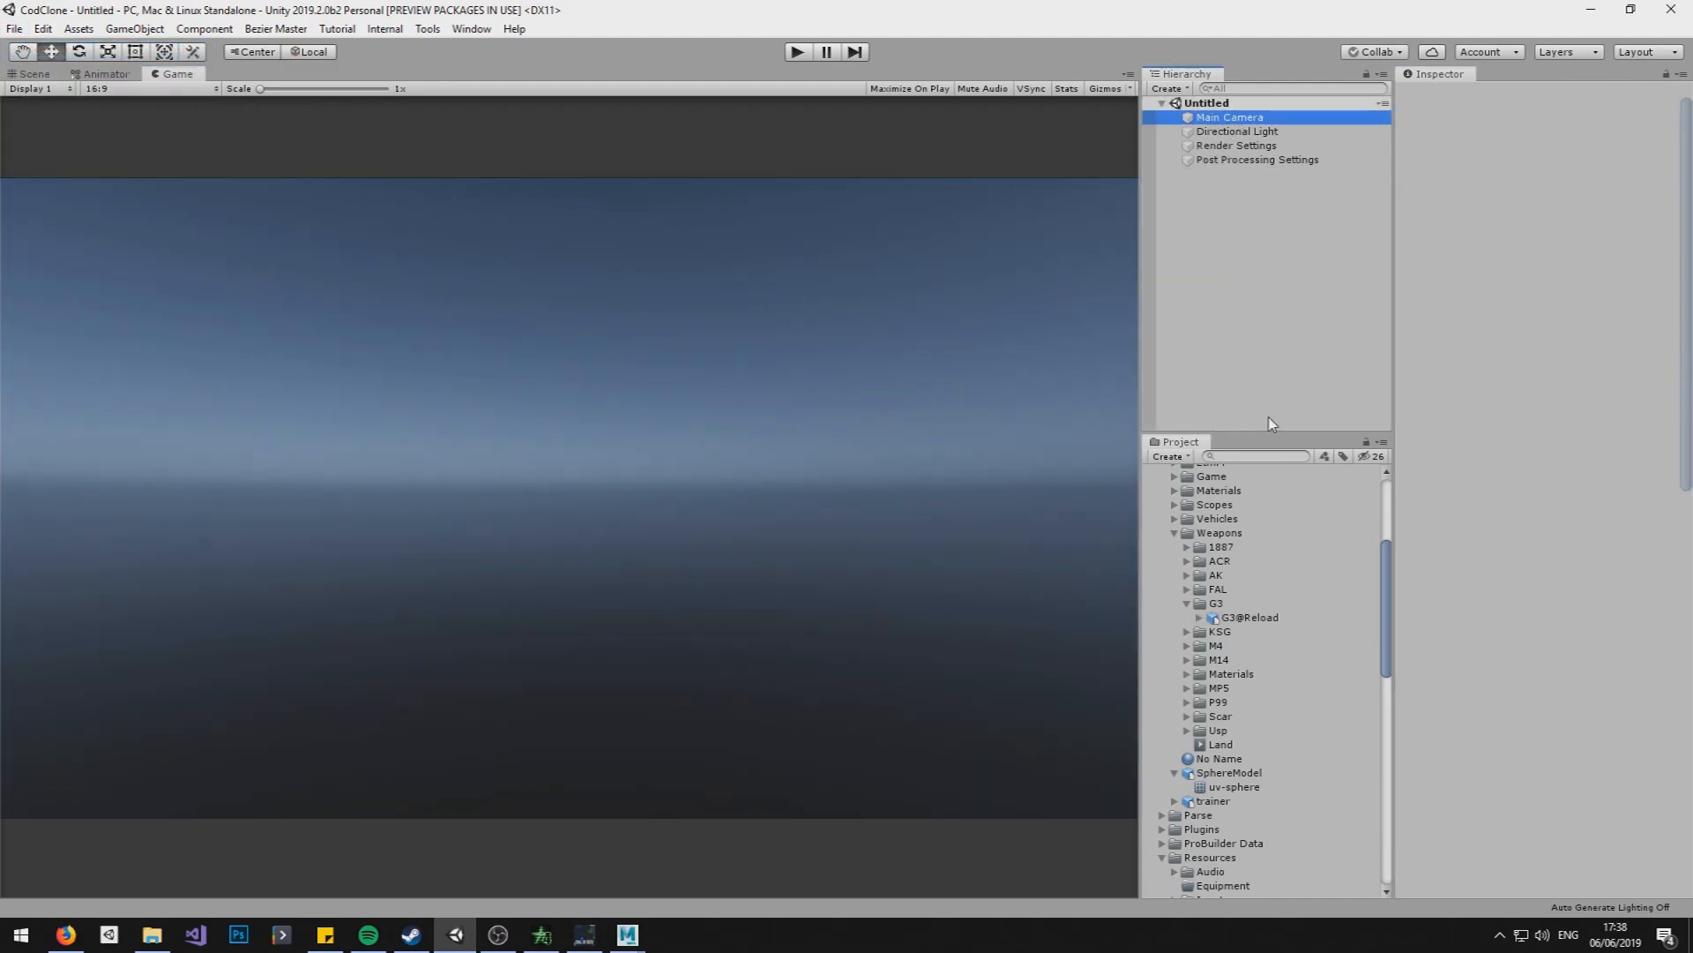
left_click(1249, 617)
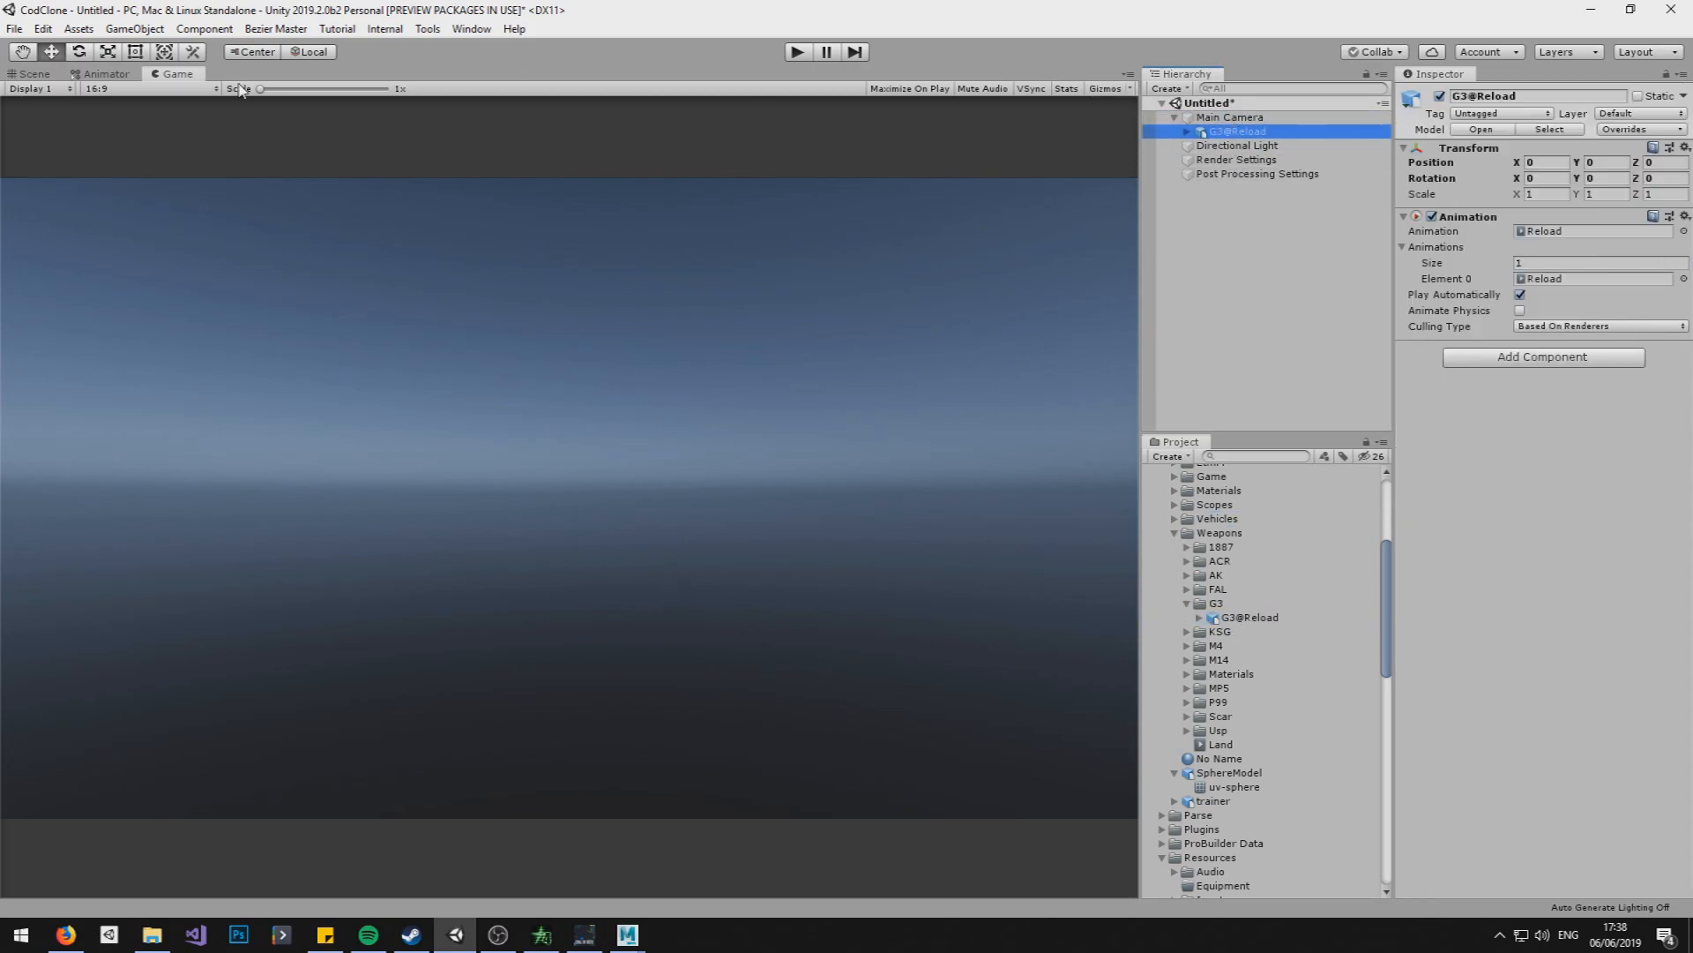
left_click(30, 74)
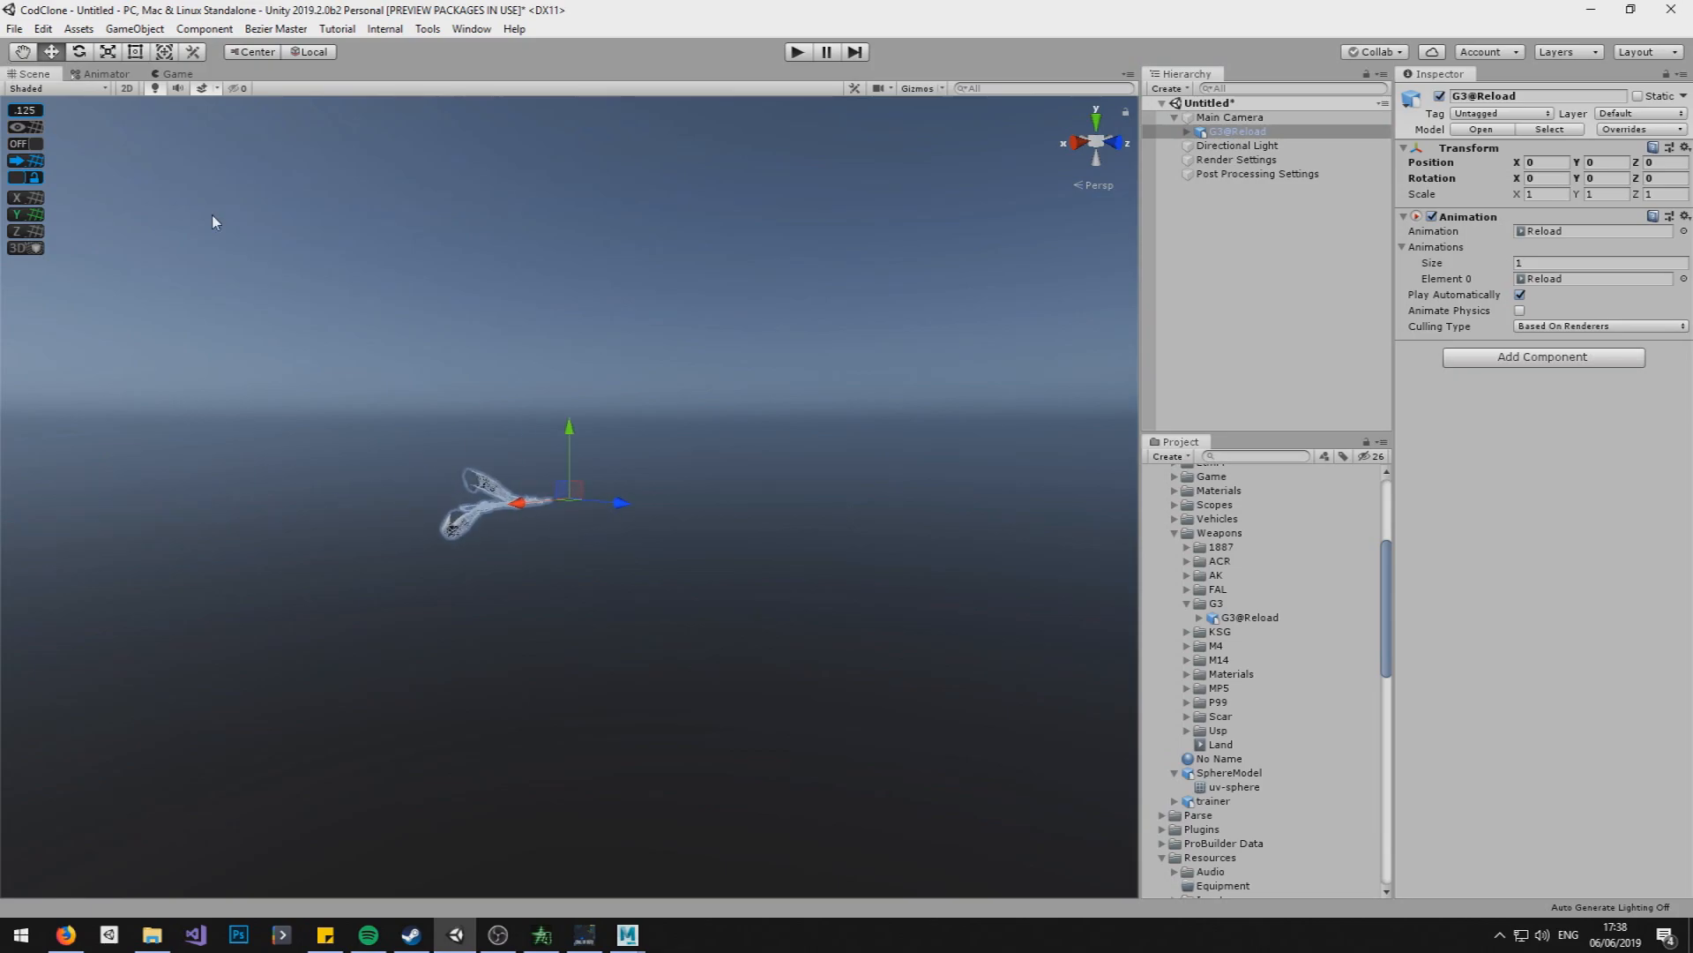
- Nest G3@Reload under Main Camera with rotation -90/180/-90 and scale 10 for a first-person view
left_click(1230, 116)
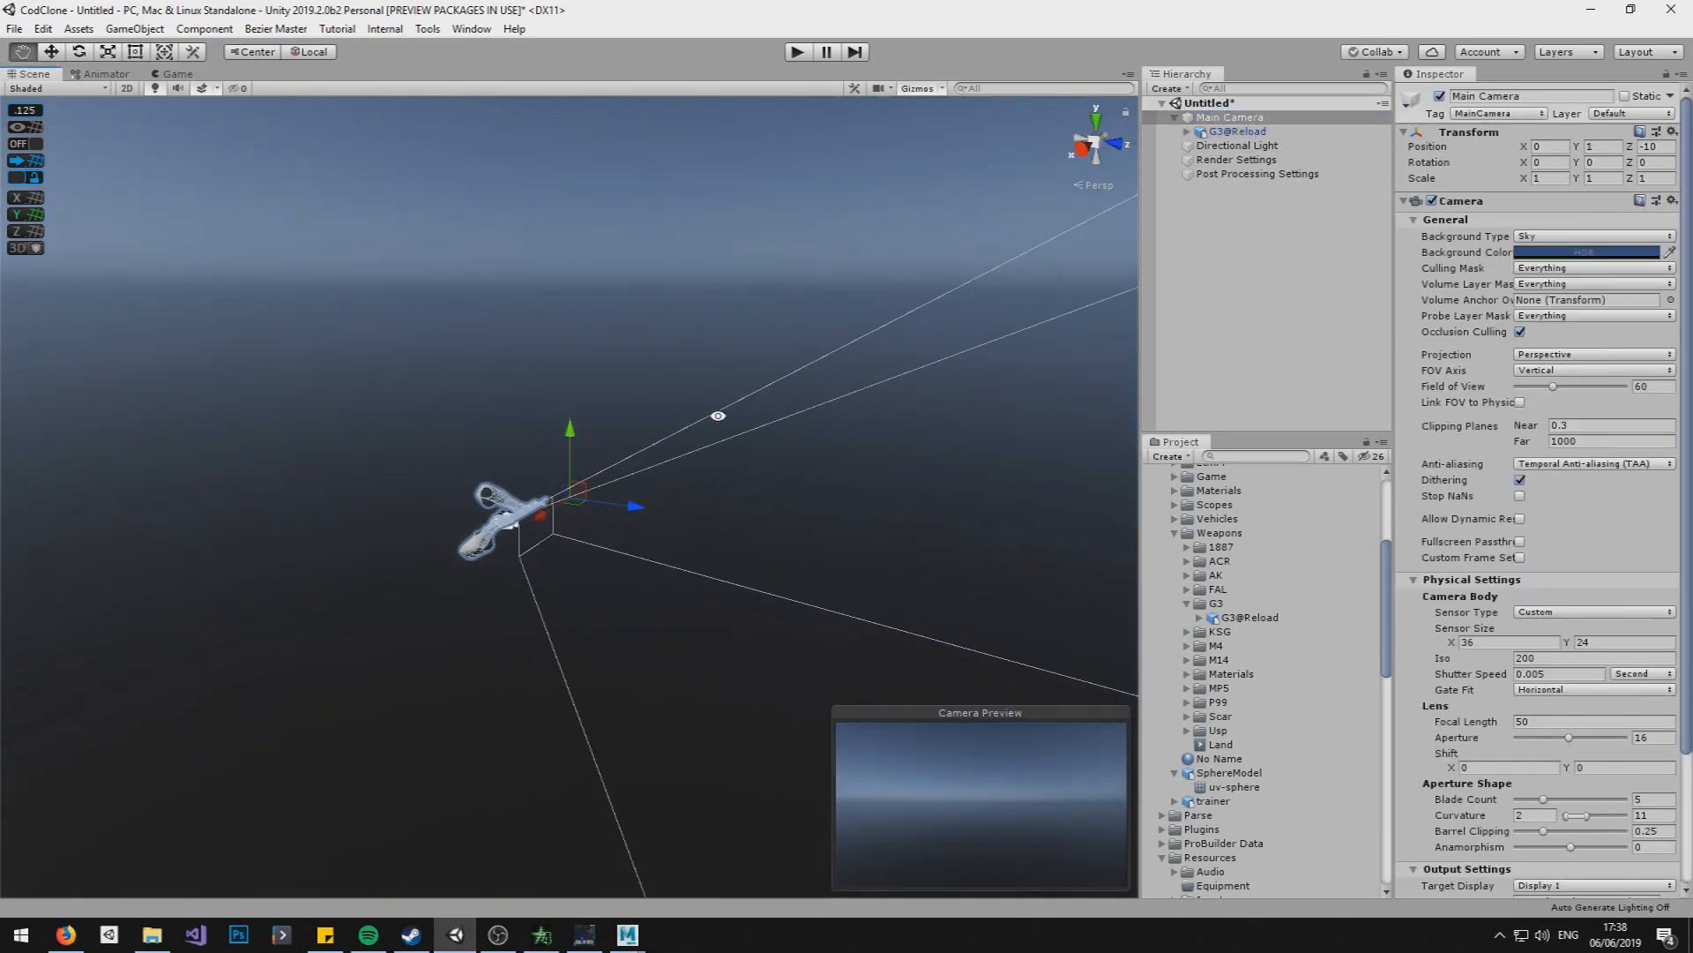
left_click(1236, 131)
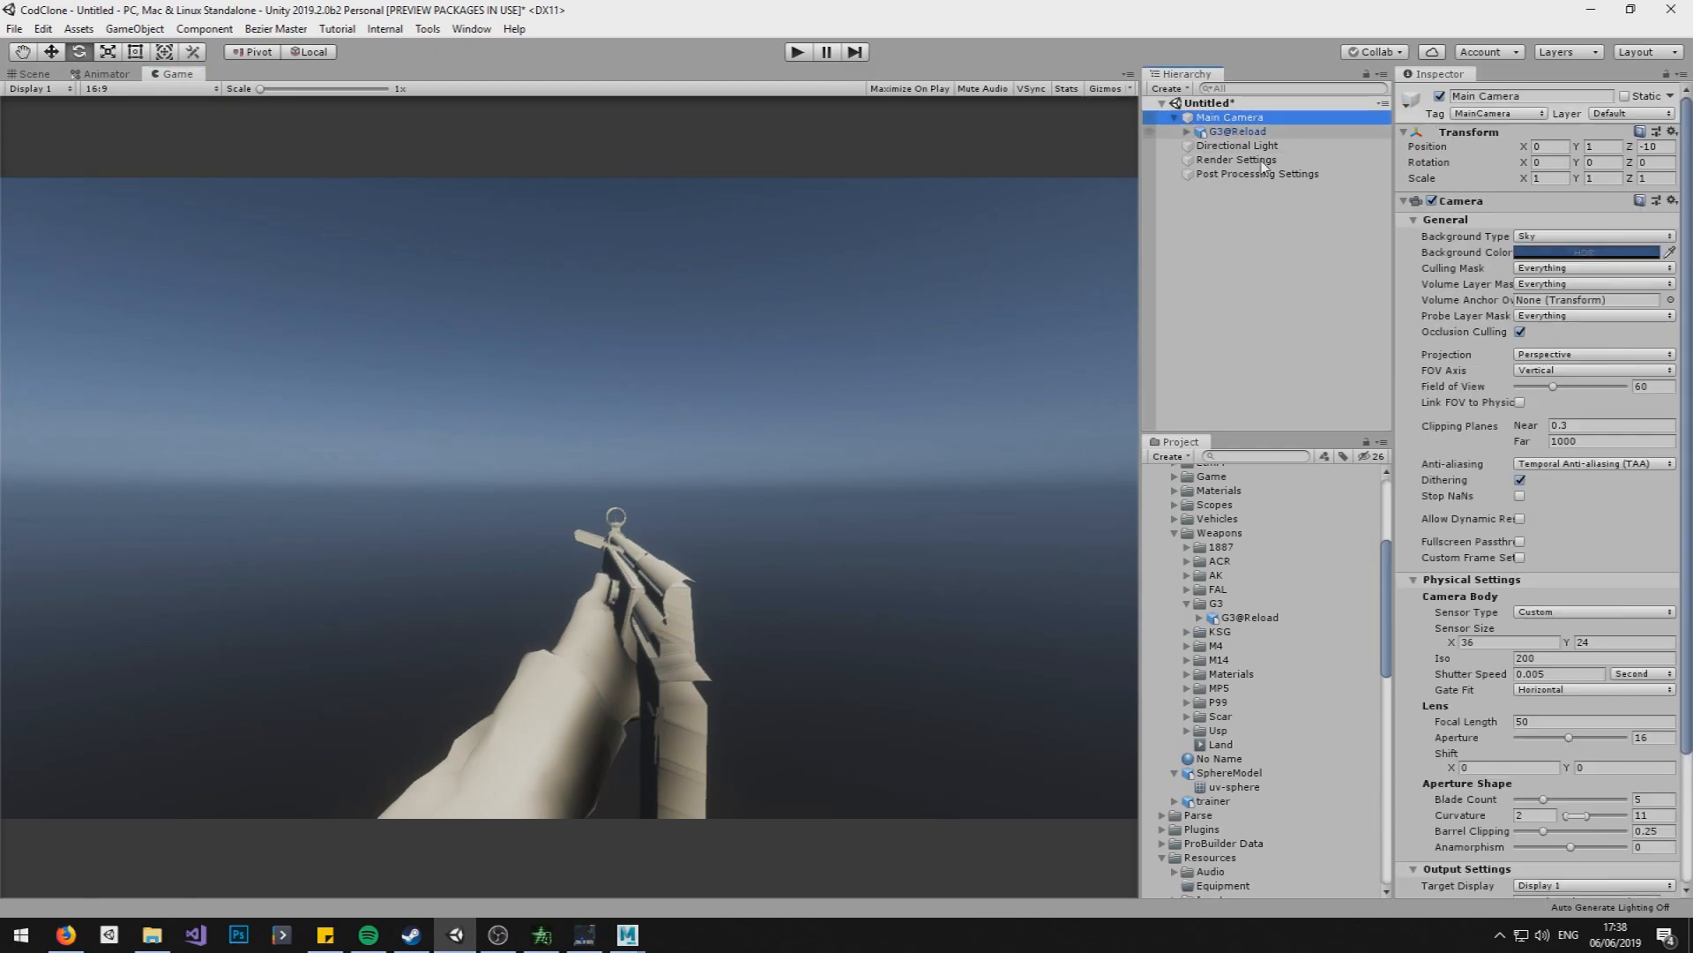
left_click(1235, 131)
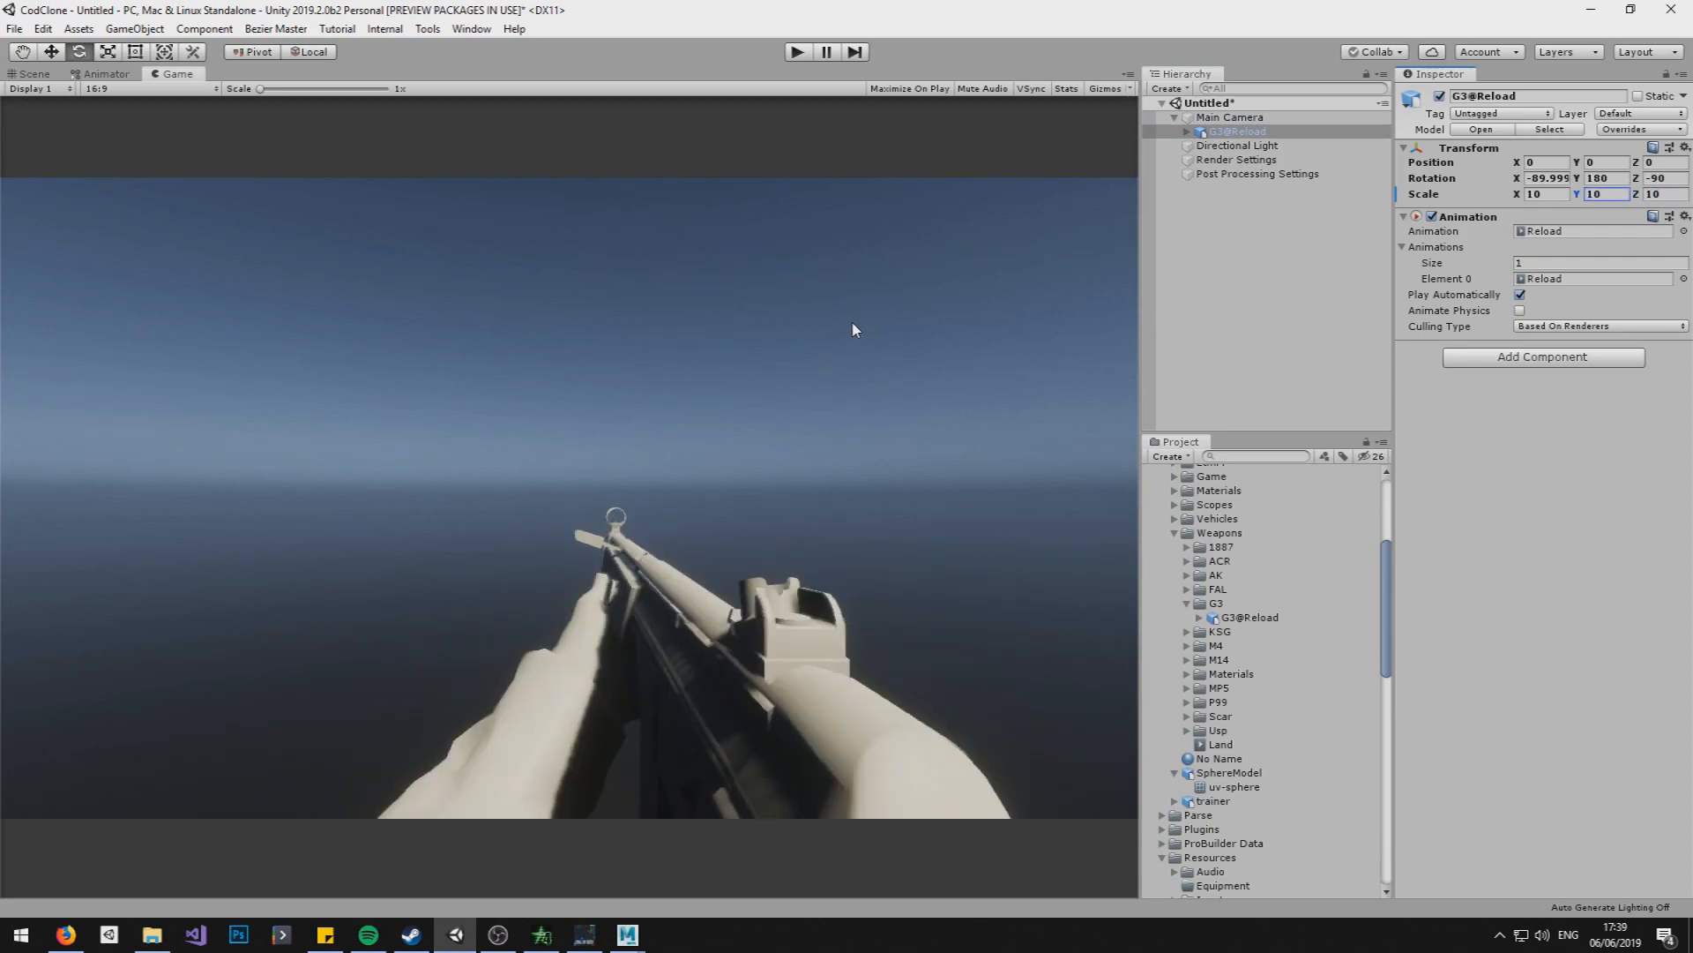
left_click(476, 29)
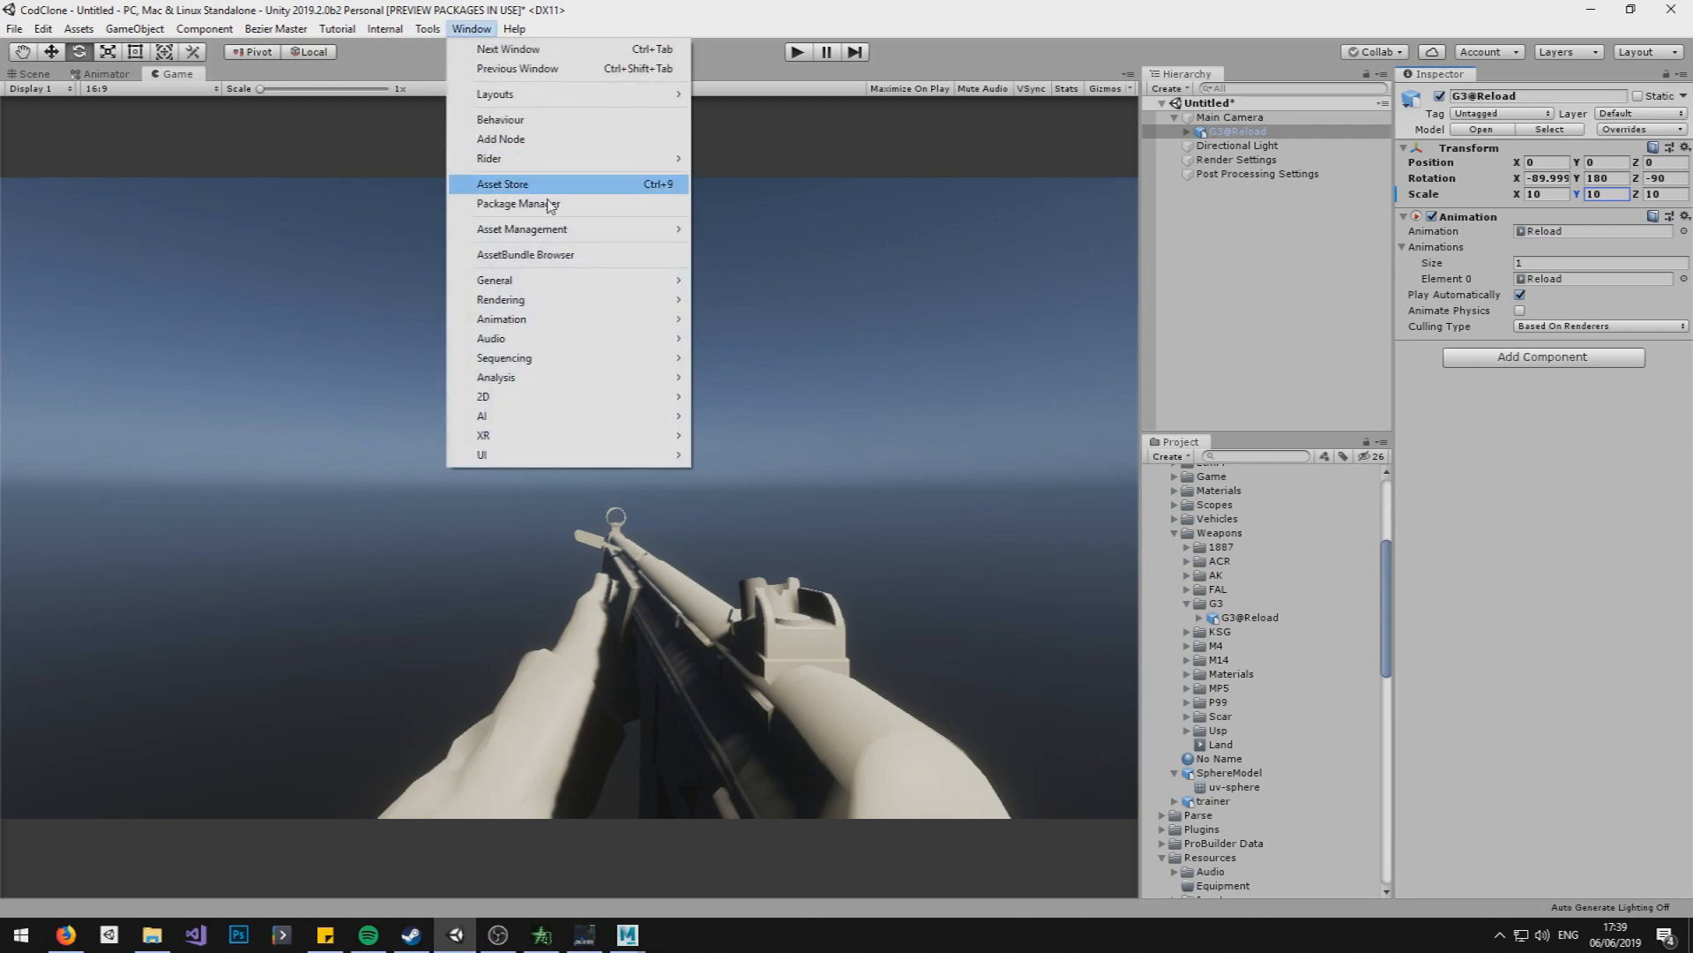
left_click(878, 347)
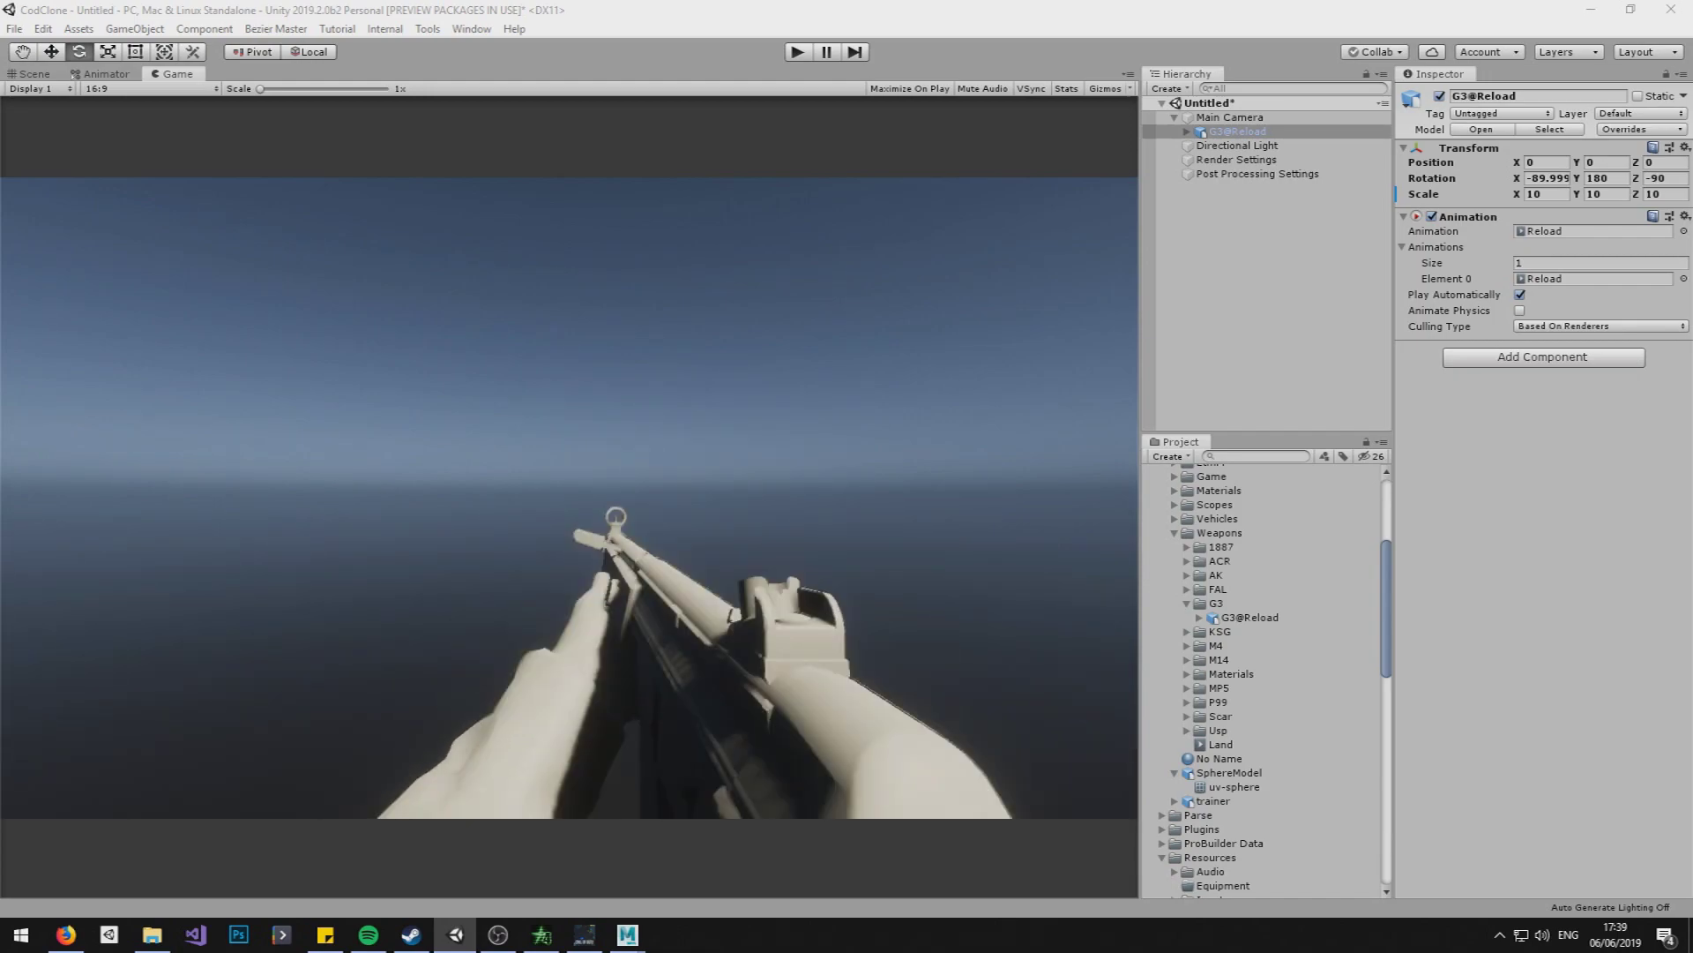
left_click(1606, 194)
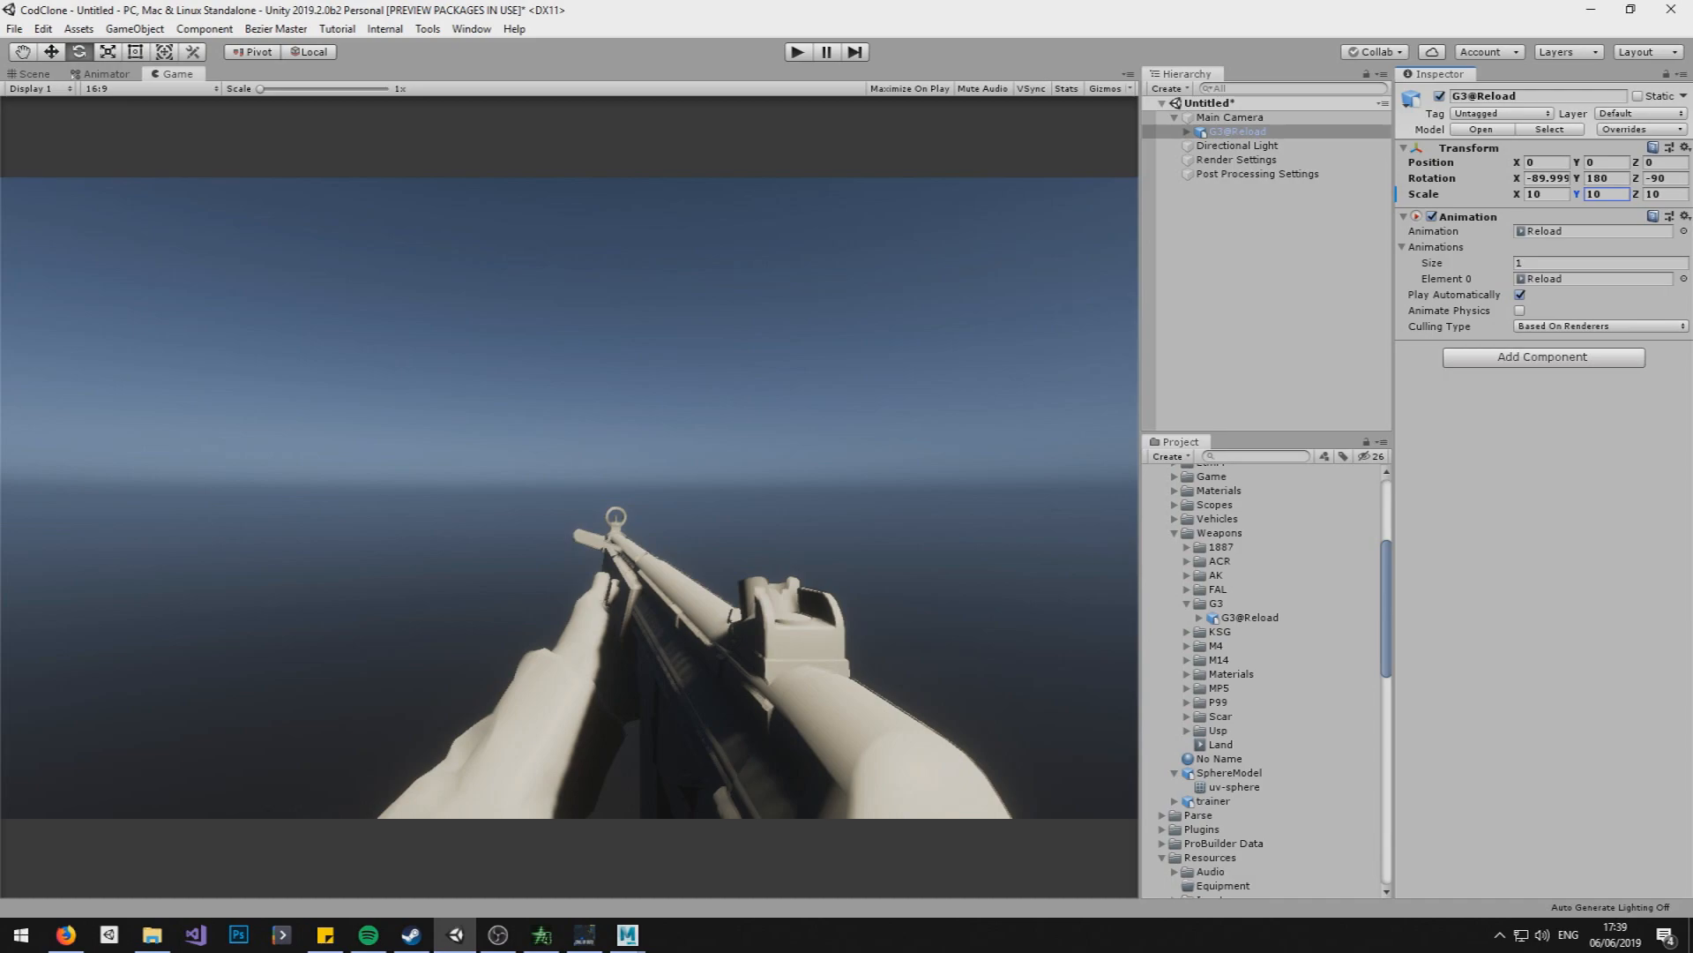